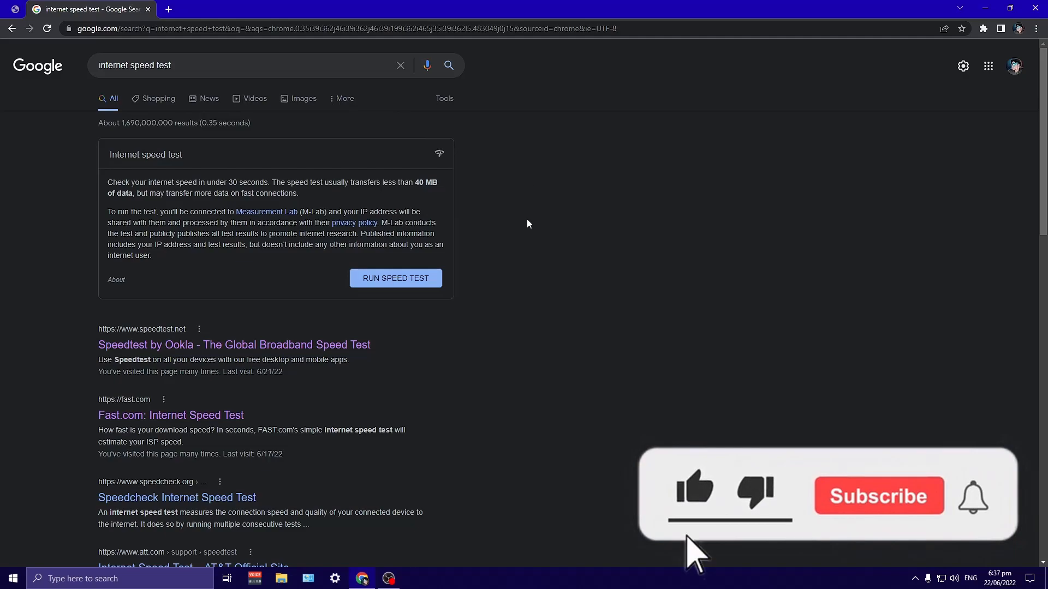
Run Google's built-in speed test (75.4 Mbps download, 100.1 Mbps upload), then close the results
{"action": "left_click", "coordinate": [878, 494]}
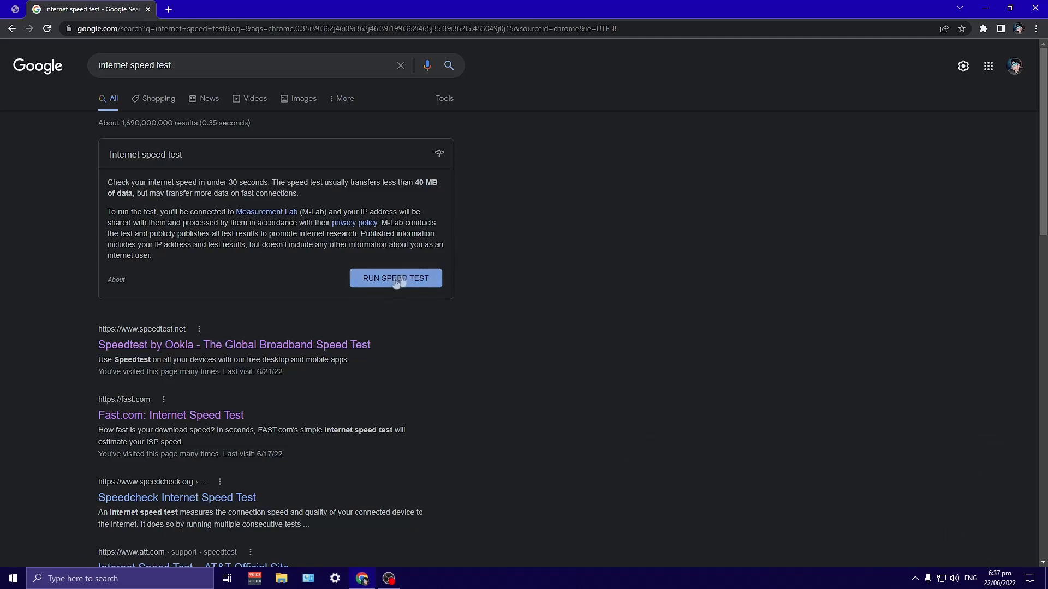
{"action": "left_click", "coordinate": [395, 277]}
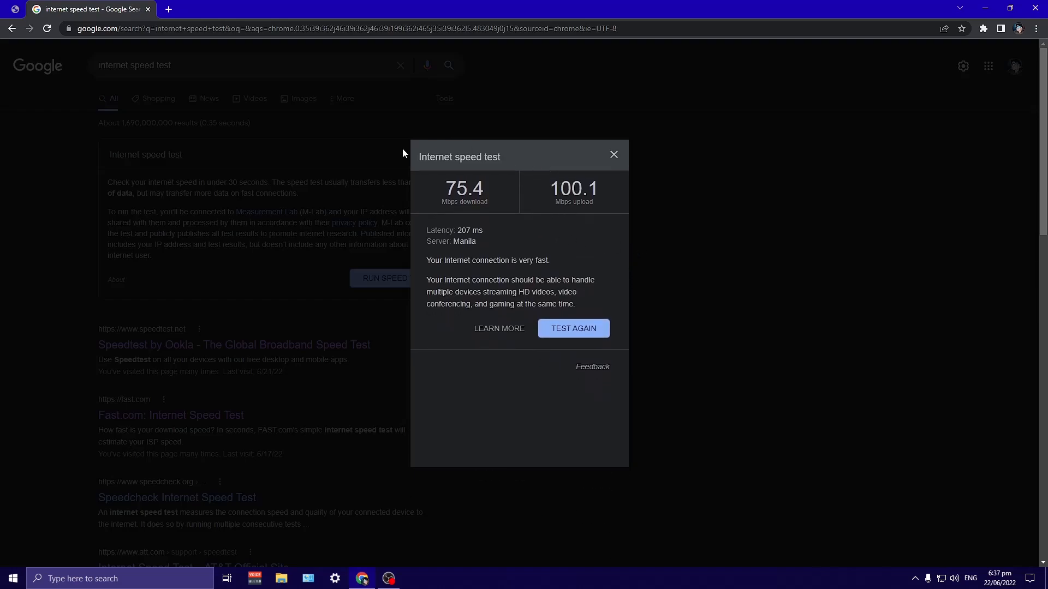
{"action": "mouse_move", "coordinate": [491, 204]}
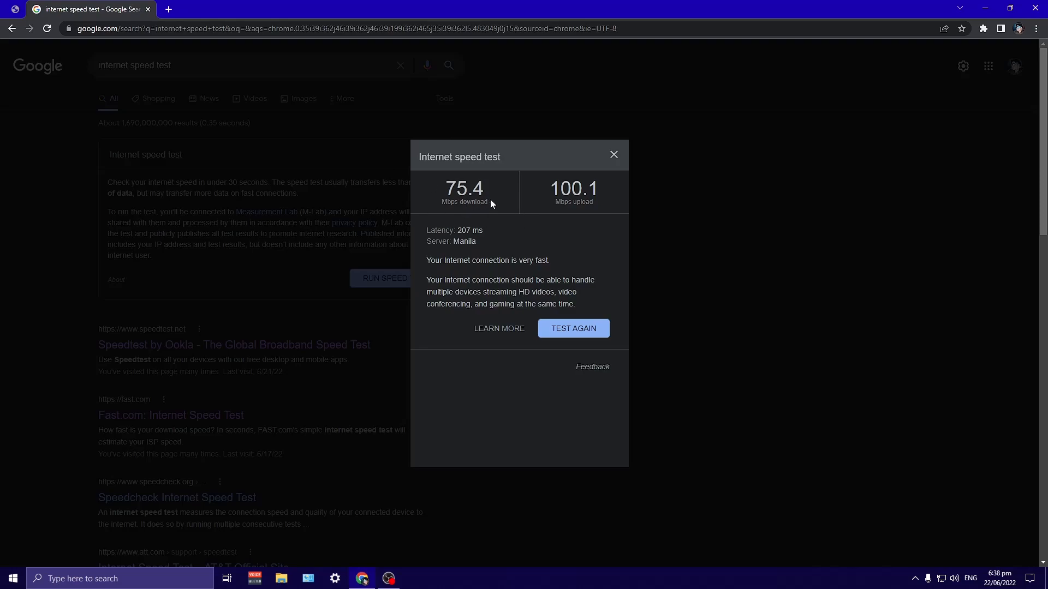
{"action": "mouse_move", "coordinate": [476, 194]}
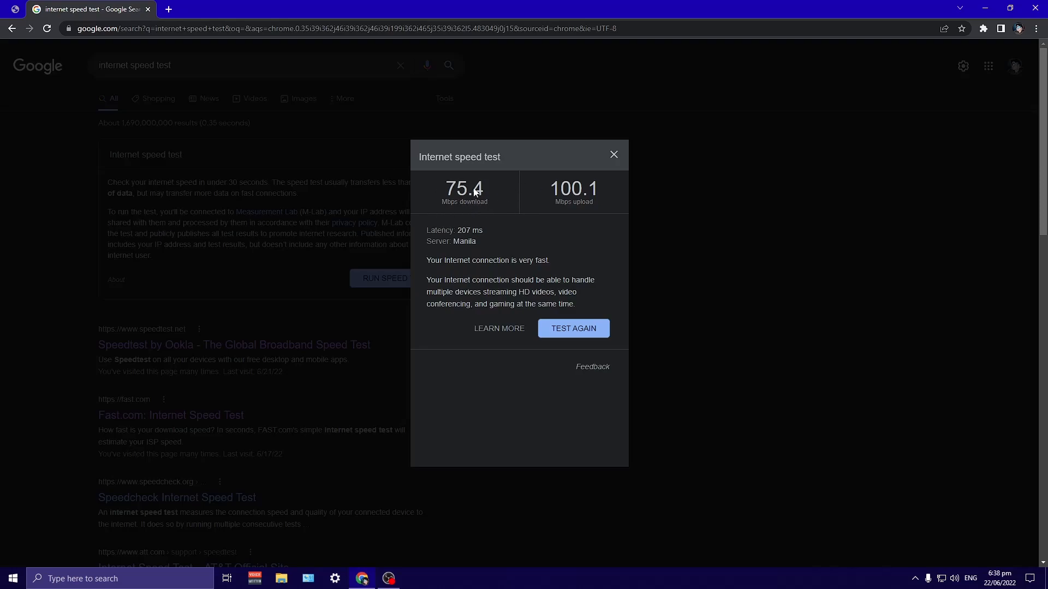
{"action": "mouse_move", "coordinate": [609, 242]}
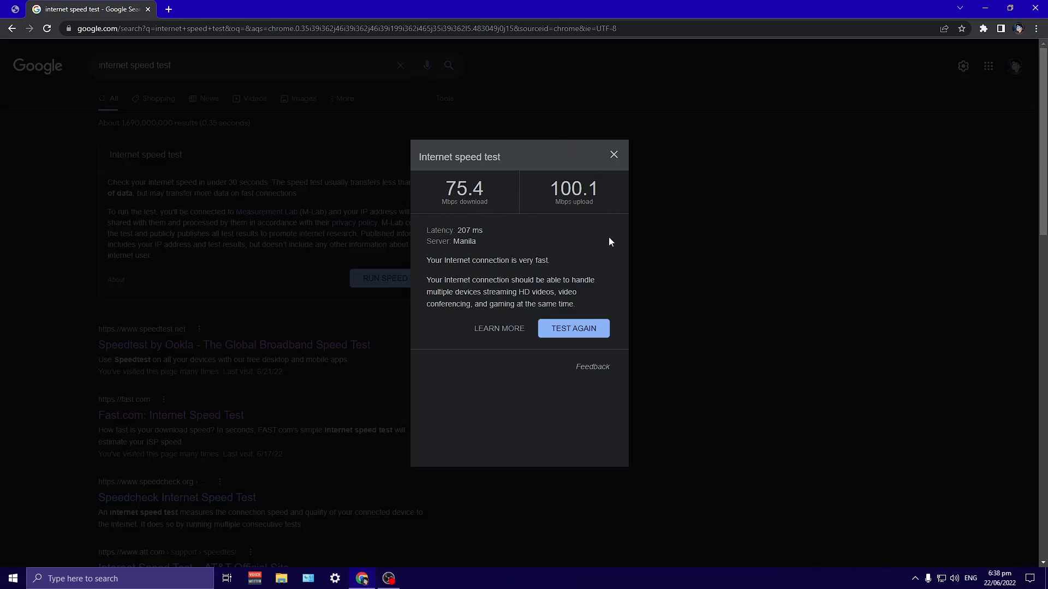
{"action": "mouse_move", "coordinate": [634, 214]}
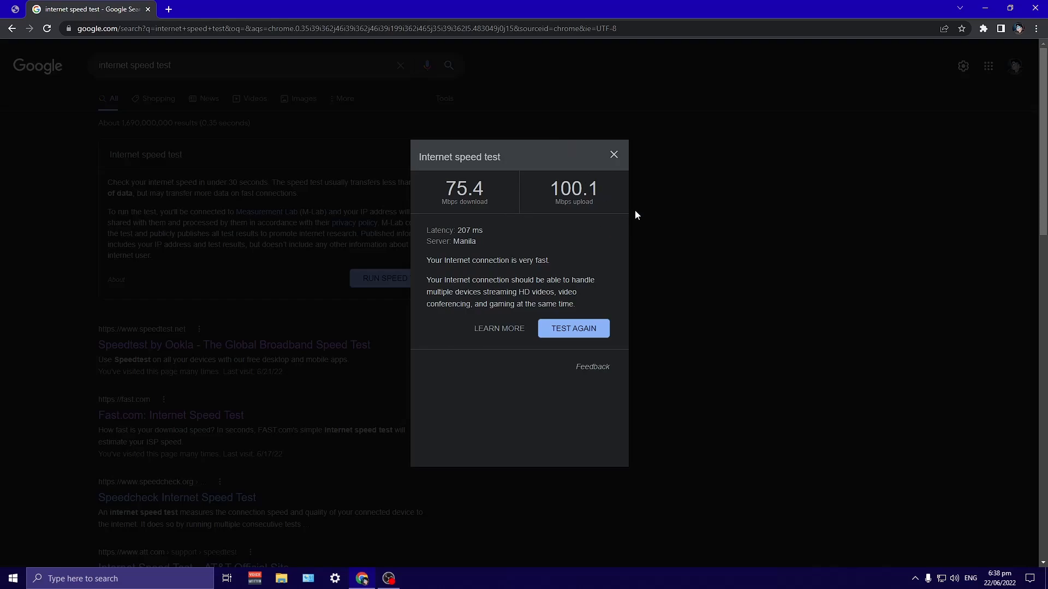
{"action": "mouse_move", "coordinate": [573, 223]}
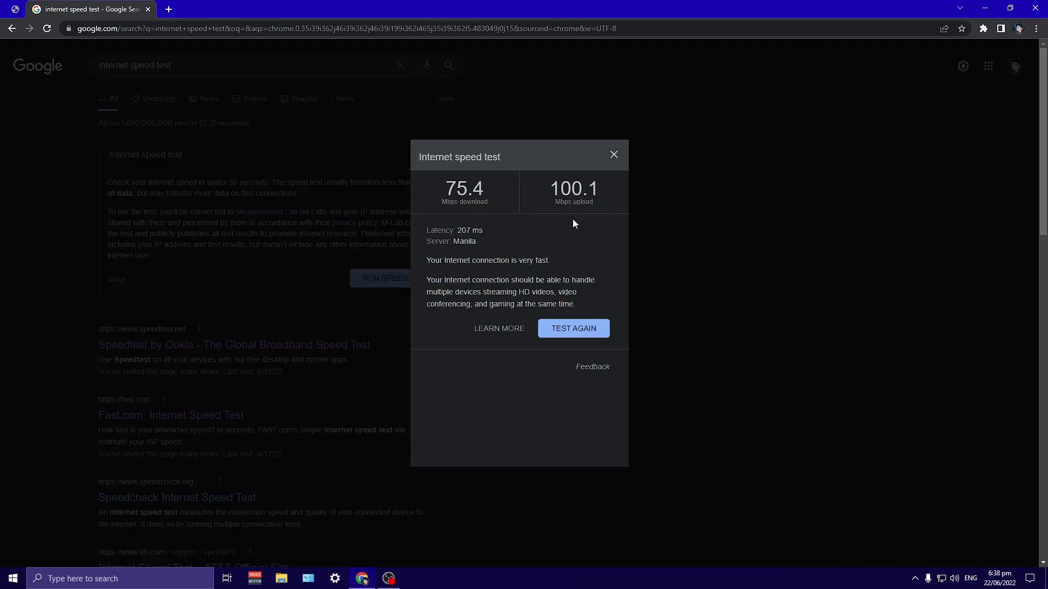
{"action": "left_click", "coordinate": [613, 154]}
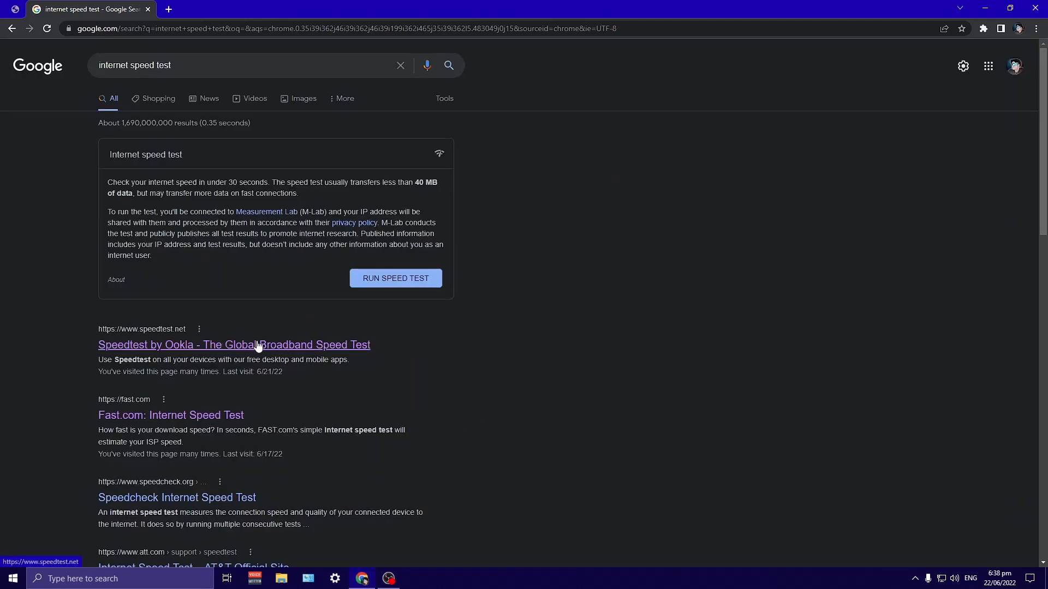
Open the Speedtest by Ookla result and start a test with GO
{"action": "left_click", "coordinate": [234, 345]}
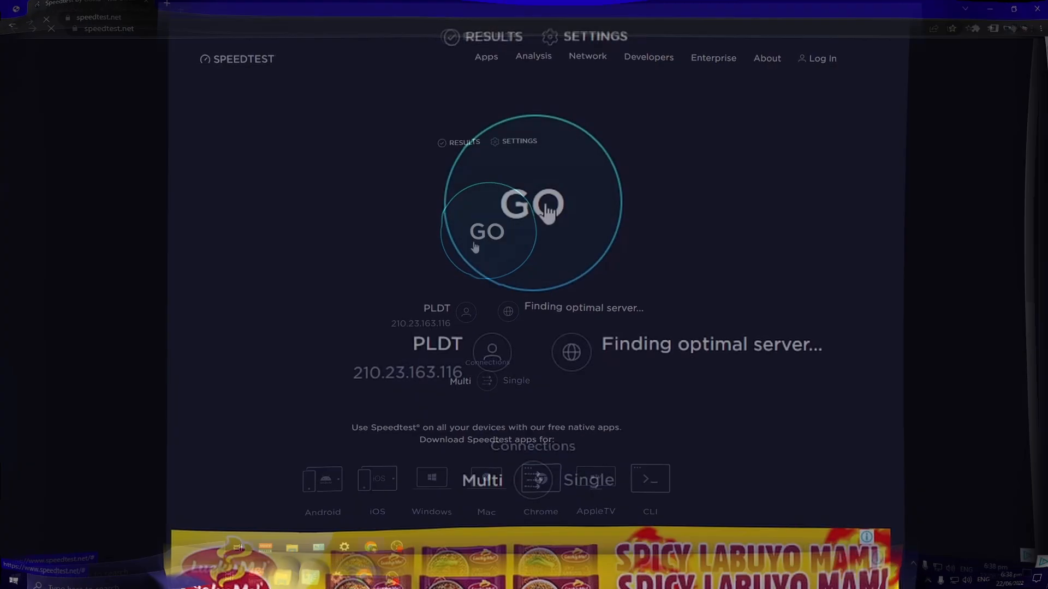
{"action": "left_click", "coordinate": [532, 203]}
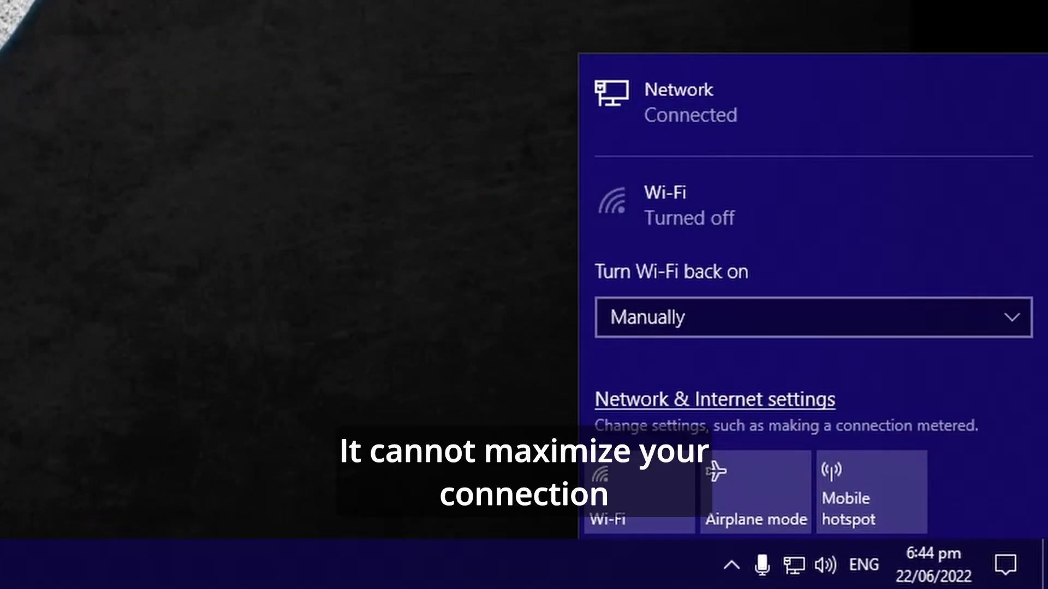
Toggle the Wi-Fi tile off in the taskbar network flyout
{"action": "left_click", "coordinate": [267, 268]}
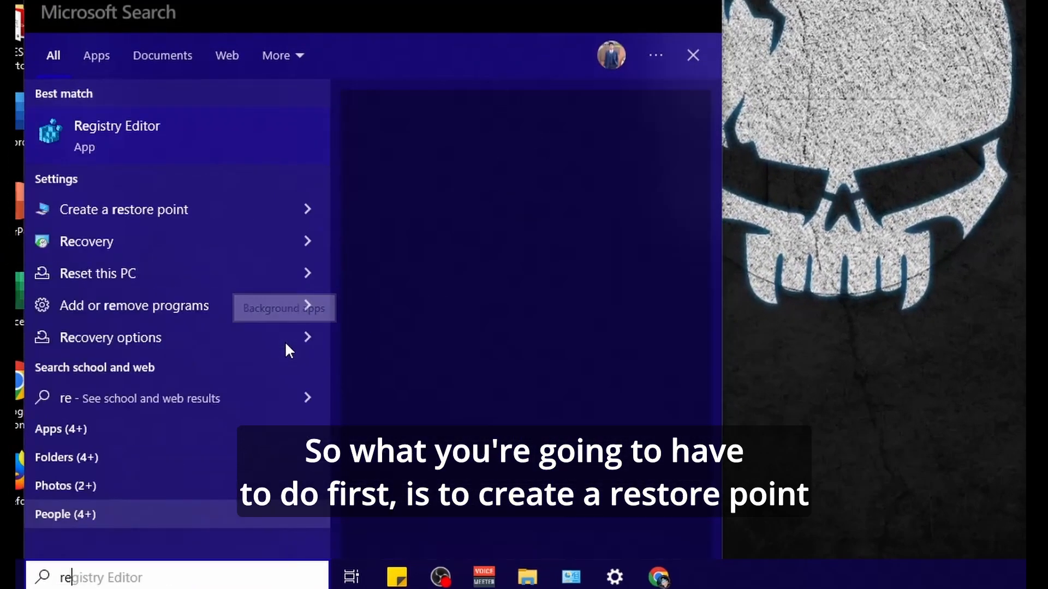
Search 'restore point' and create a new restore point described as 'Internet'
{"action": "type", "text": "restore po"}
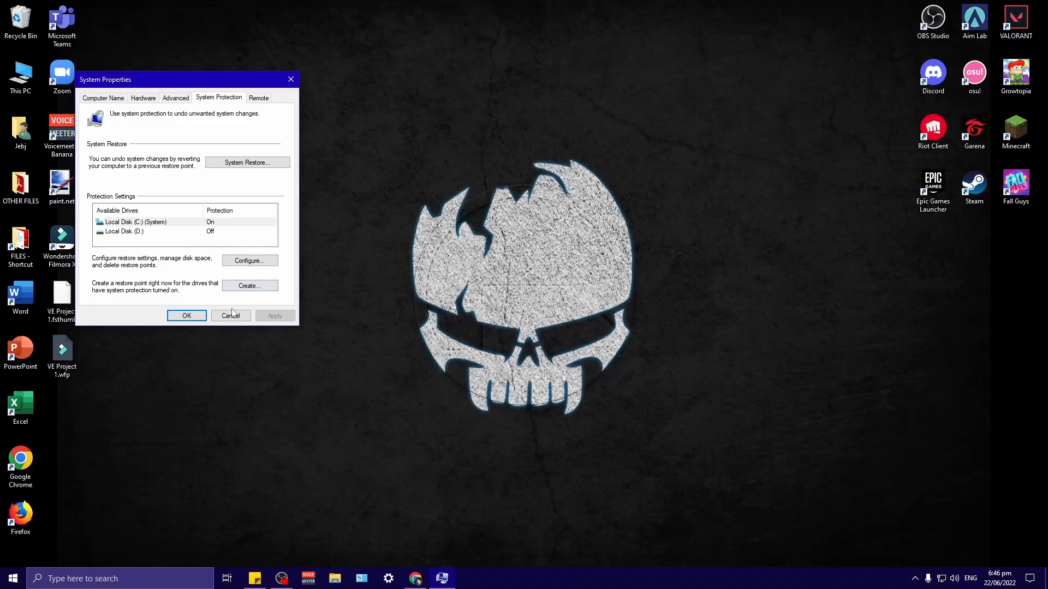
{"action": "left_click", "coordinate": [249, 286]}
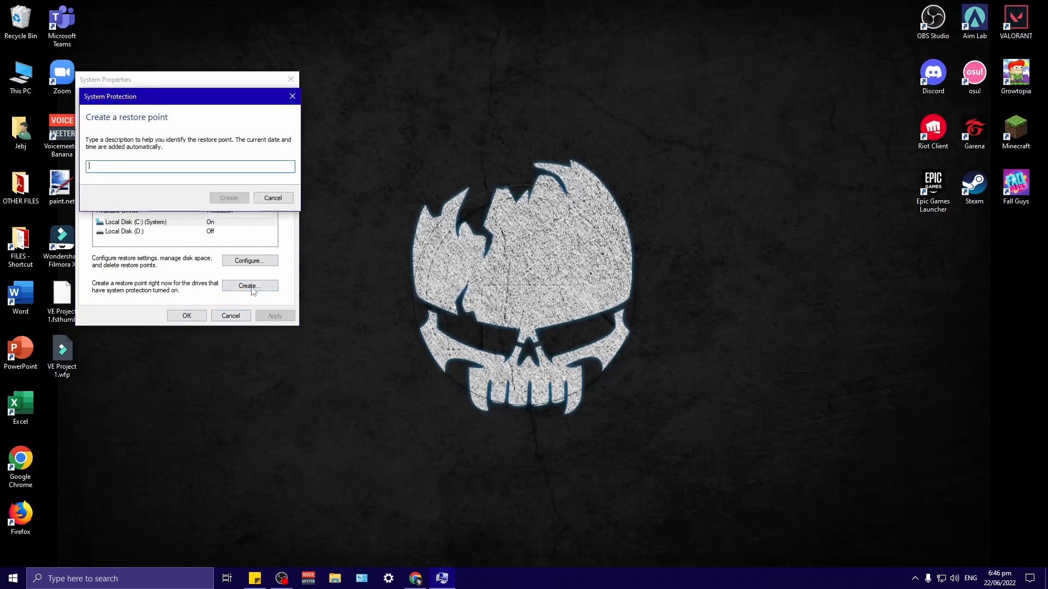
{"action": "type", "text": "Internet"}
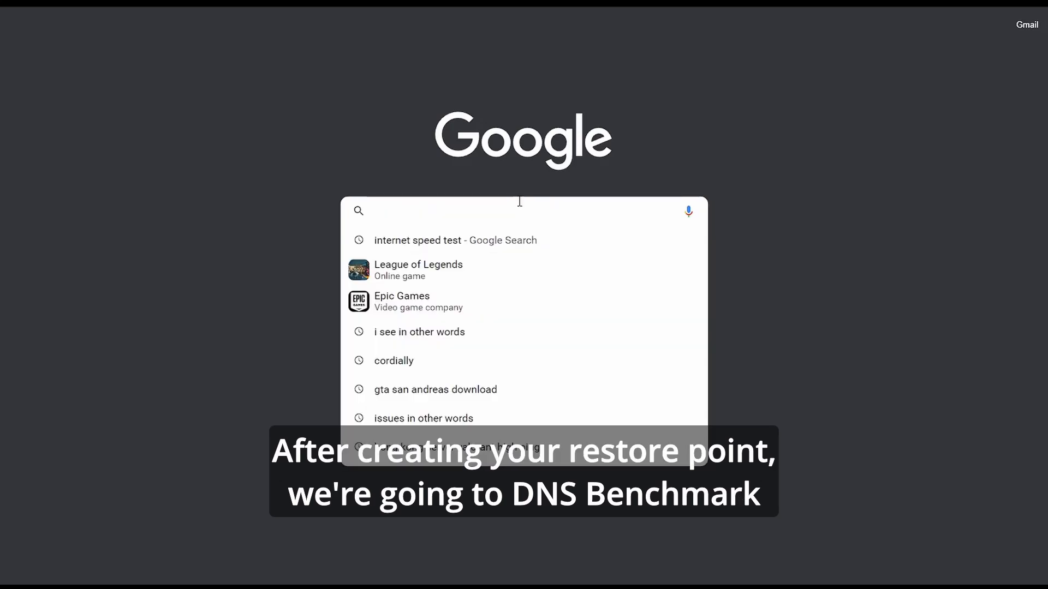
Search Google for 'dns benchmark' and scroll through GRC's DNS Benchmark page
{"action": "type", "text": "dns benchmark"}
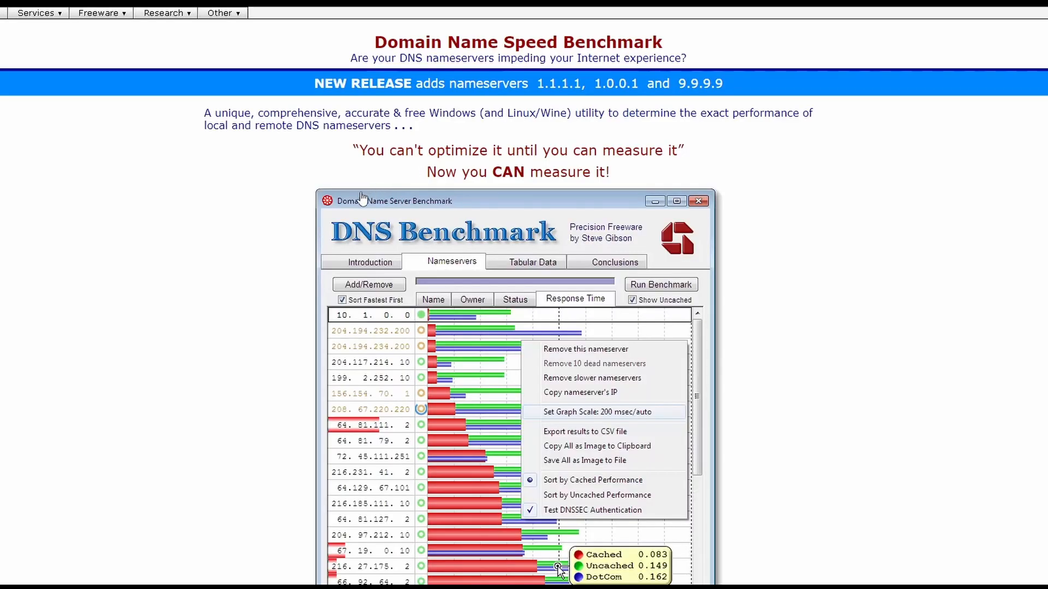
{"action": "scroll", "scroll_direction": "down", "scroll_amount": 3}
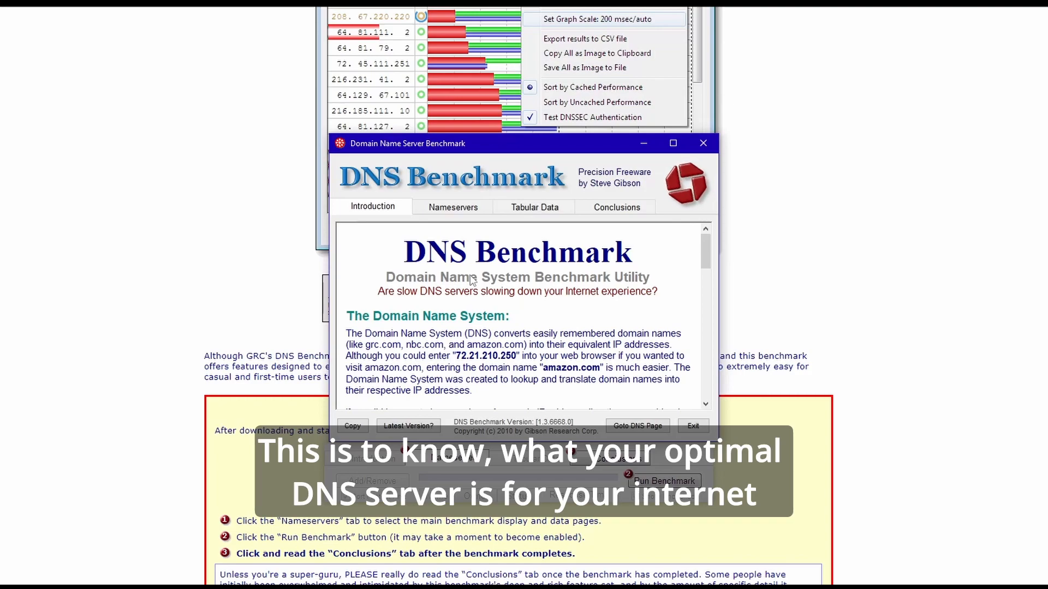
{"action": "mouse_move", "coordinate": [532, 162]}
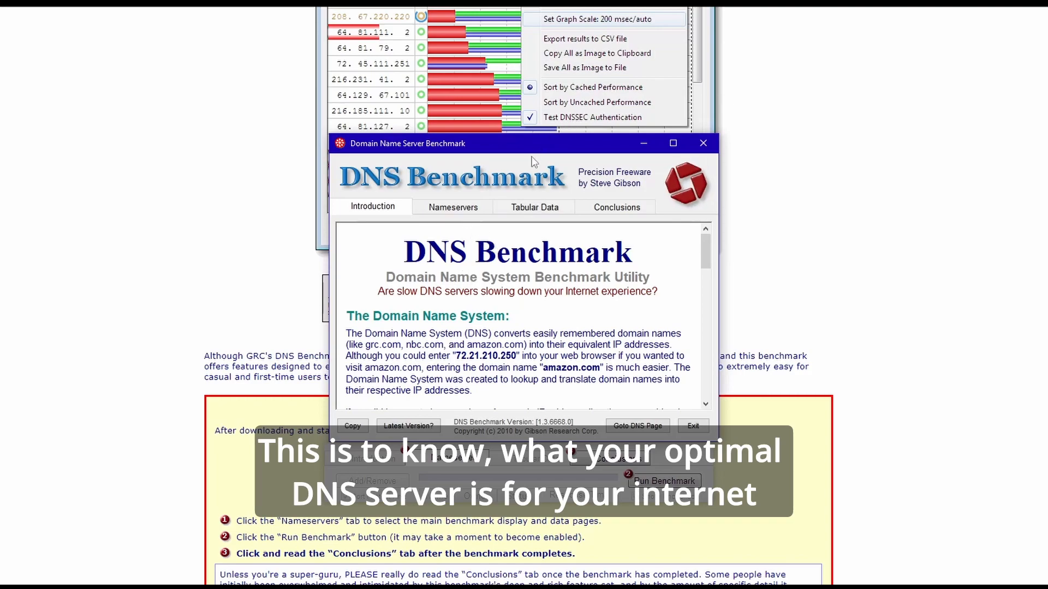
Switch to the Nameservers tab and run the benchmark on all nameservers
{"action": "left_click", "coordinate": [452, 206]}
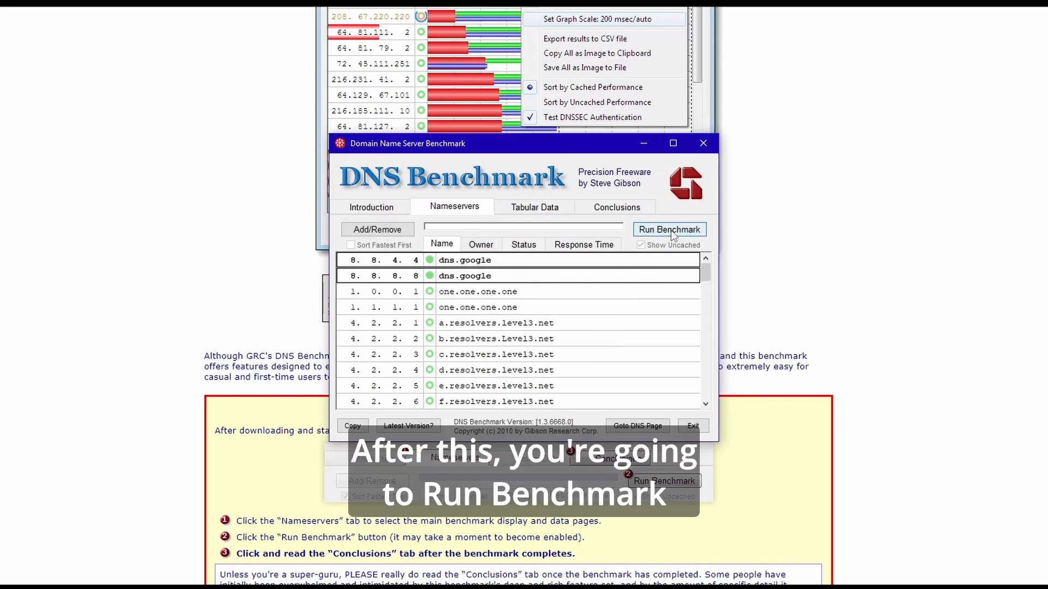
{"action": "left_click", "coordinate": [669, 229]}
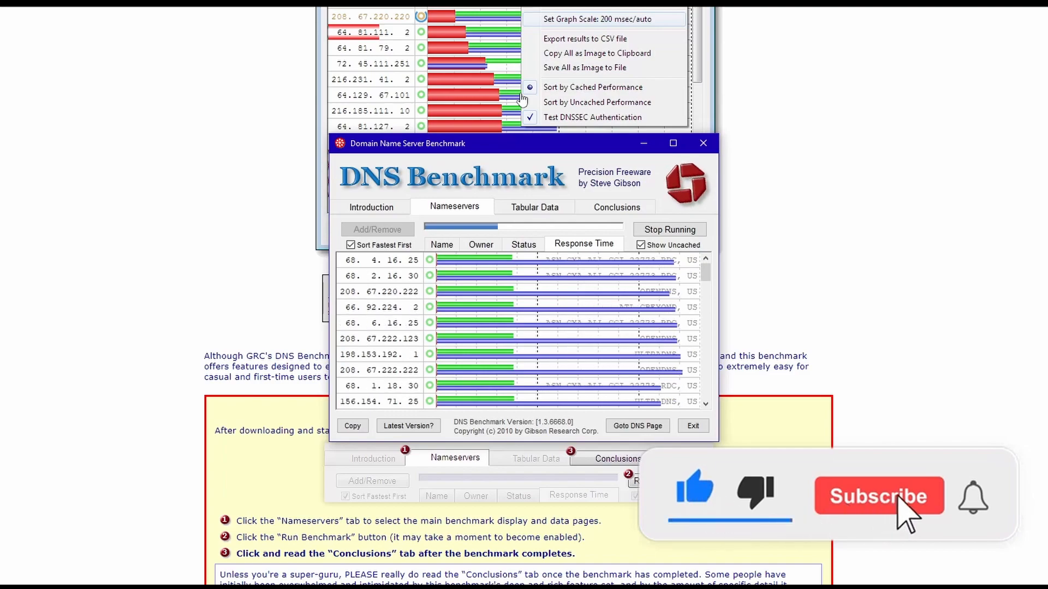
Wait for the benchmark to rank nameservers fastest first, including 8.8.8.8 and 1.1.1.1
{"action": "left_click", "coordinate": [877, 496]}
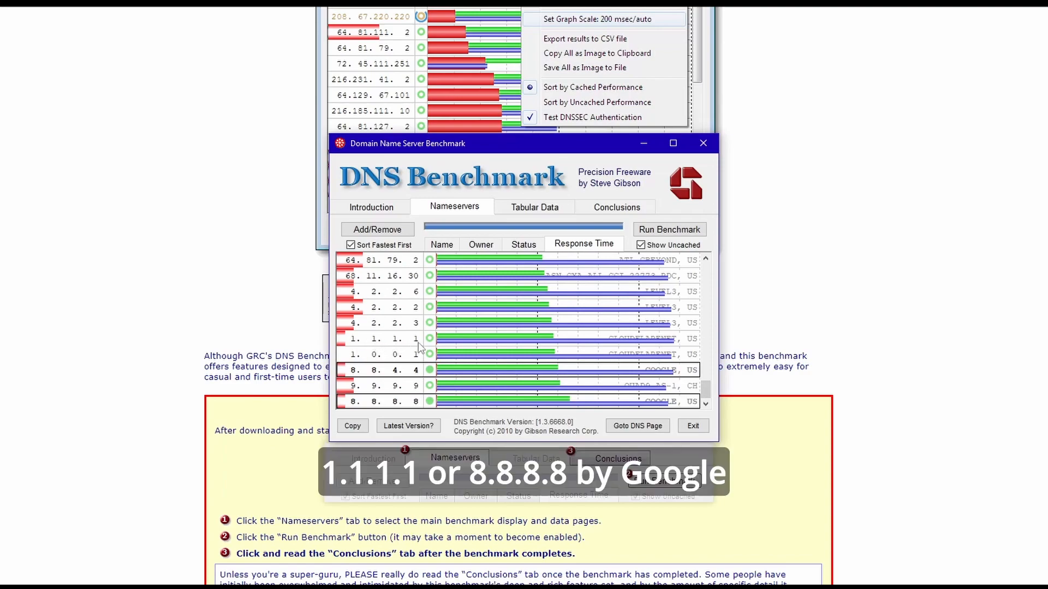
{"action": "mouse_move", "coordinate": [384, 410]}
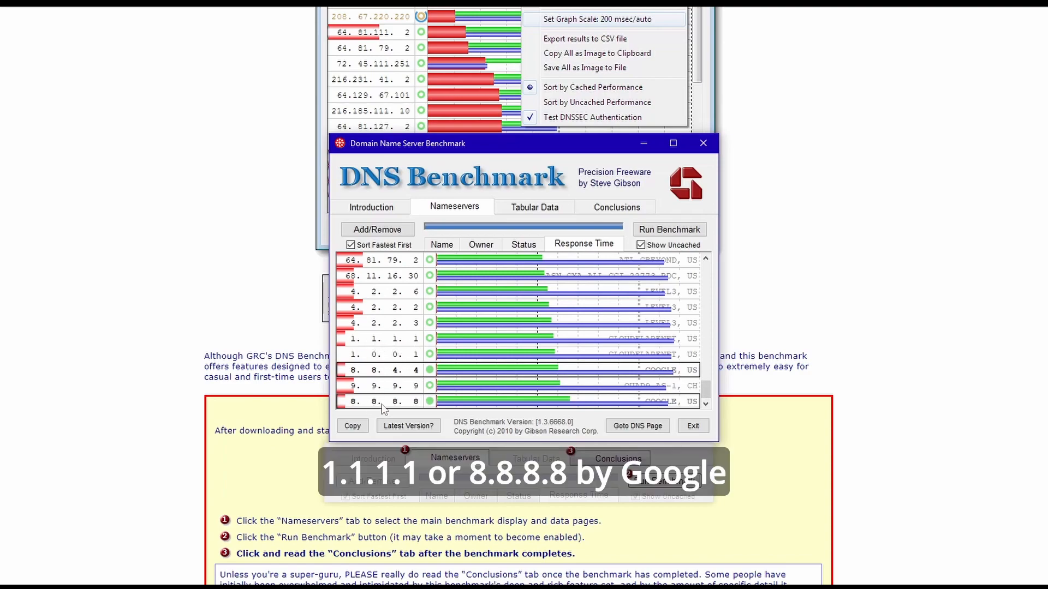
{"action": "mouse_move", "coordinate": [577, 409]}
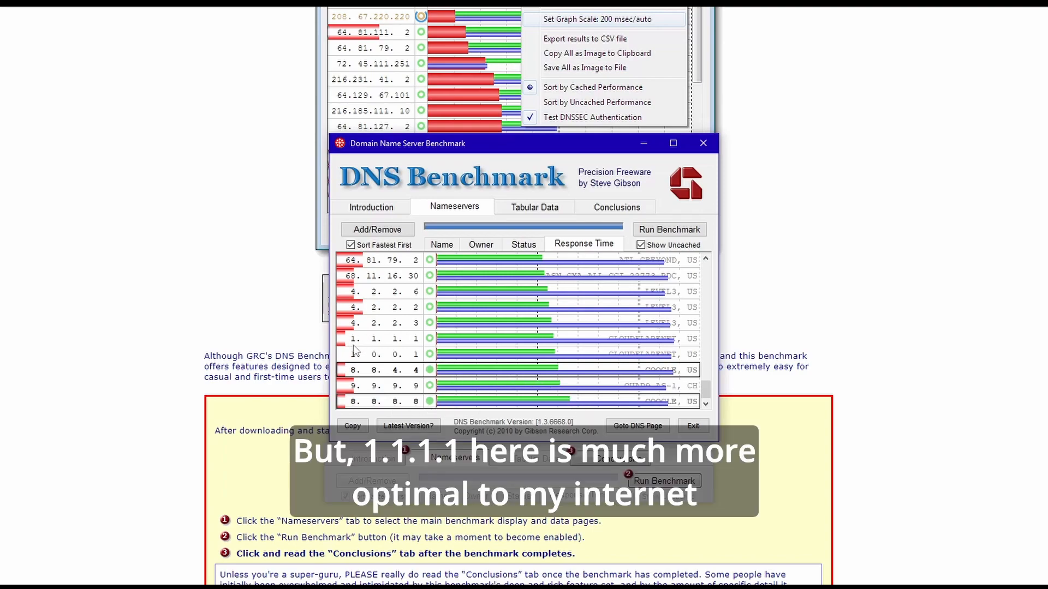
{"action": "mouse_move", "coordinate": [419, 344]}
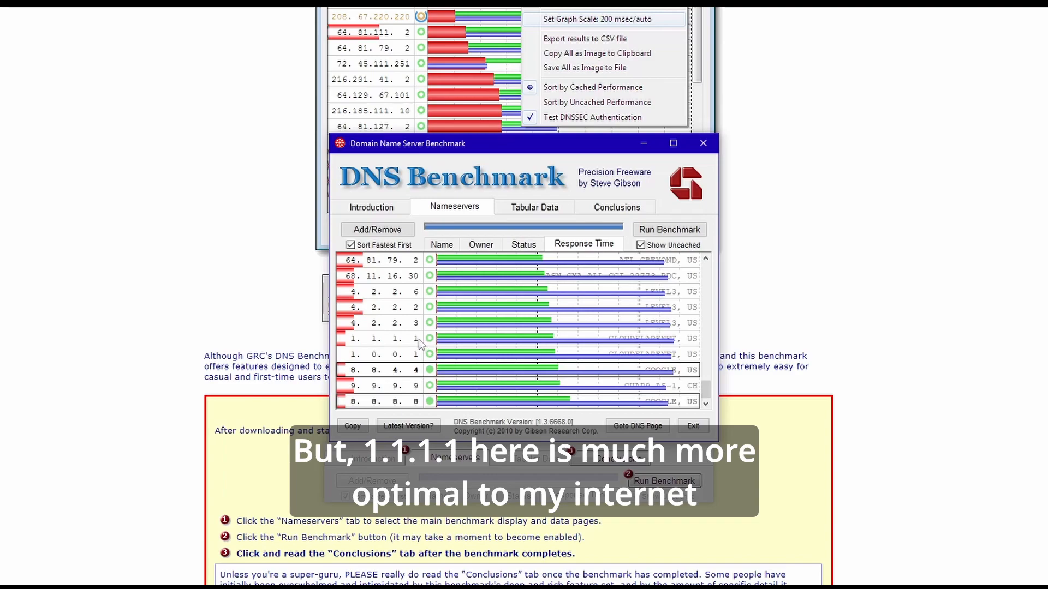
{"action": "mouse_move", "coordinate": [425, 350]}
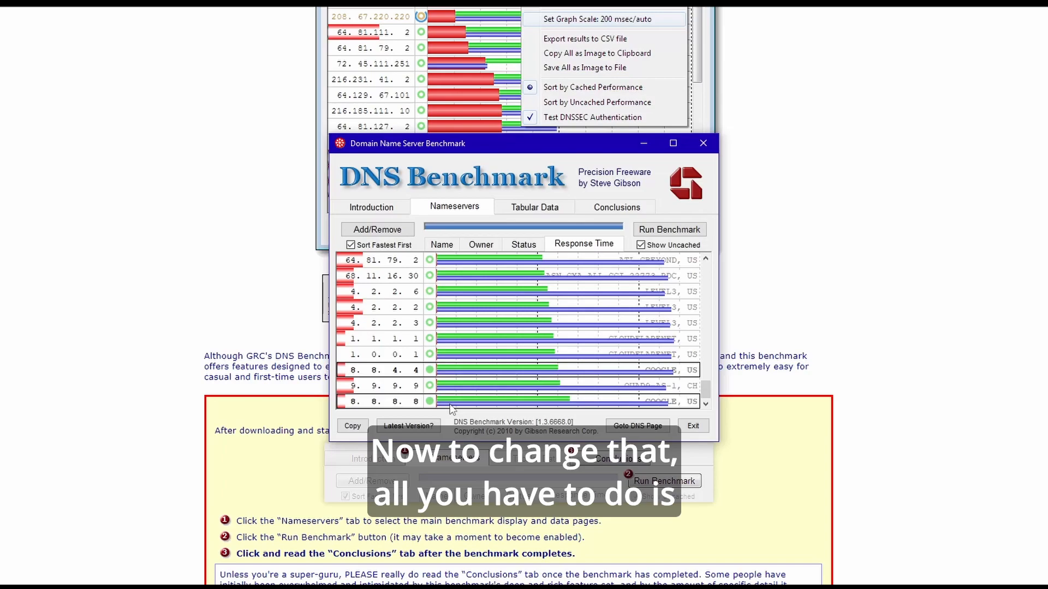
{"action": "mouse_move", "coordinate": [399, 372]}
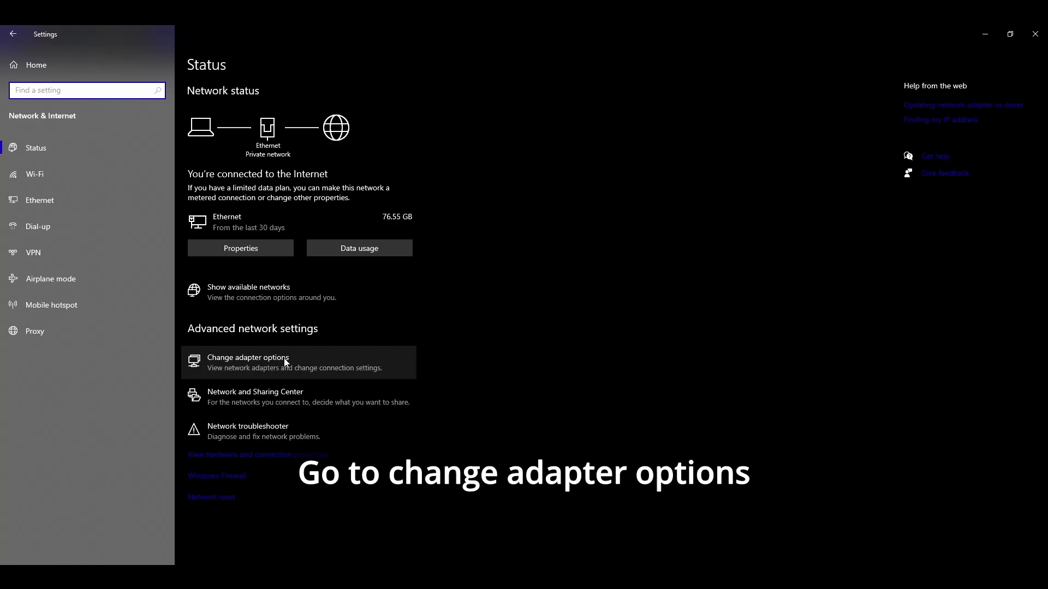
Open the Ethernet adapter's IPv4 properties and edit the preferred DNS server away from 8.8.8.8
{"action": "left_click", "coordinate": [247, 357]}
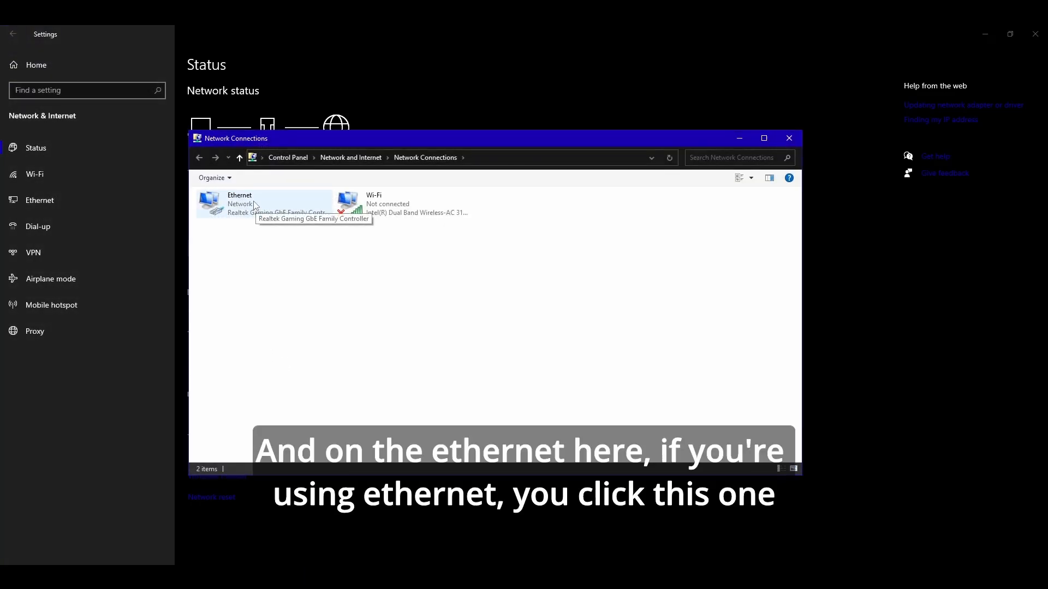
{"action": "left_click", "coordinate": [264, 202]}
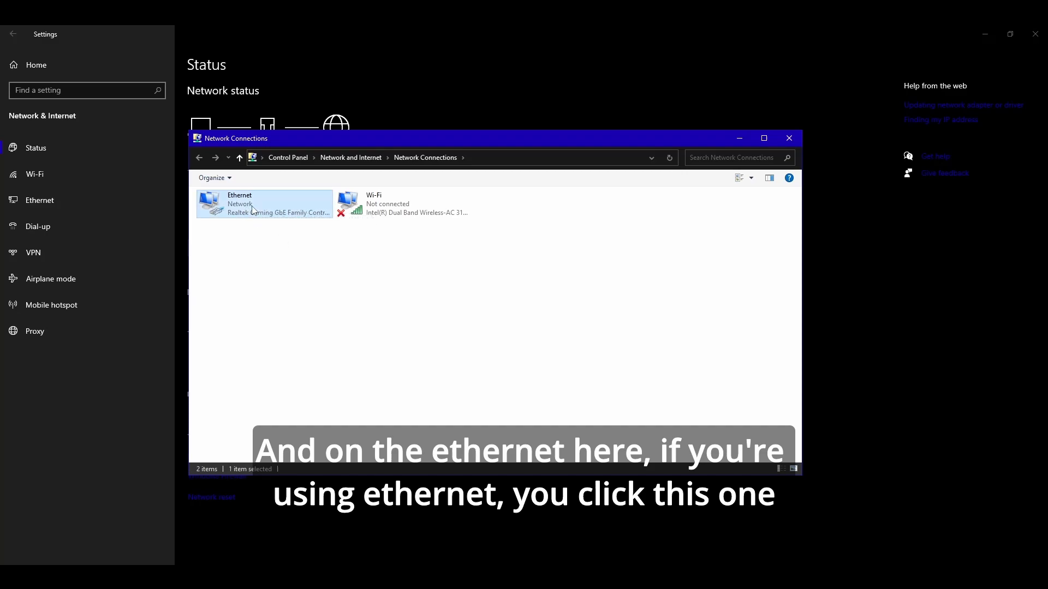
{"action": "right_click", "coordinate": [264, 204]}
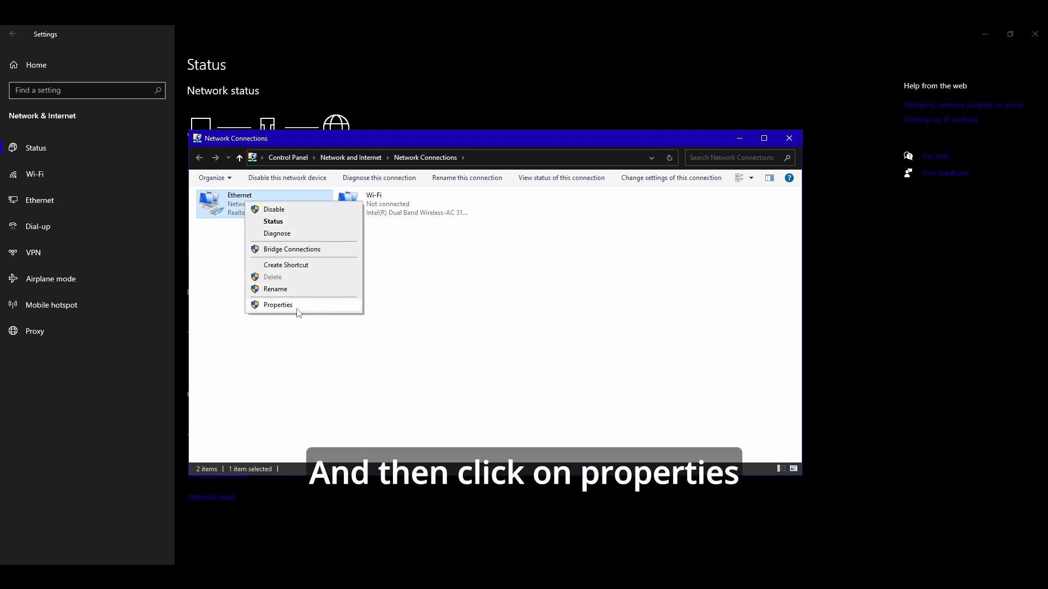
{"action": "left_click", "coordinate": [277, 304]}
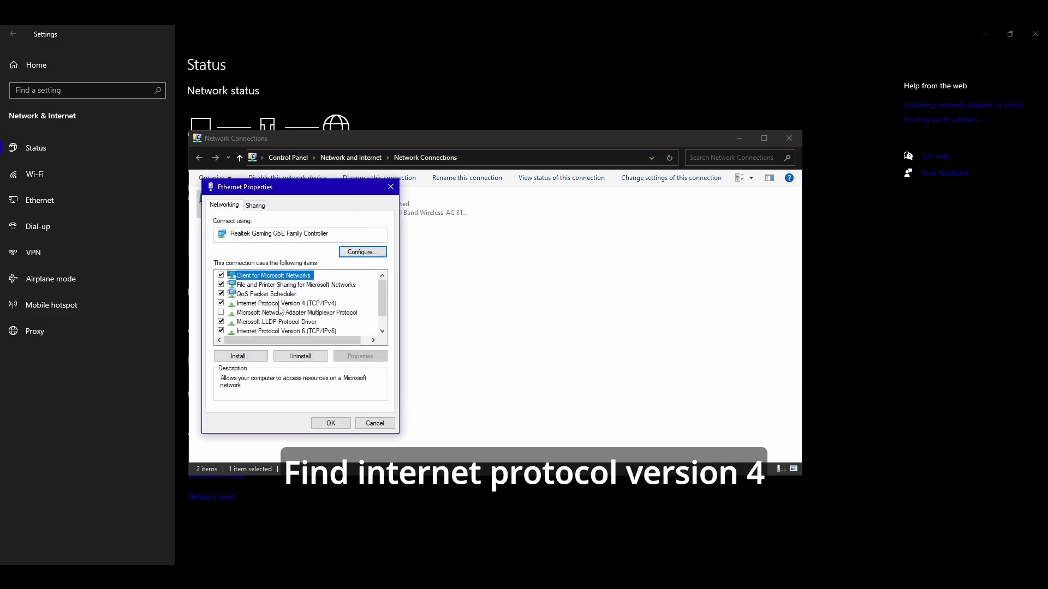
{"action": "left_click", "coordinate": [286, 303]}
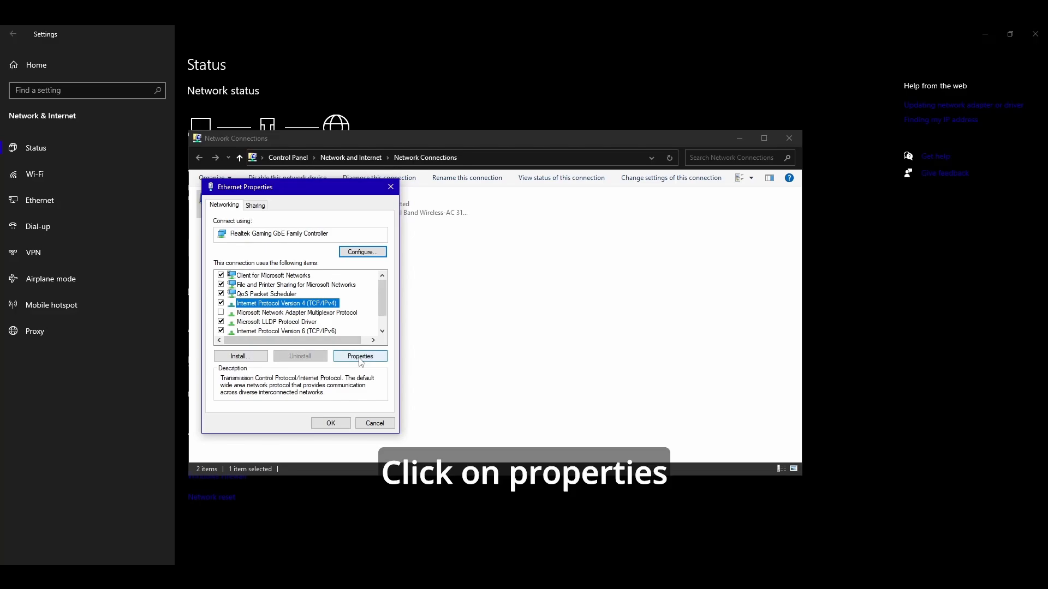
{"action": "left_click", "coordinate": [361, 355]}
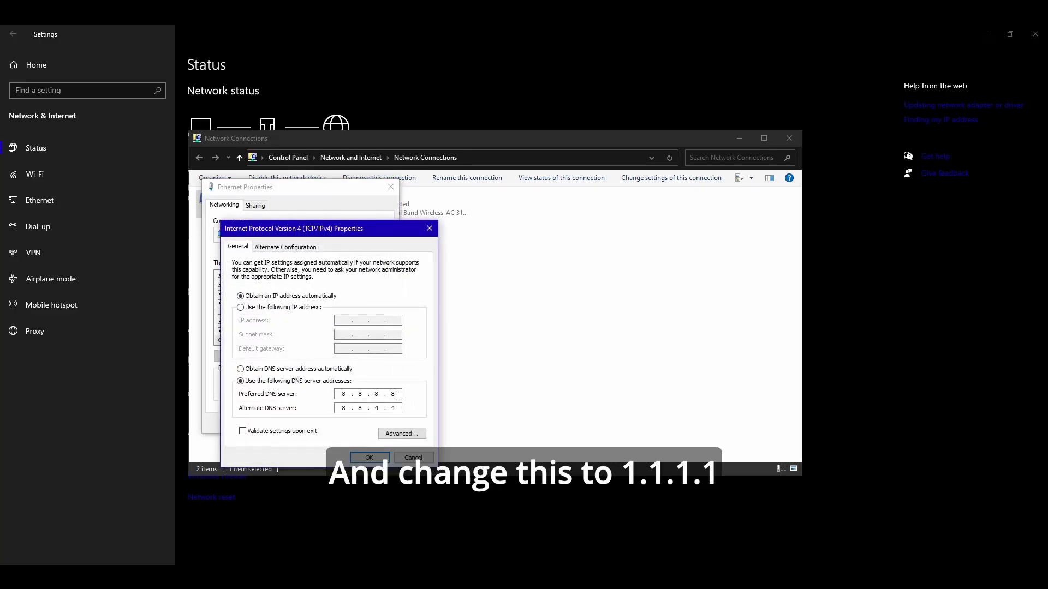
{"action": "type", "text": "1"}
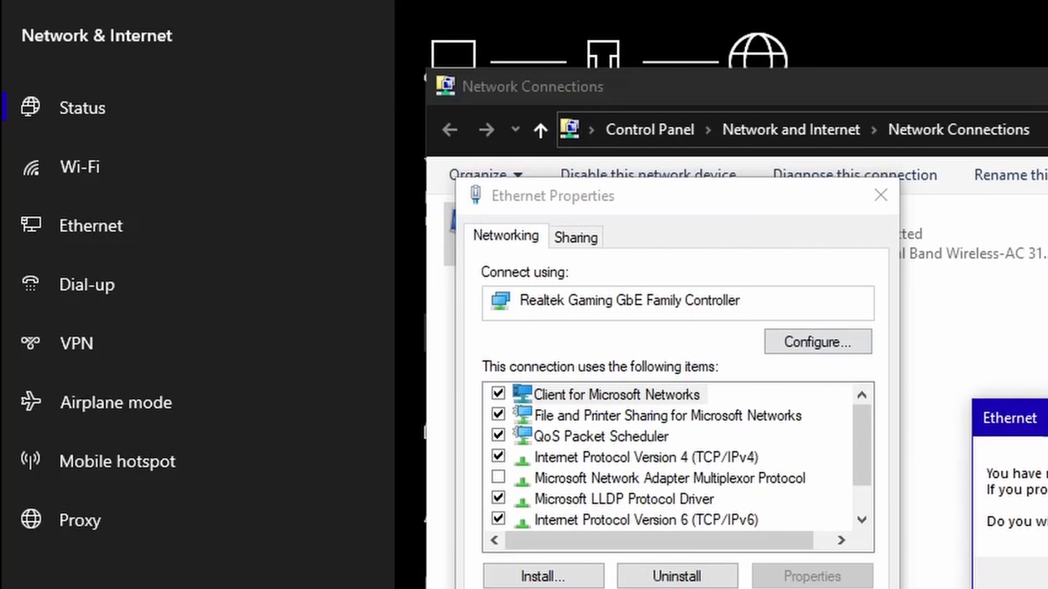
Open the Realtek adapter's Advanced properties and review ARP Offload through Green Ethernet
{"action": "left_click", "coordinate": [816, 342]}
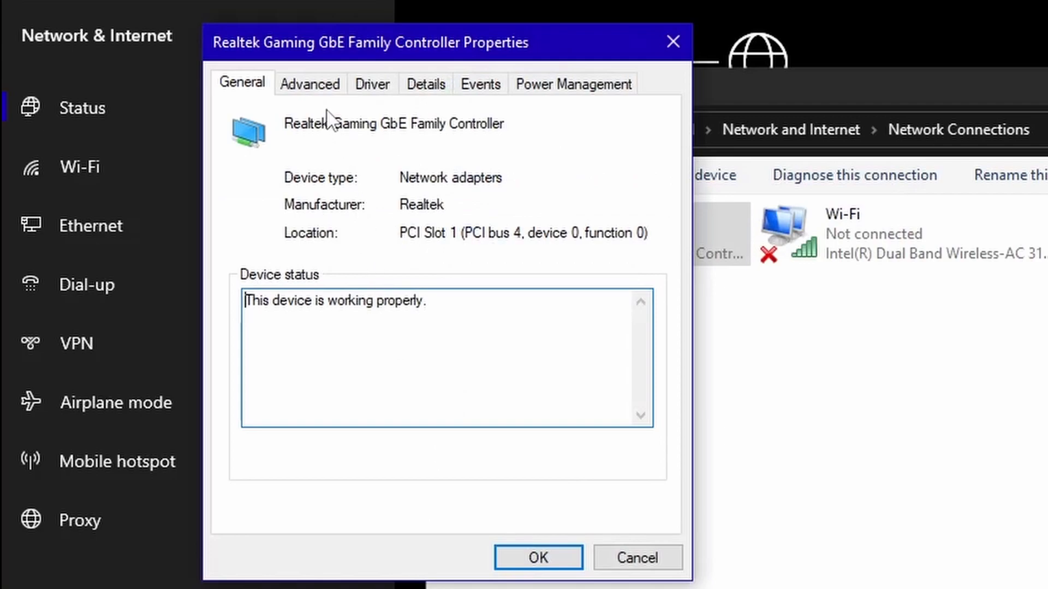
{"action": "left_click", "coordinate": [309, 84]}
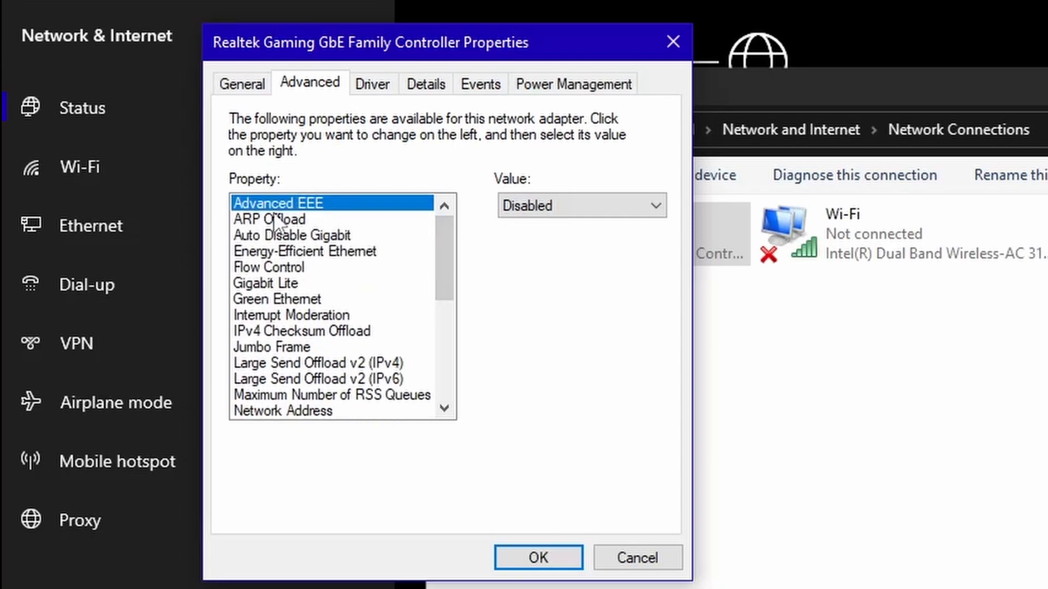
{"action": "mouse_move", "coordinate": [476, 220]}
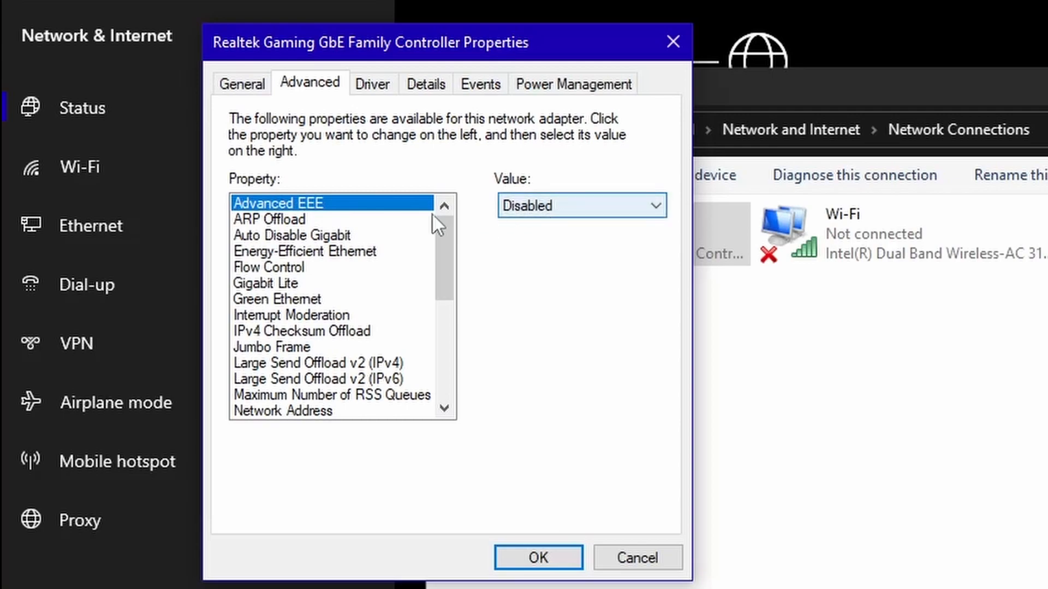
{"action": "left_click", "coordinate": [270, 218]}
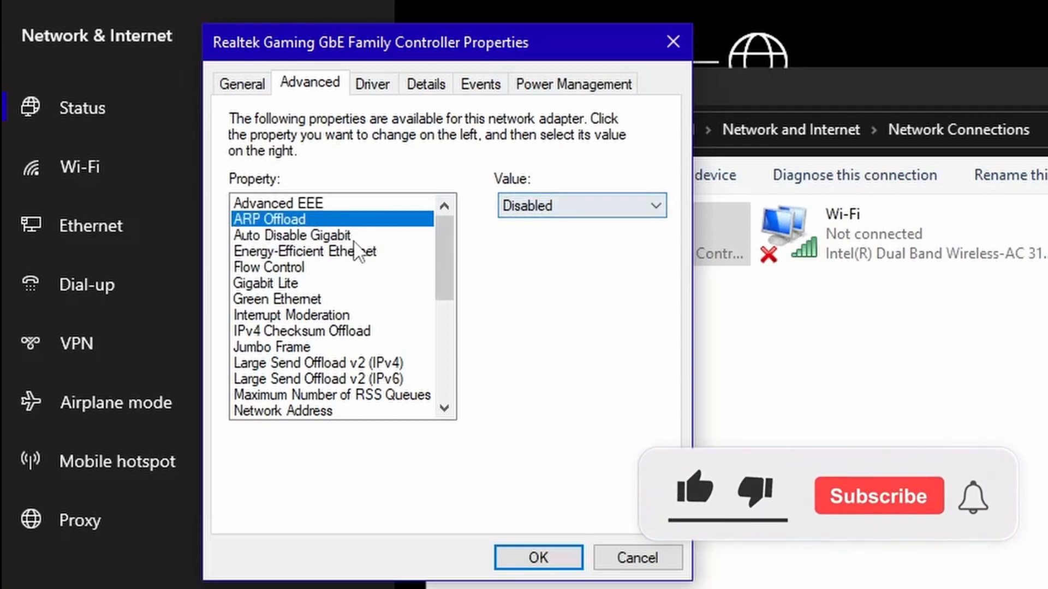
{"action": "left_click", "coordinate": [291, 234]}
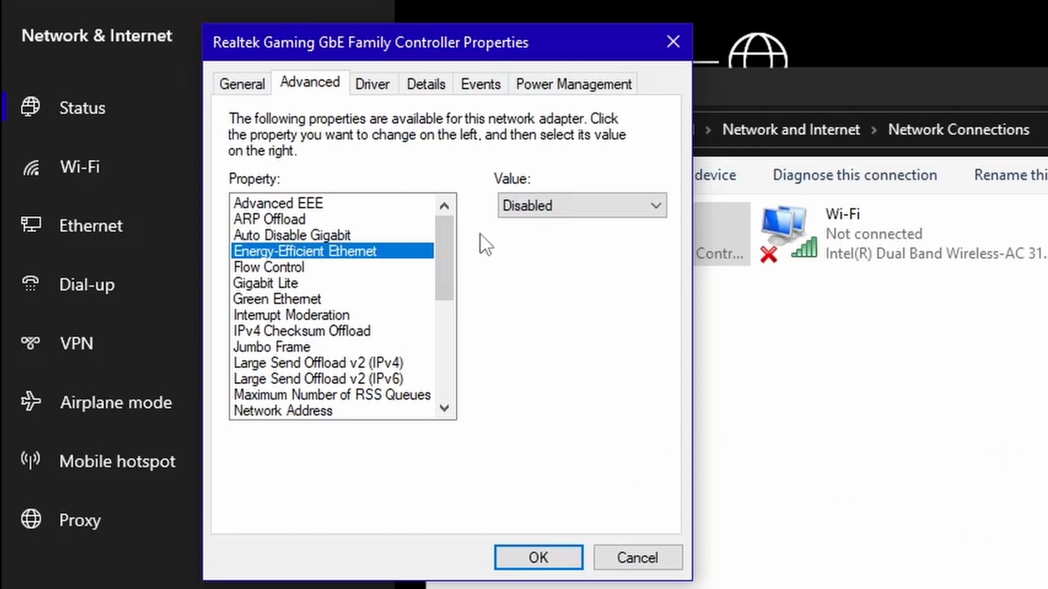
{"action": "left_click", "coordinate": [269, 267]}
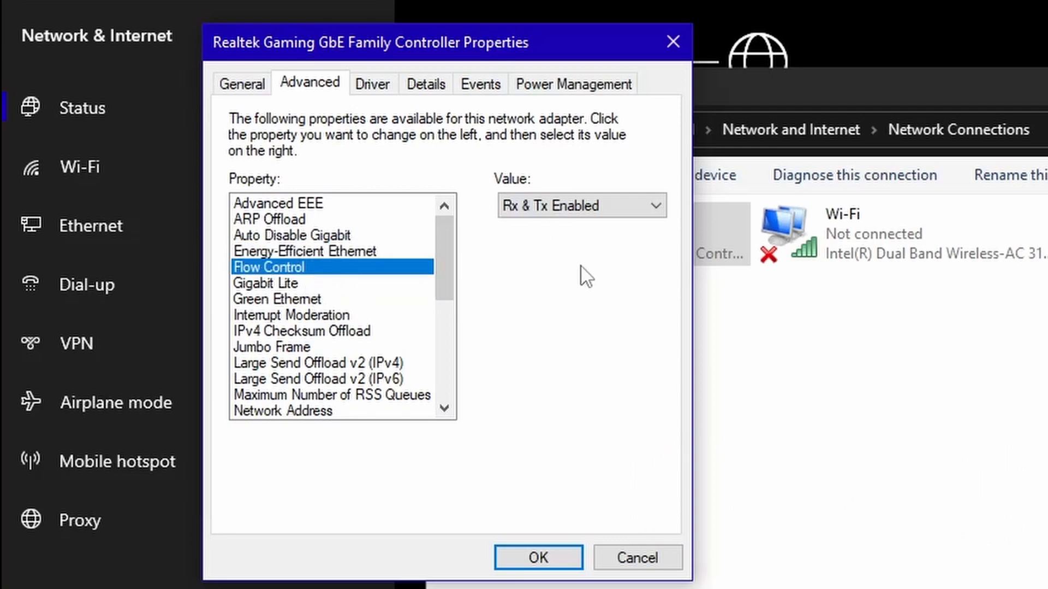
{"action": "mouse_move", "coordinate": [330, 318]}
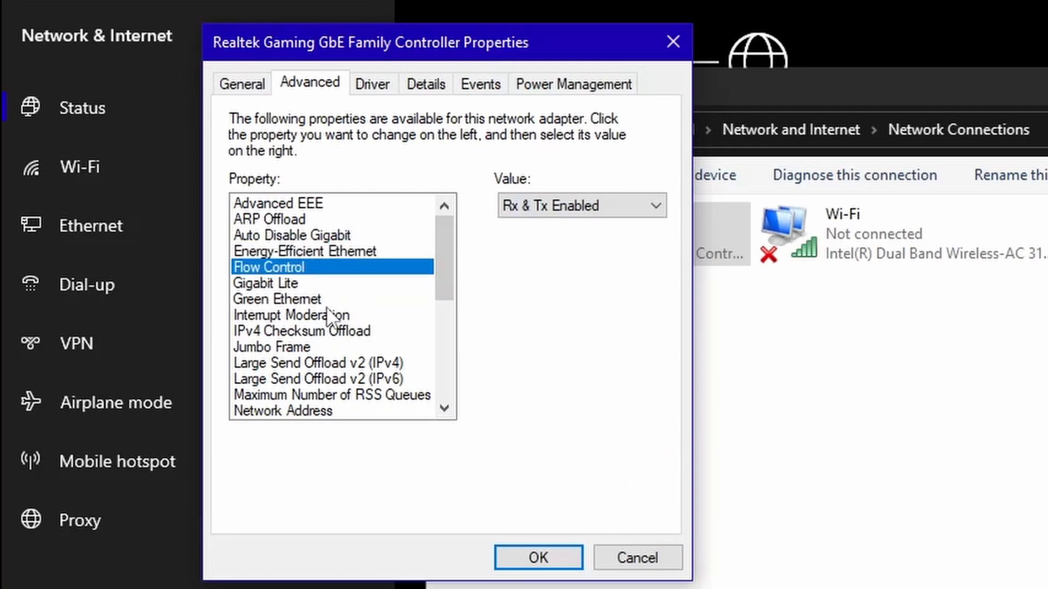
{"action": "left_click", "coordinate": [265, 283]}
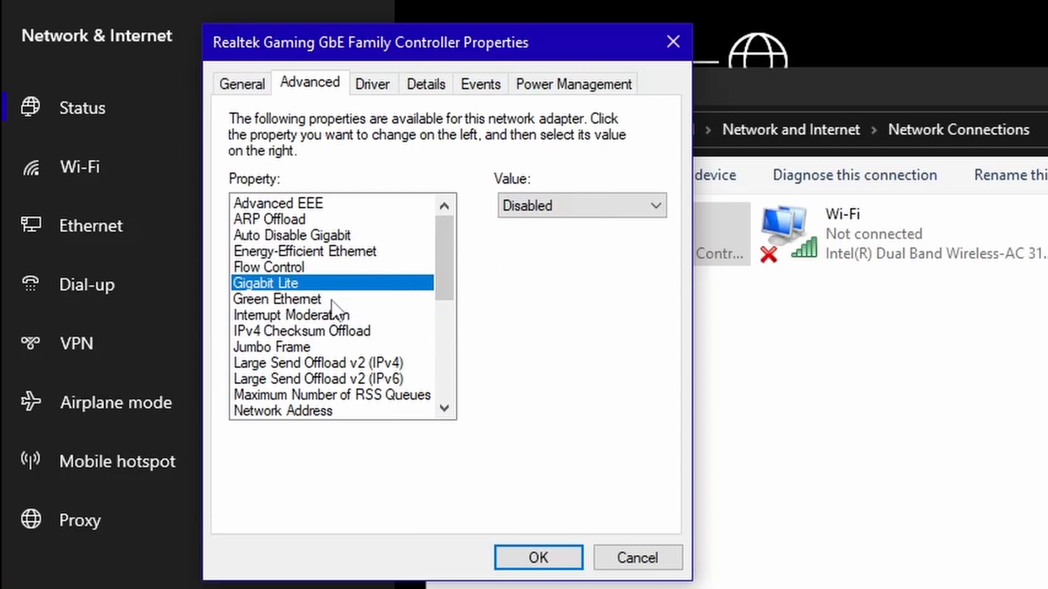
{"action": "left_click", "coordinate": [277, 298]}
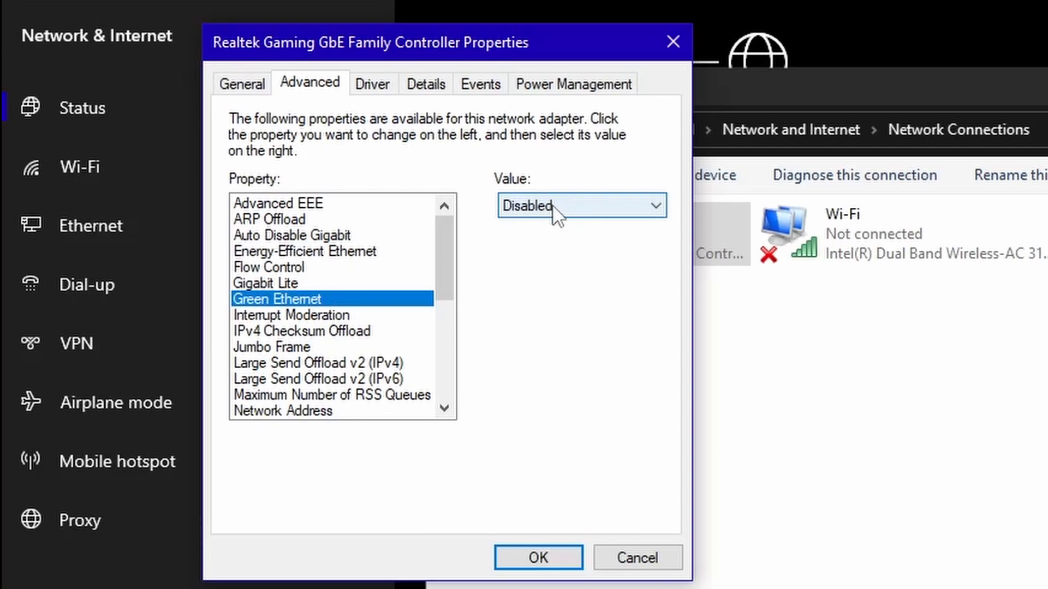
{"action": "scroll", "scroll_direction": "down", "scroll_amount": 3}
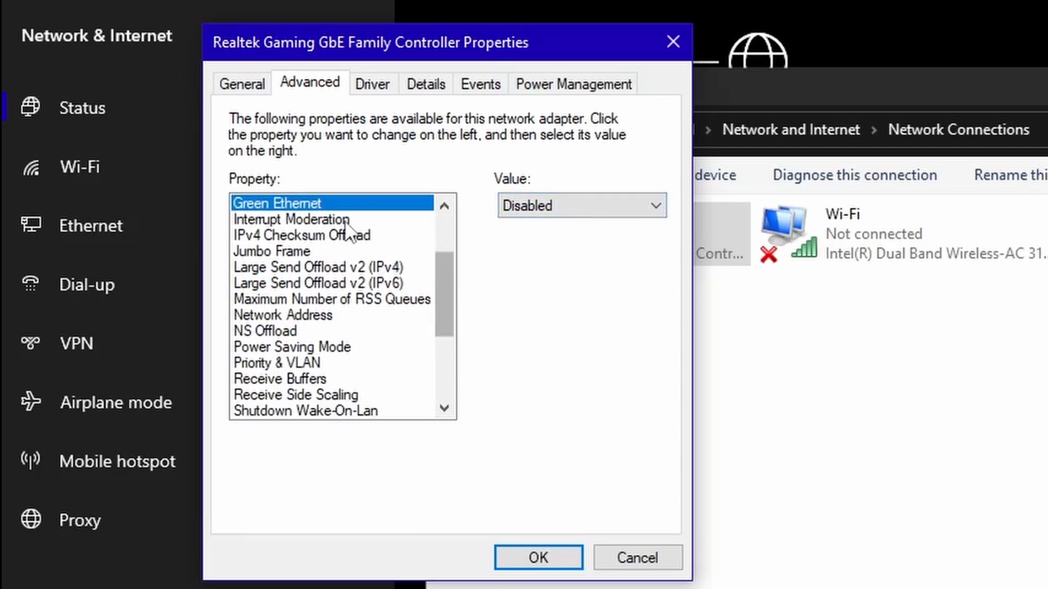
Review Interrupt Moderation, IPv4 Checksum Offload, Jumbo Frame and Large Send Offload v2 settings
{"action": "left_click", "coordinate": [291, 218]}
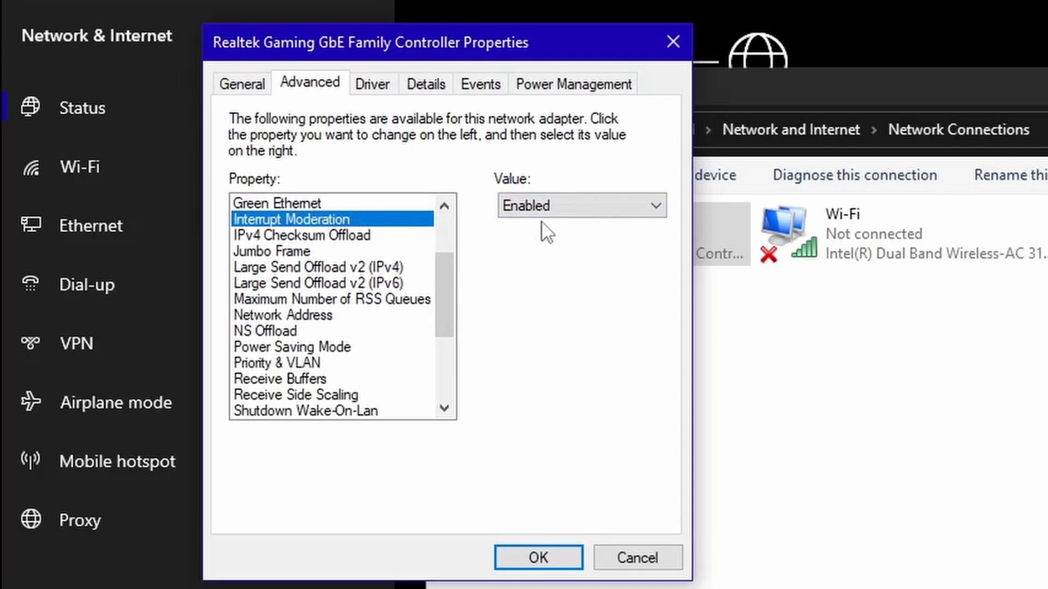
{"action": "left_click", "coordinate": [301, 234]}
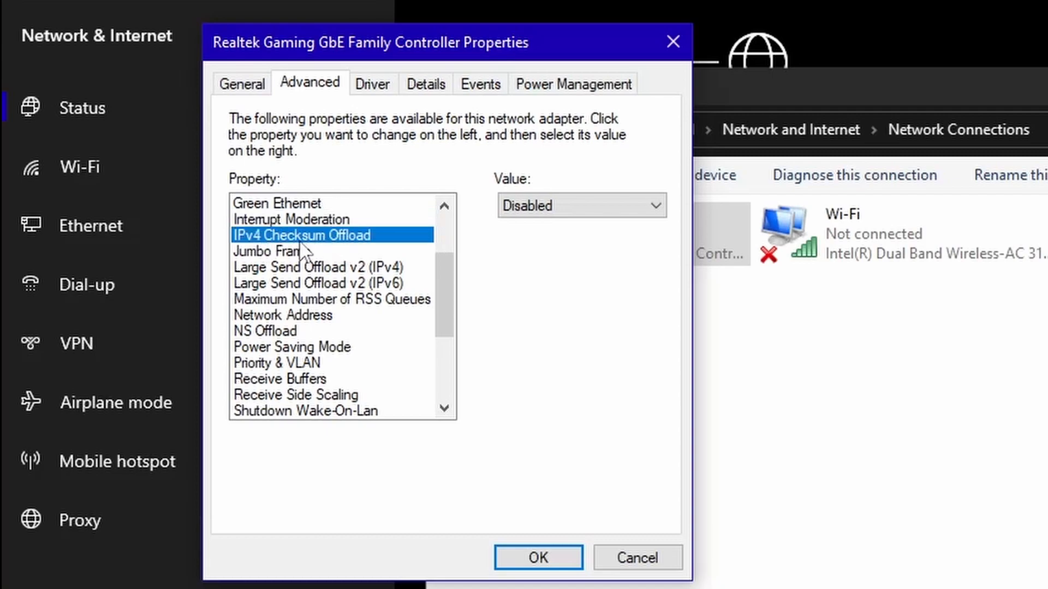
{"action": "mouse_move", "coordinate": [573, 235]}
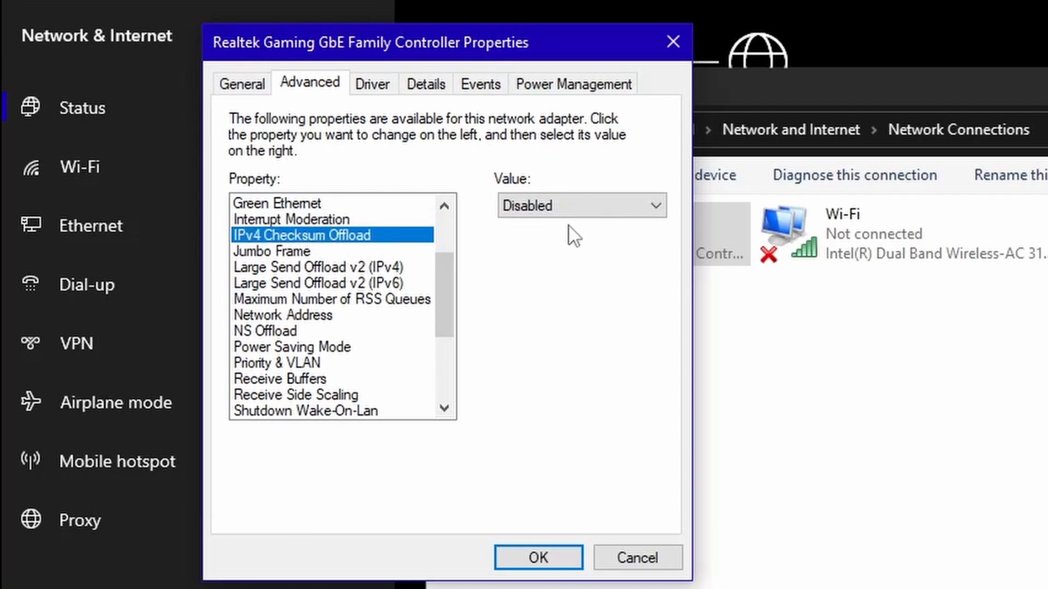
{"action": "left_click", "coordinate": [271, 251]}
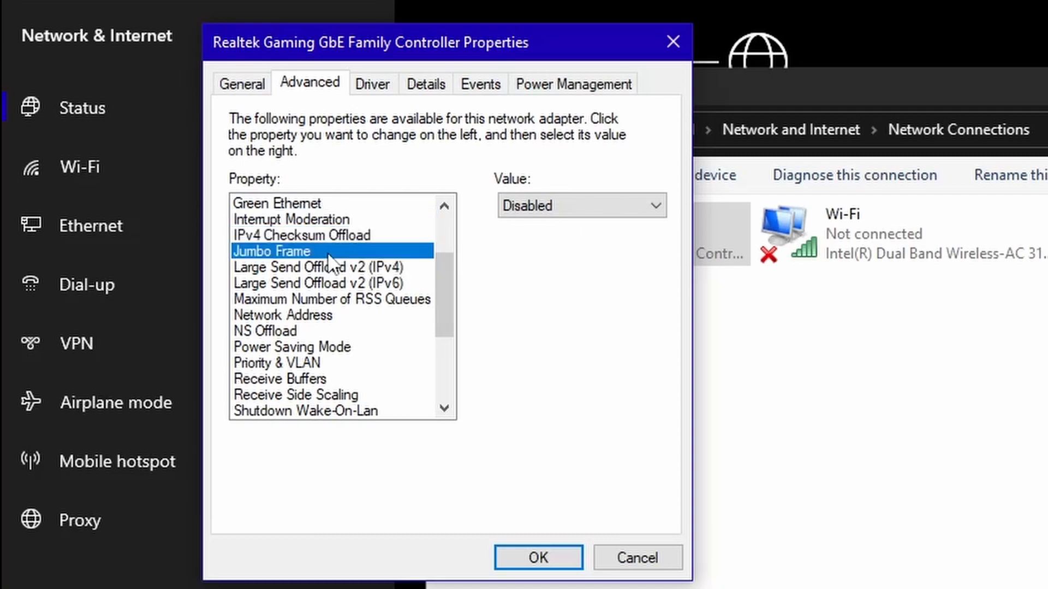
{"action": "left_click", "coordinate": [318, 267]}
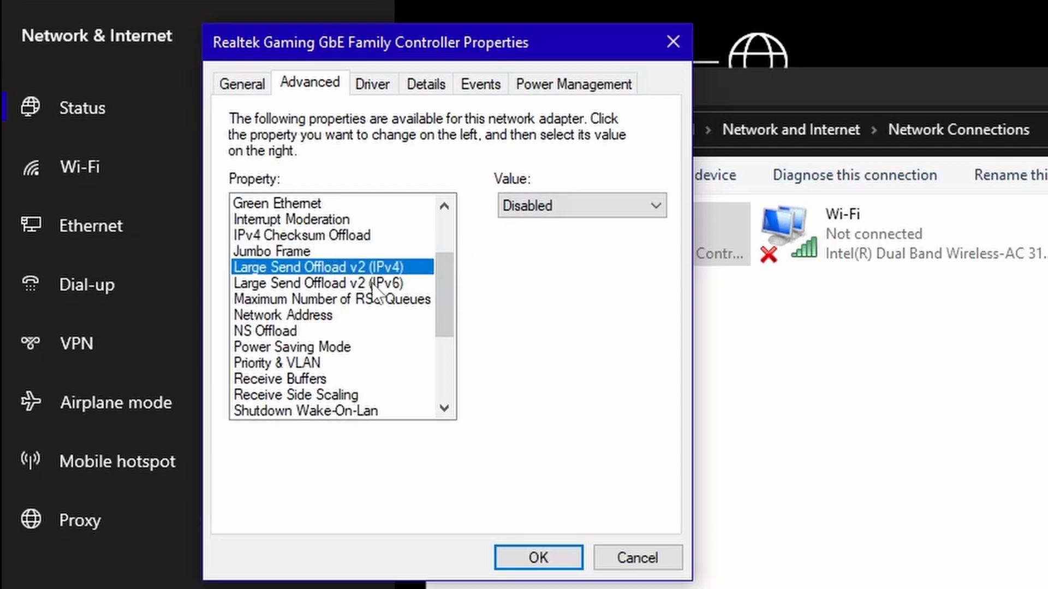
{"action": "mouse_move", "coordinate": [401, 289]}
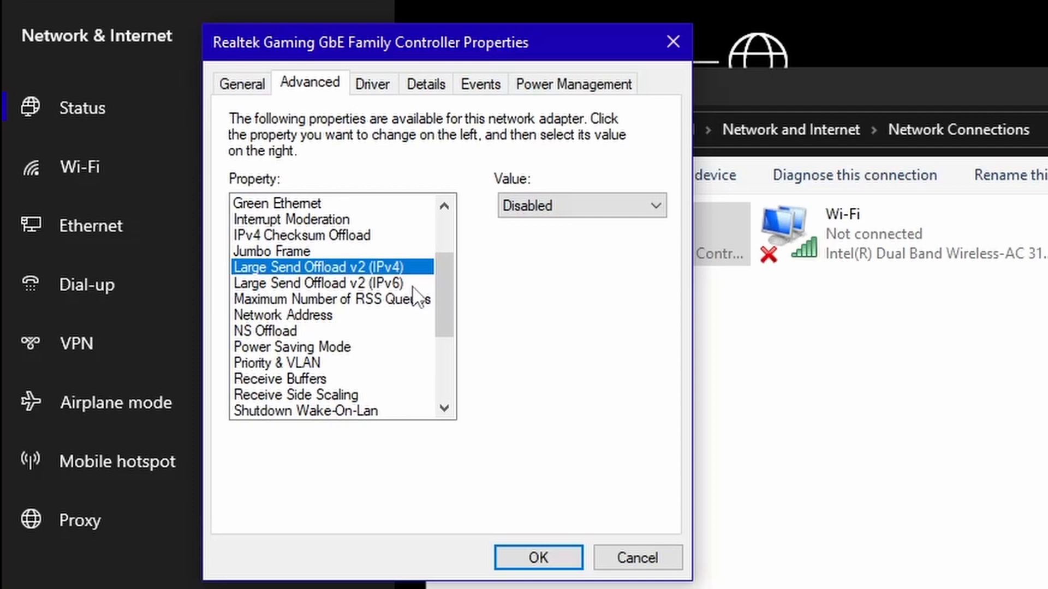
{"action": "left_click", "coordinate": [323, 283]}
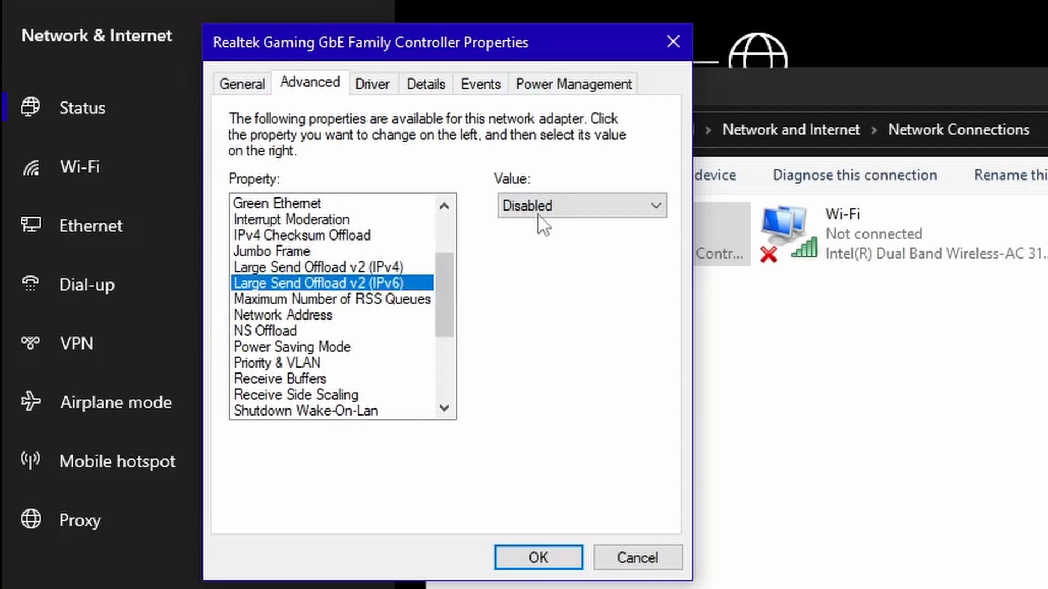
Keep RSS queues at 4, check Network Address and Power Saving Mode, Priority & VLAN Disabled
{"action": "left_click", "coordinate": [332, 203]}
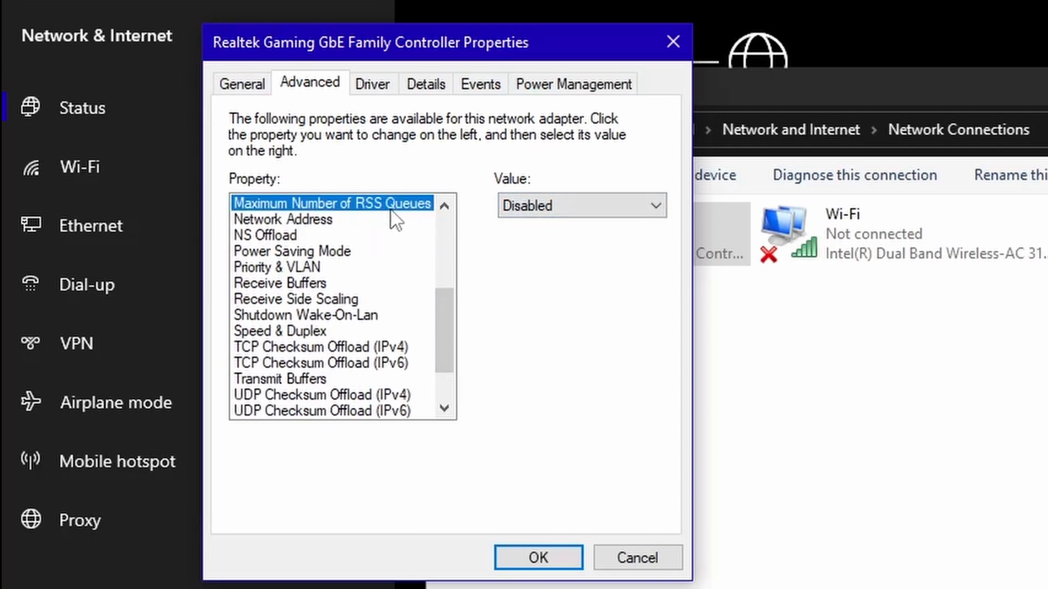
{"action": "left_click", "coordinate": [580, 205]}
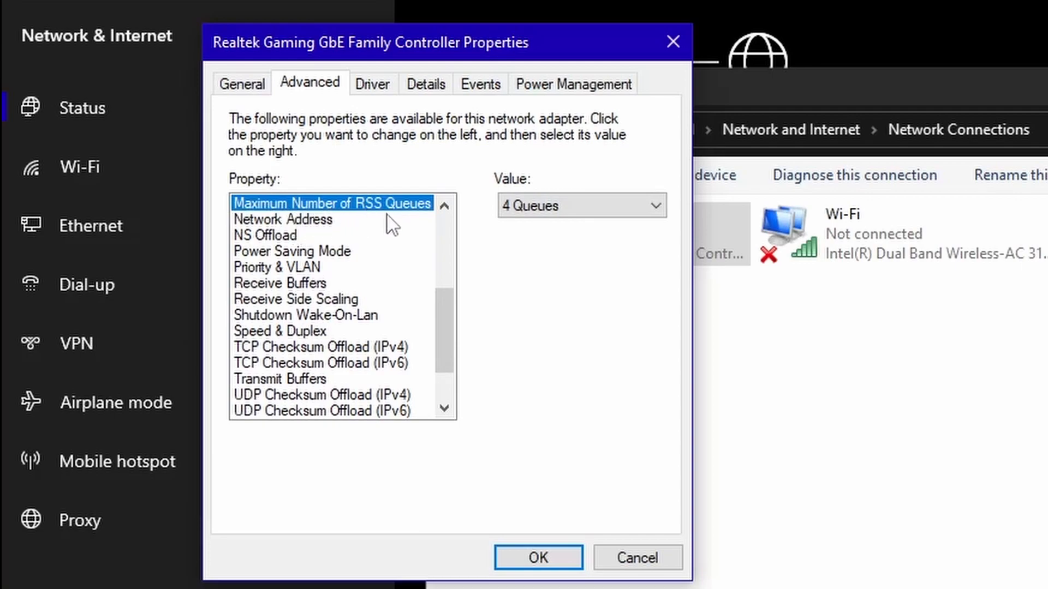
{"action": "left_click", "coordinate": [580, 205]}
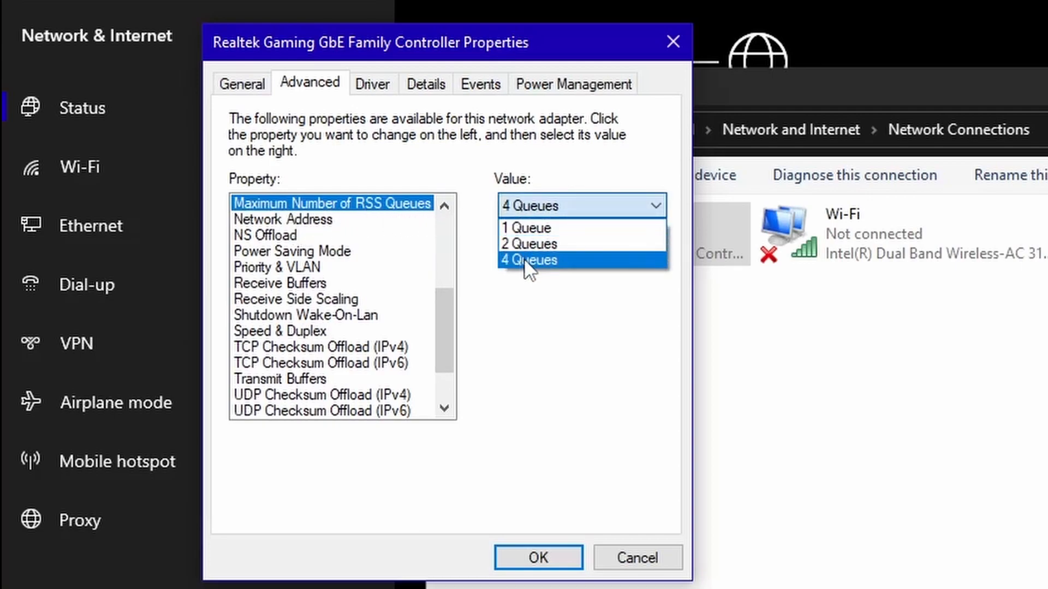
{"action": "left_click", "coordinate": [527, 260]}
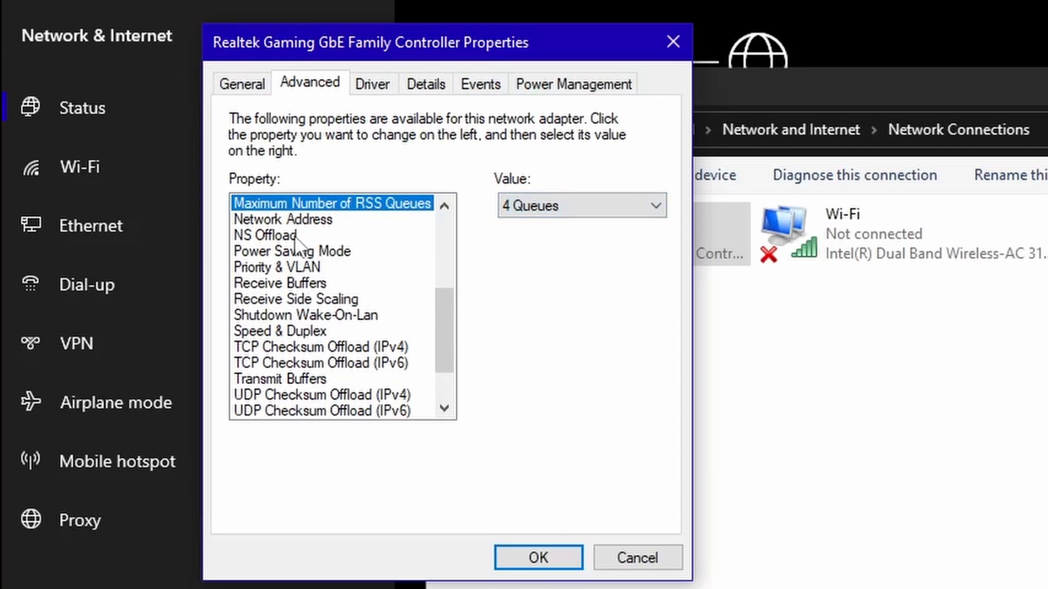
{"action": "left_click", "coordinate": [282, 218]}
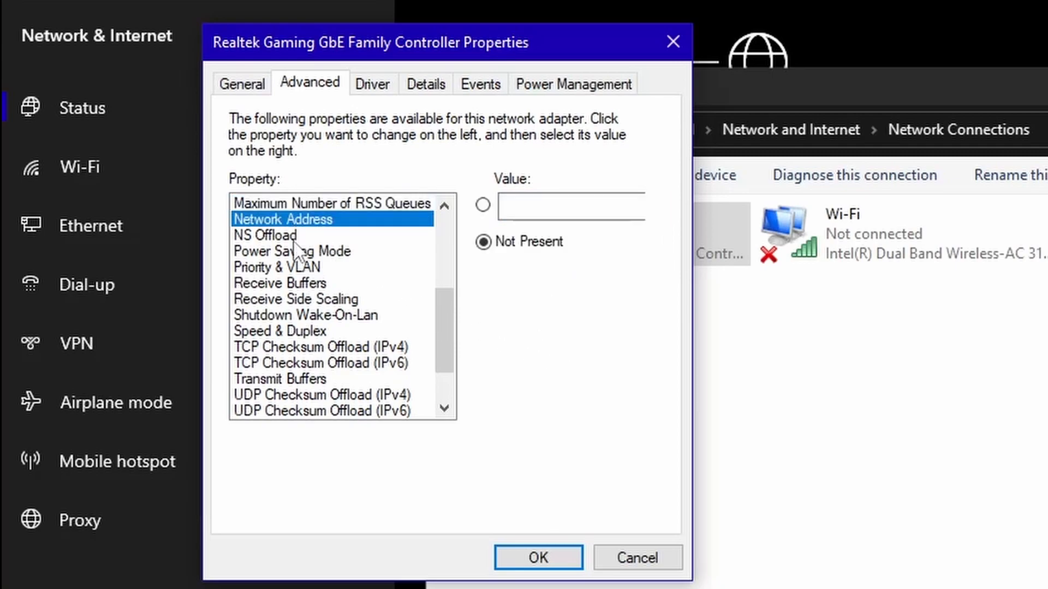
{"action": "left_click", "coordinate": [292, 250]}
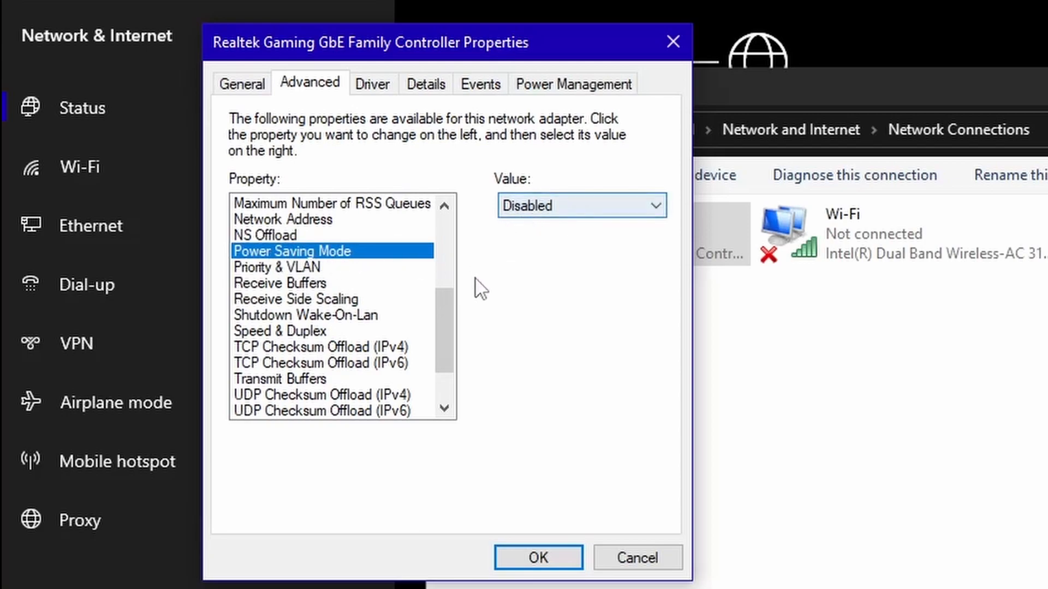
{"action": "left_click", "coordinate": [276, 267]}
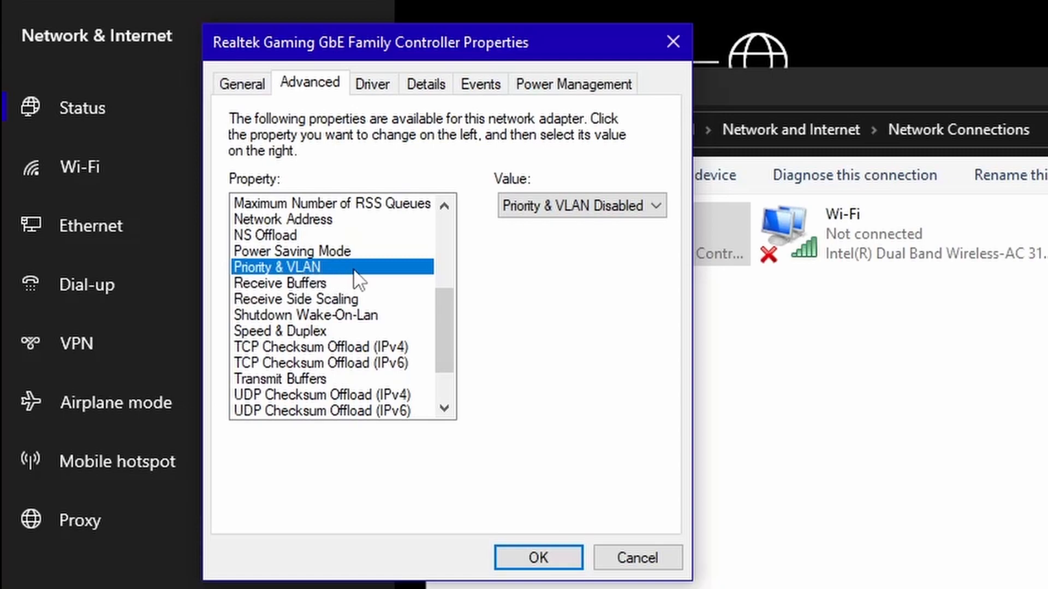
{"action": "mouse_move", "coordinate": [314, 287]}
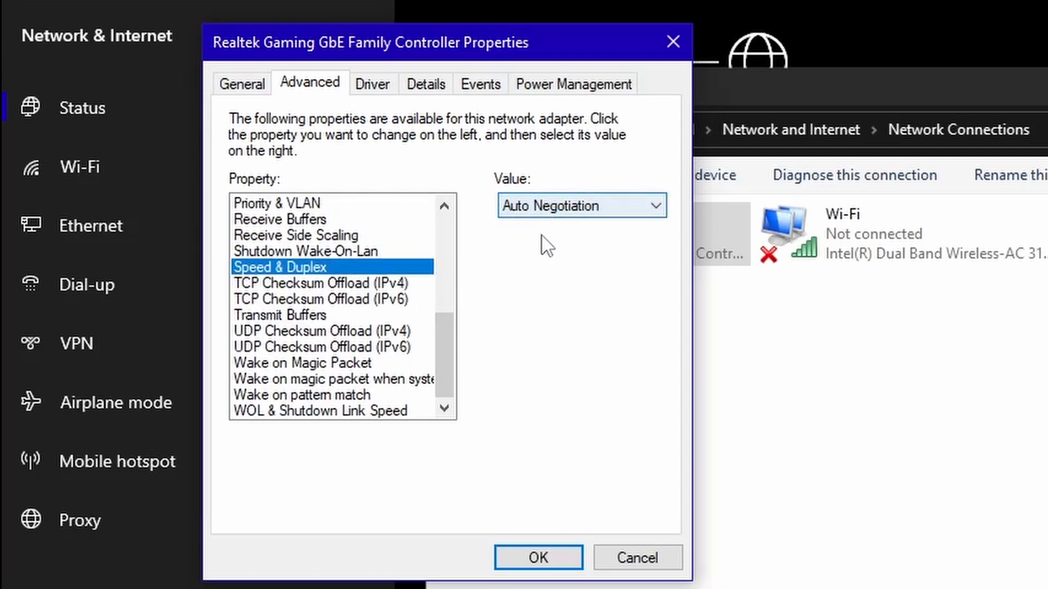
Set TCP Checksum Offload (IPv4) and UDP Checksum Offload (IPv4, IPv6) to Disabled
{"action": "left_click", "coordinate": [319, 283]}
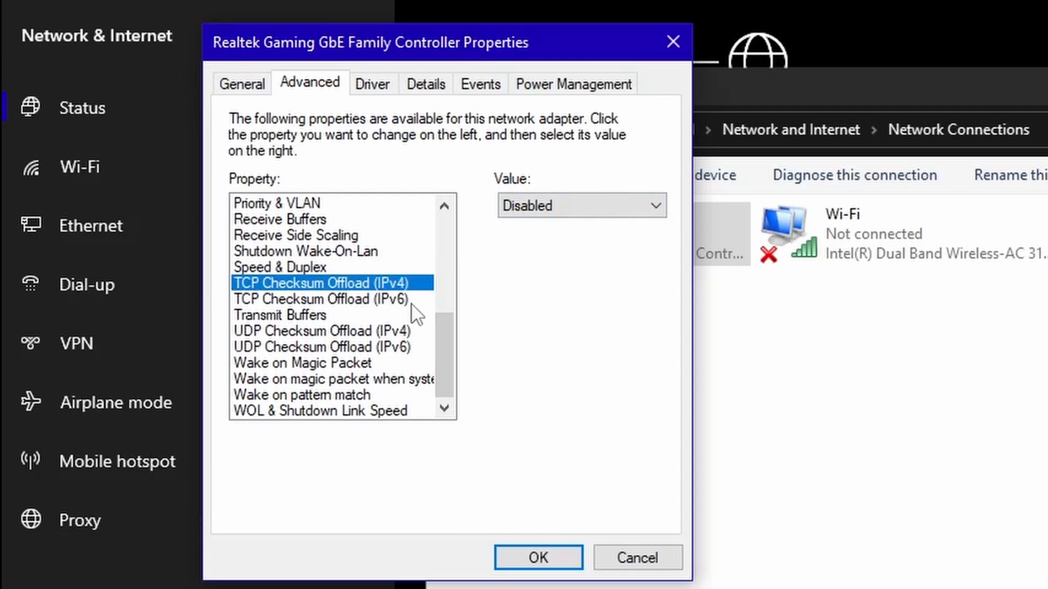
{"action": "mouse_move", "coordinate": [413, 311]}
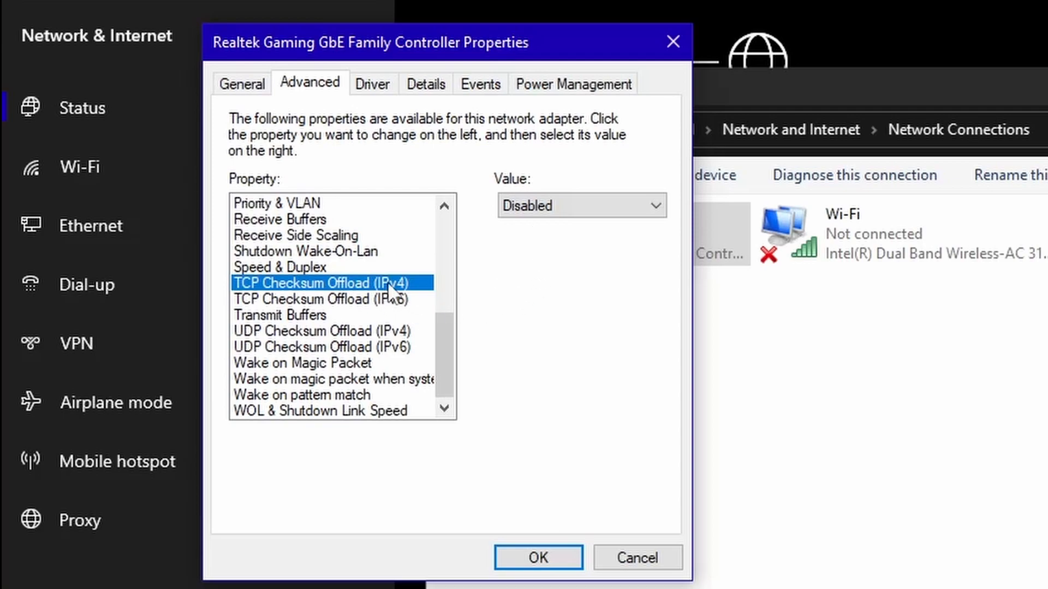
{"action": "left_click", "coordinate": [328, 331]}
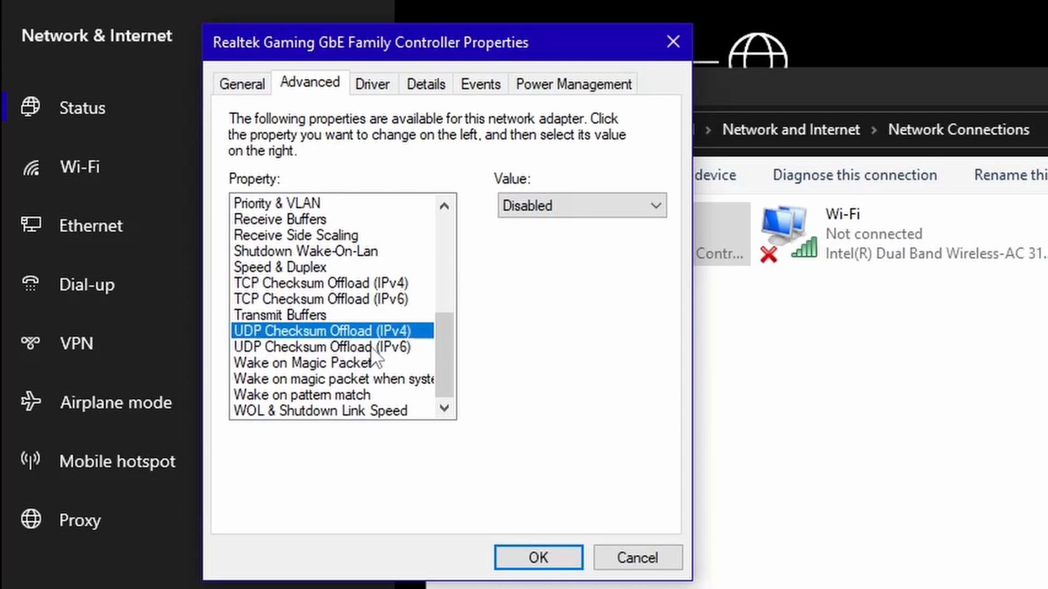
{"action": "left_click", "coordinate": [321, 347]}
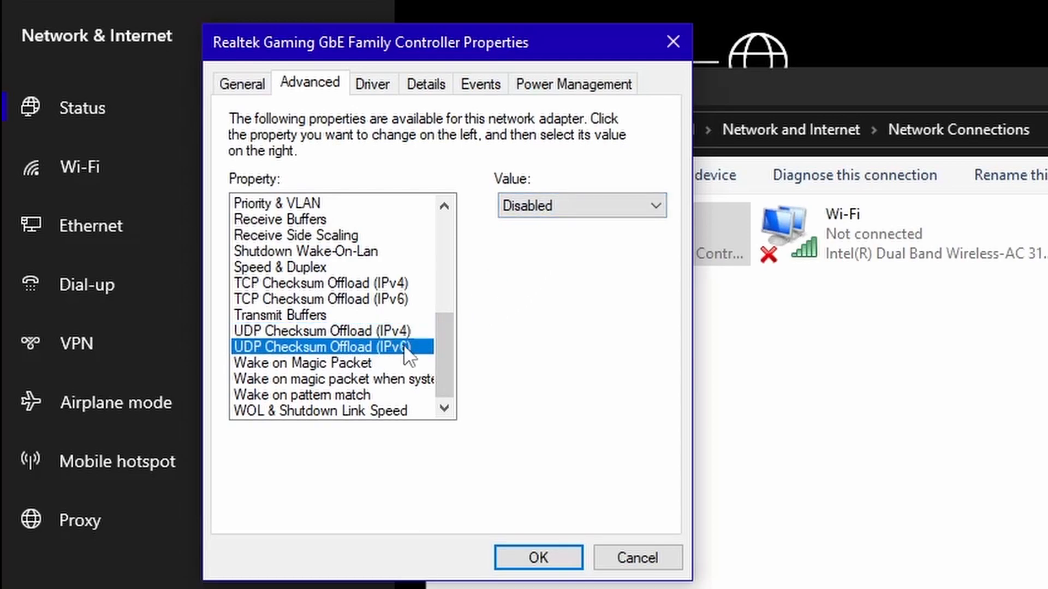
Check the wake properties, keep WOL & Shutdown Link Speed at Not Speed Down, and view Power Management
{"action": "left_click", "coordinate": [302, 363]}
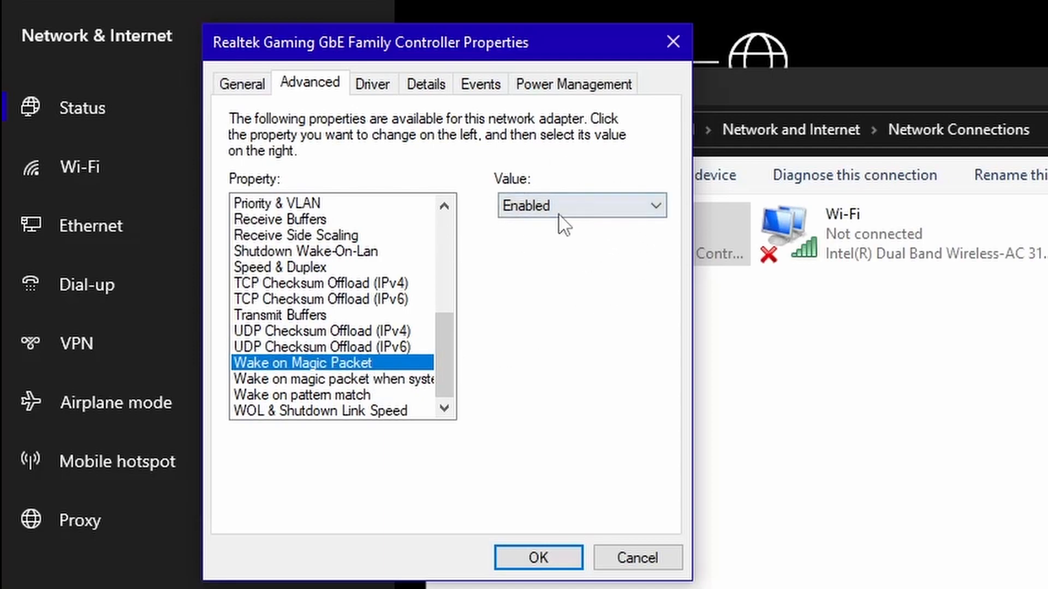
{"action": "left_click", "coordinate": [332, 379]}
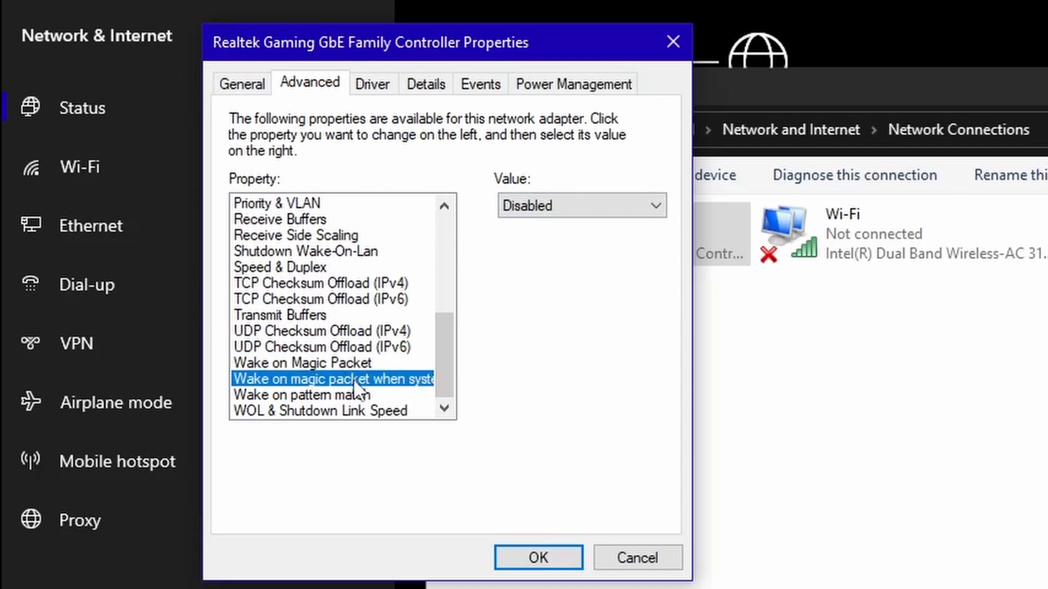
{"action": "mouse_move", "coordinate": [538, 257]}
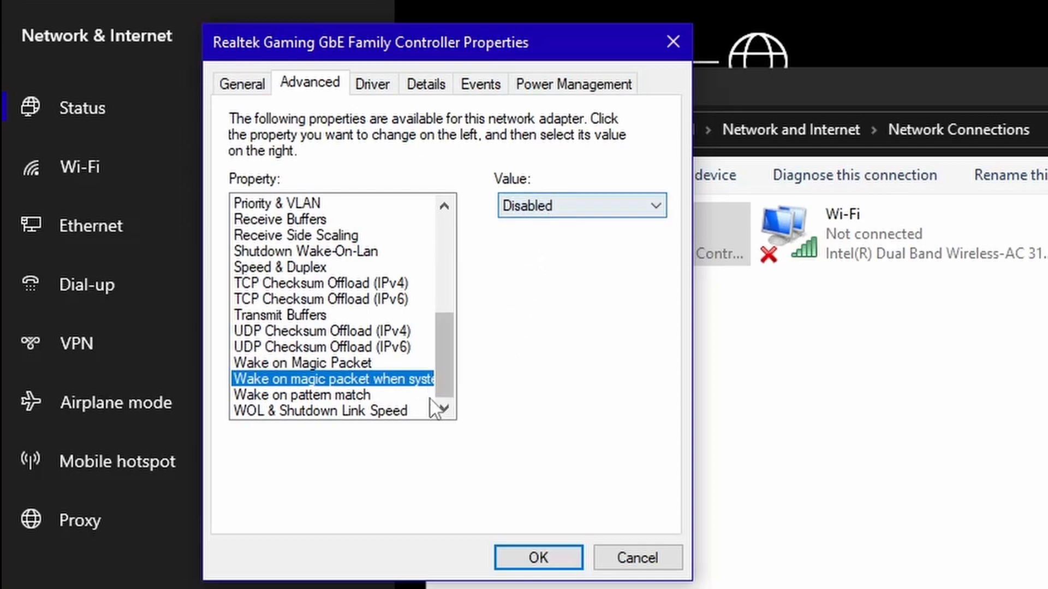
{"action": "left_click", "coordinate": [301, 394]}
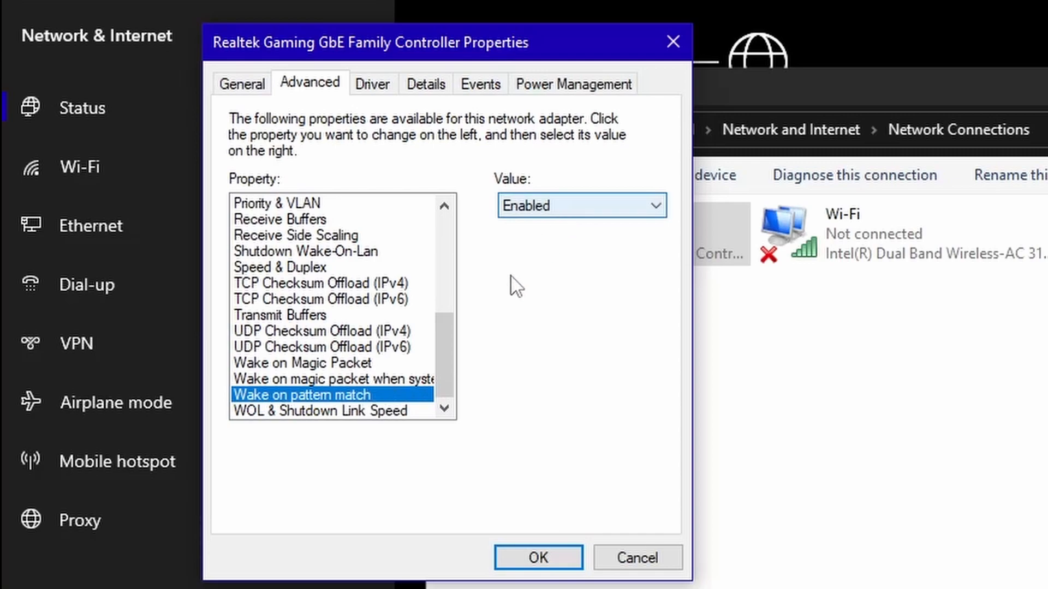
{"action": "left_click", "coordinate": [321, 410]}
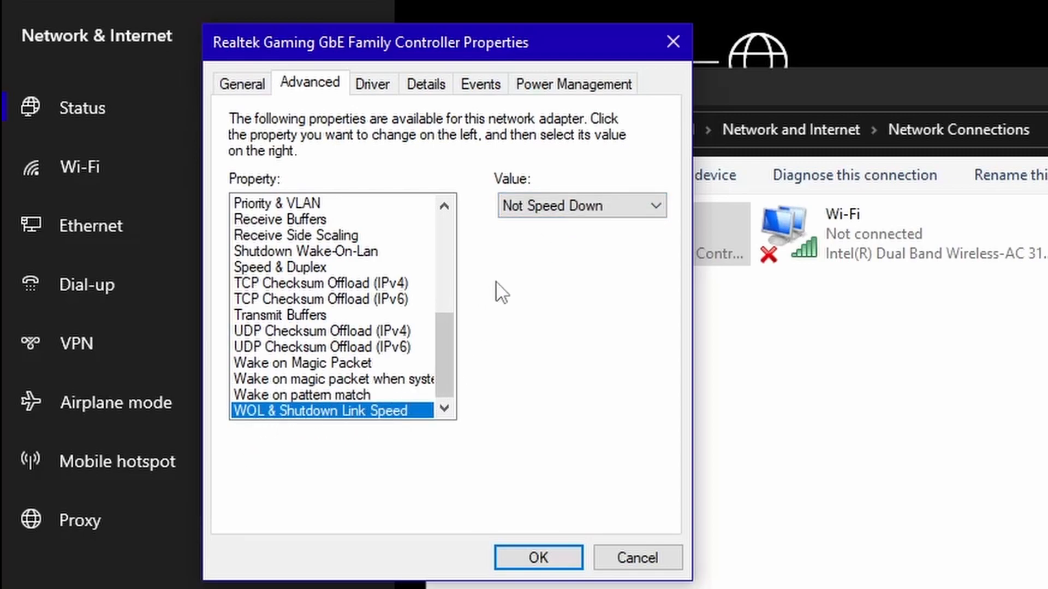
{"action": "left_click", "coordinate": [580, 205]}
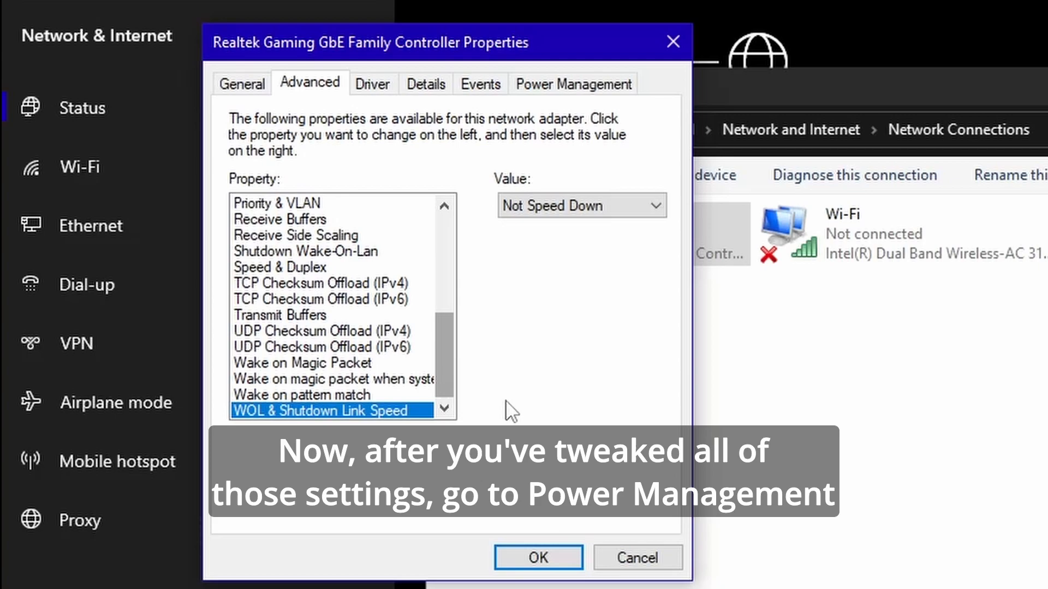
{"action": "mouse_move", "coordinate": [427, 277]}
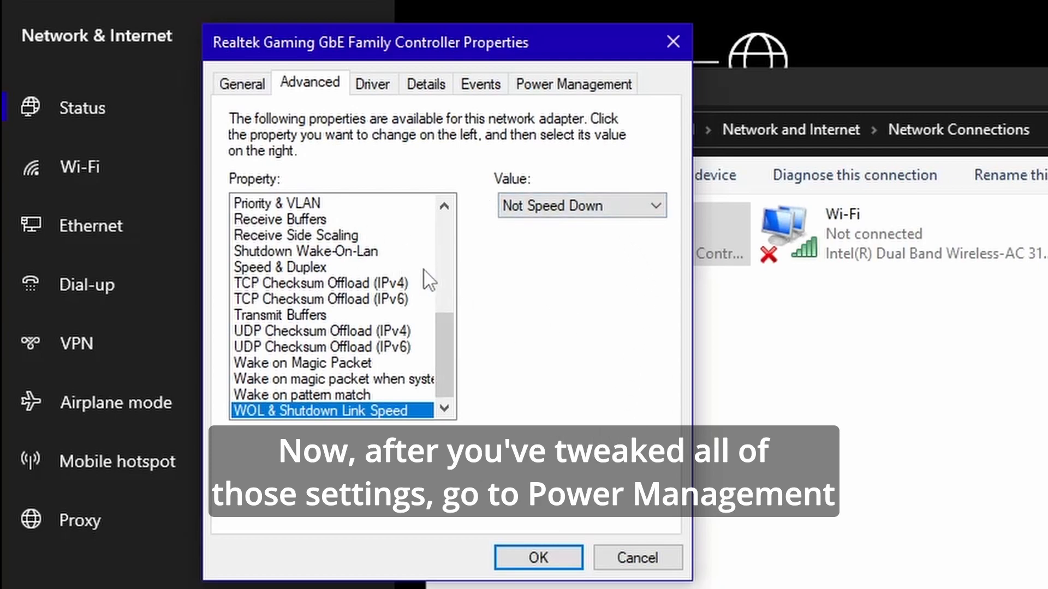
{"action": "mouse_move", "coordinate": [630, 163]}
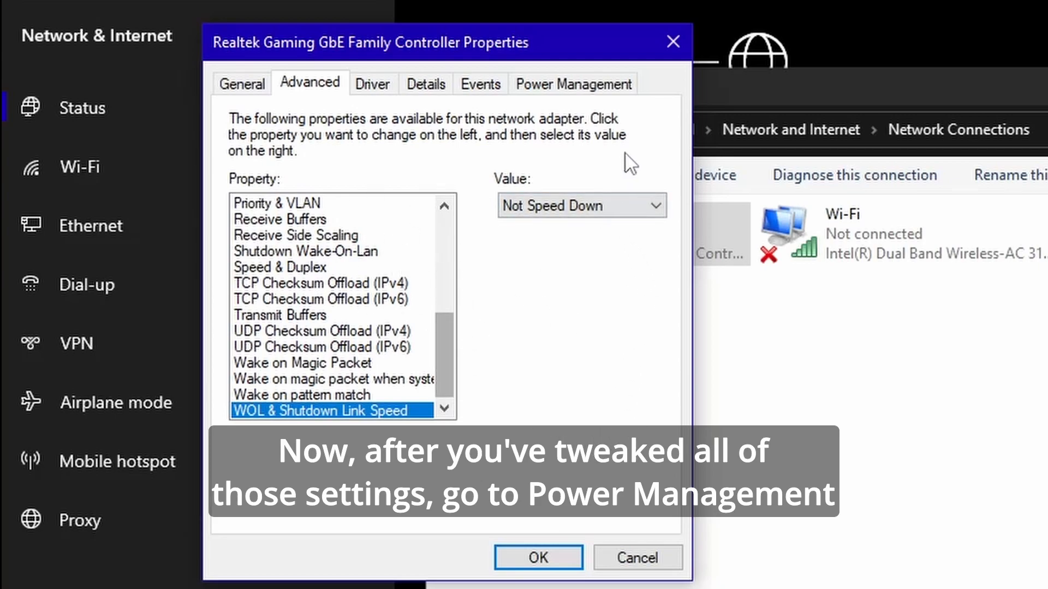
{"action": "left_click", "coordinate": [572, 83]}
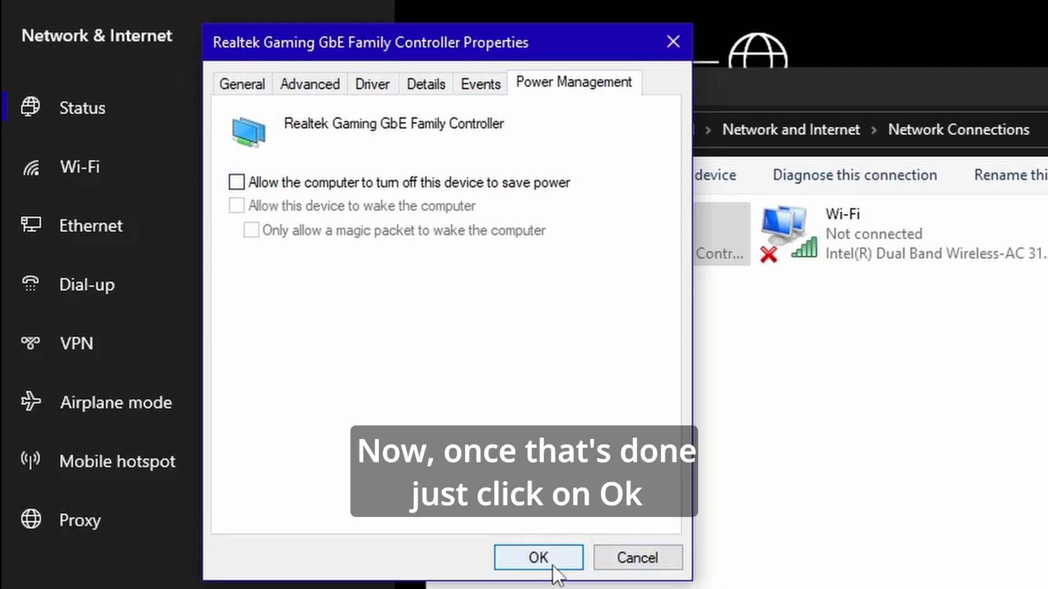
Save the Realtek adapter's power management change and close its properties
{"action": "left_click", "coordinate": [538, 557]}
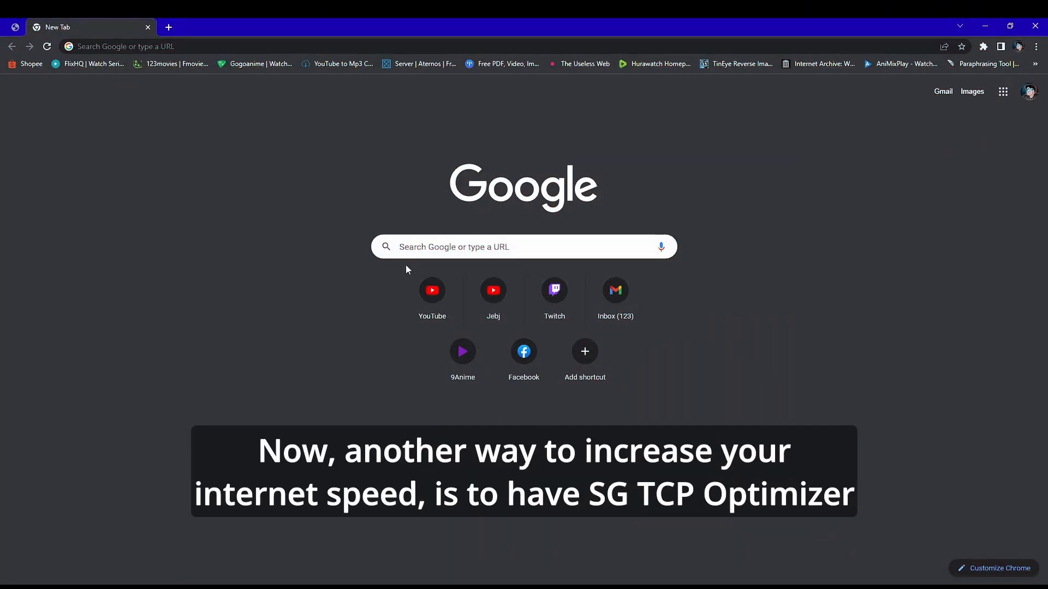
Search 'sg tcp optimizer download' and download TCP Optimizer 4 from SpeedGuide.net
{"action": "left_click", "coordinate": [523, 246]}
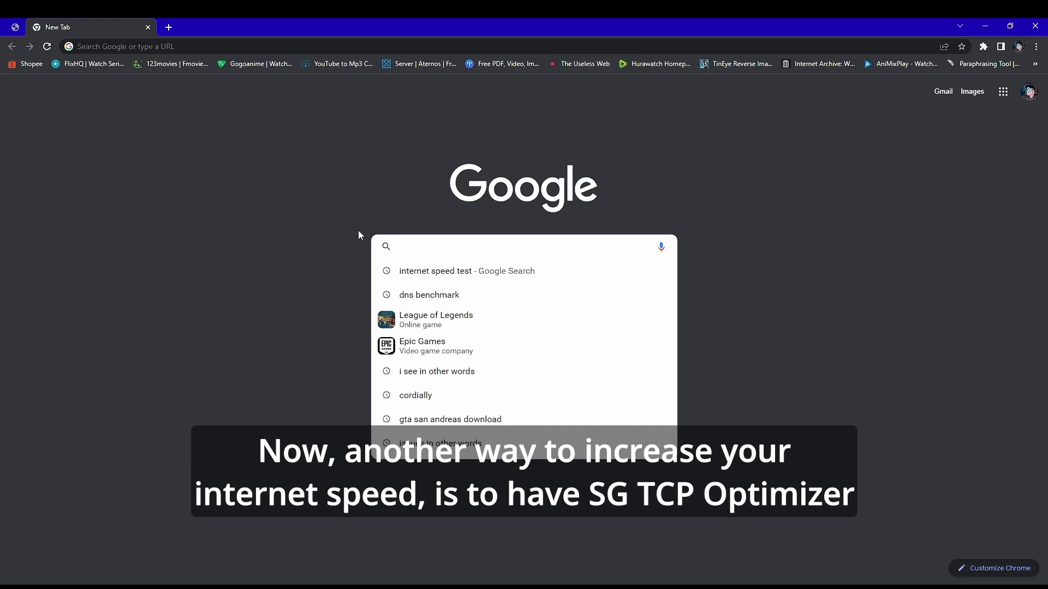
{"action": "type", "text": "sg tc"}
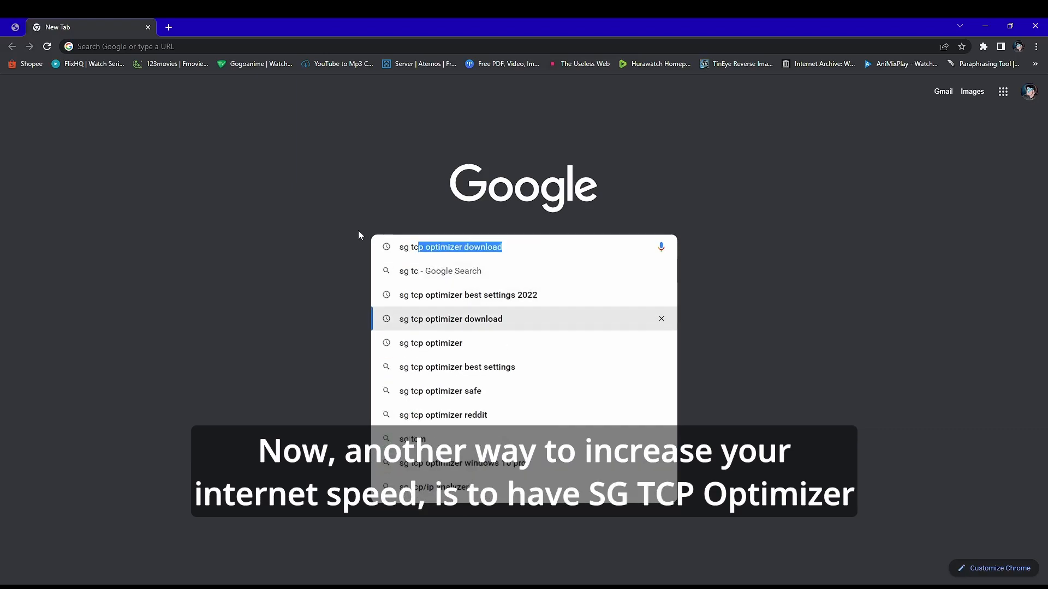
{"action": "left_click", "coordinate": [450, 318]}
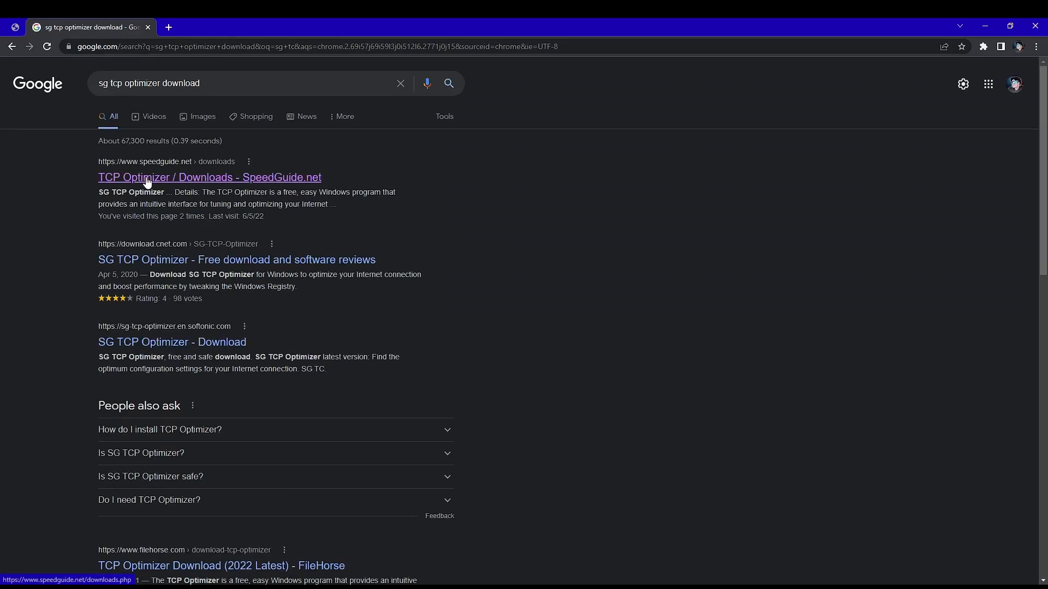
{"action": "left_click", "coordinate": [209, 178]}
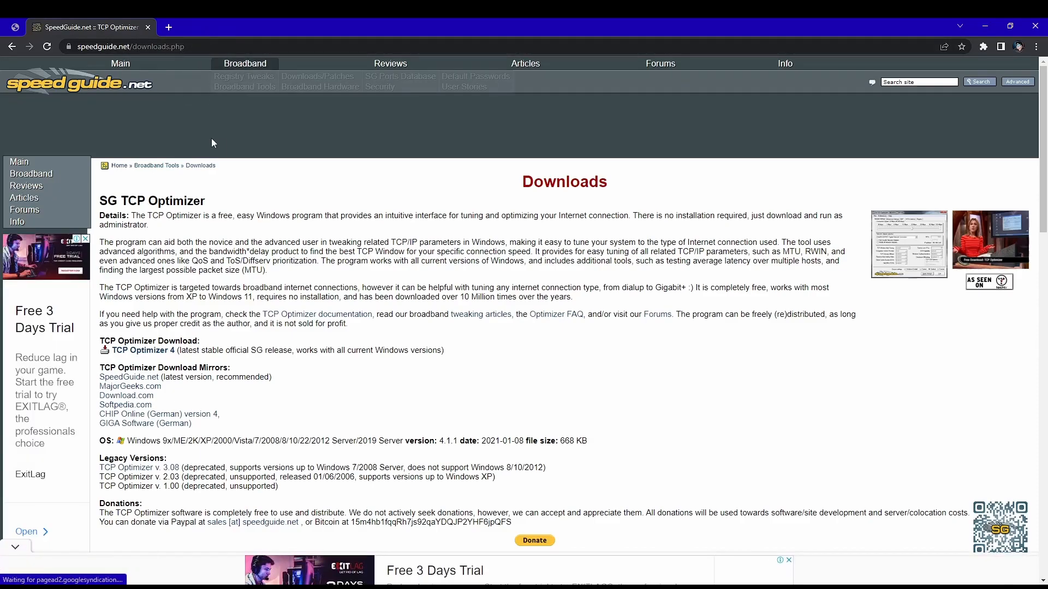
{"action": "scroll", "scroll_direction": "down", "scroll_amount": 3}
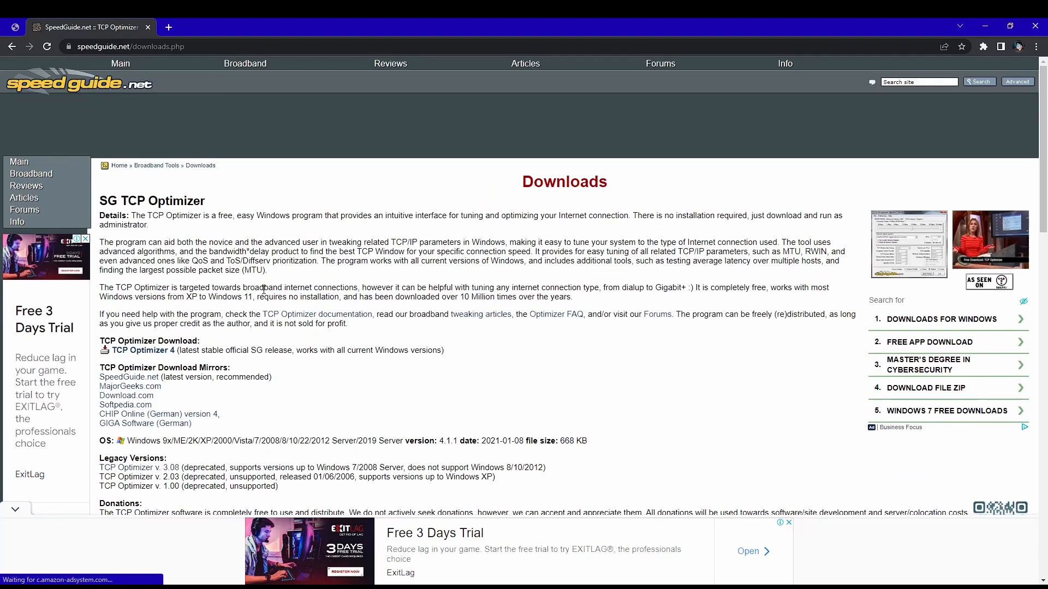
{"action": "scroll", "scroll_direction": "down", "scroll_amount": 3}
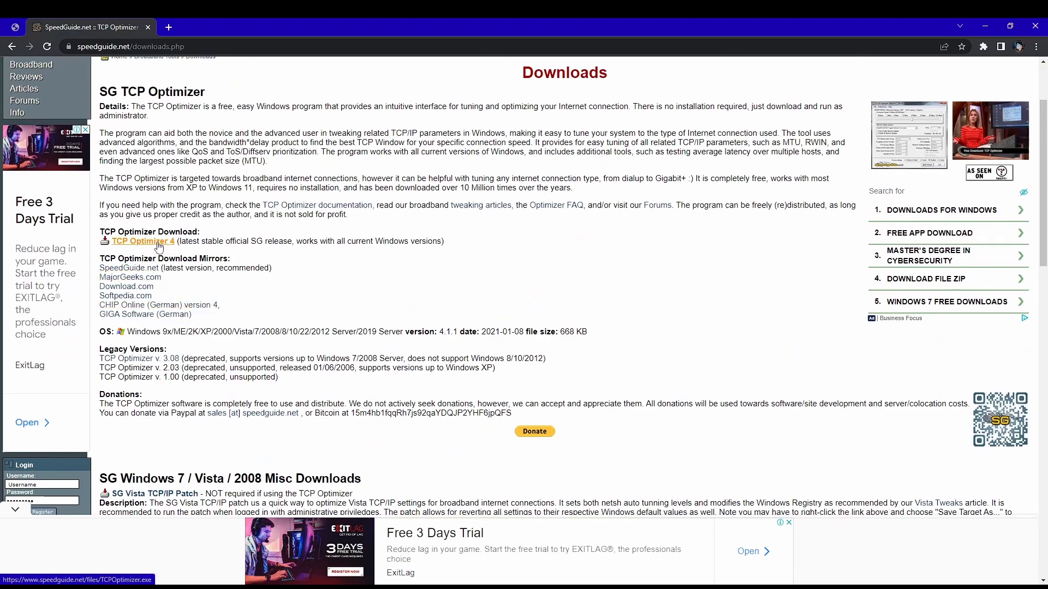
{"action": "left_click", "coordinate": [143, 241]}
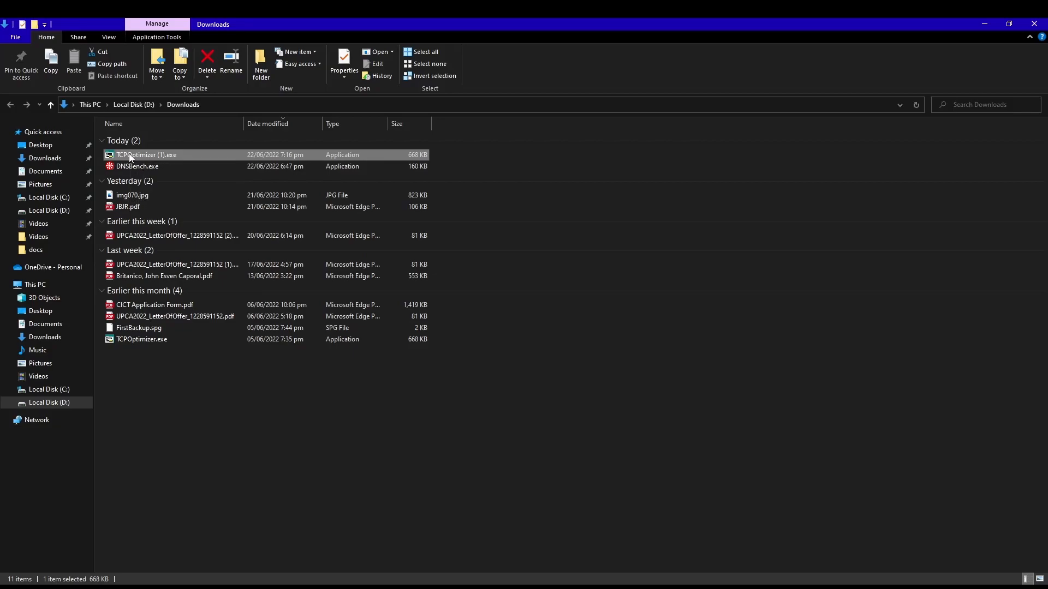
Run TCPOptimizer (1).exe from the Downloads folder
{"action": "right_click", "coordinate": [146, 155]}
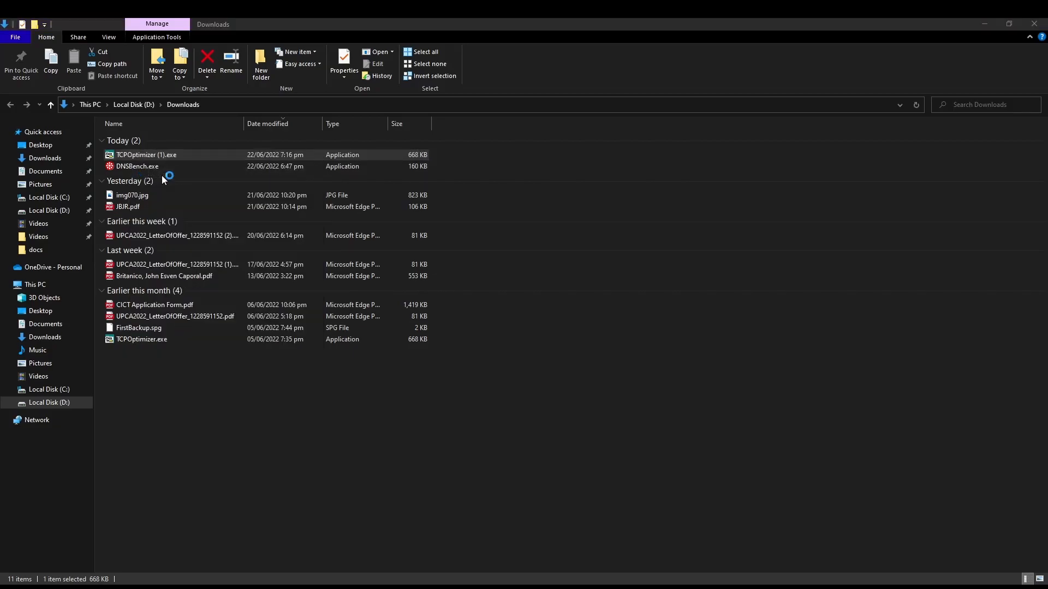
{"action": "double_click", "coordinate": [146, 155]}
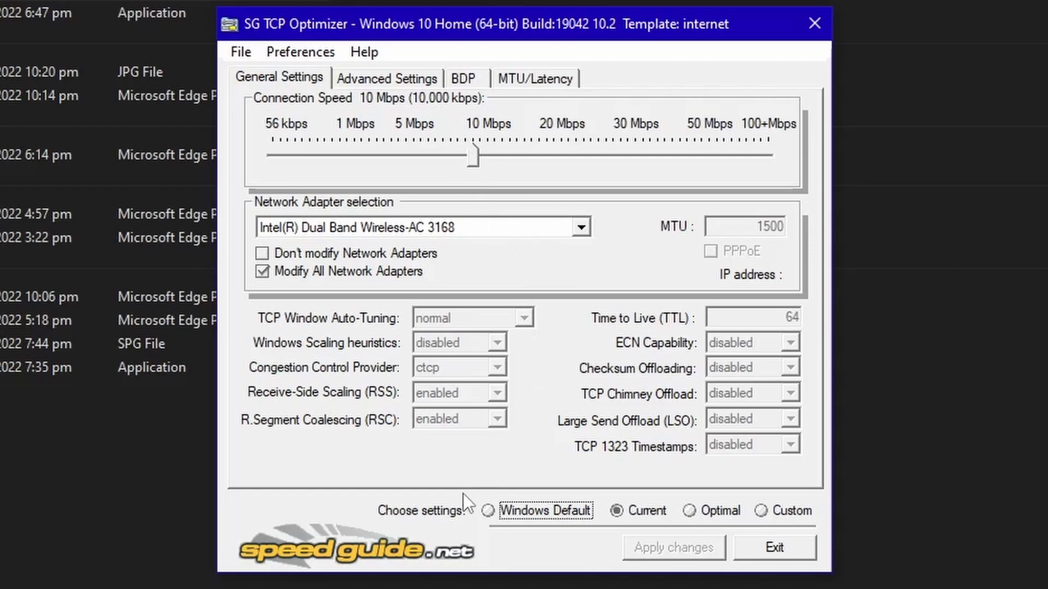
{"action": "mouse_move", "coordinate": [536, 527]}
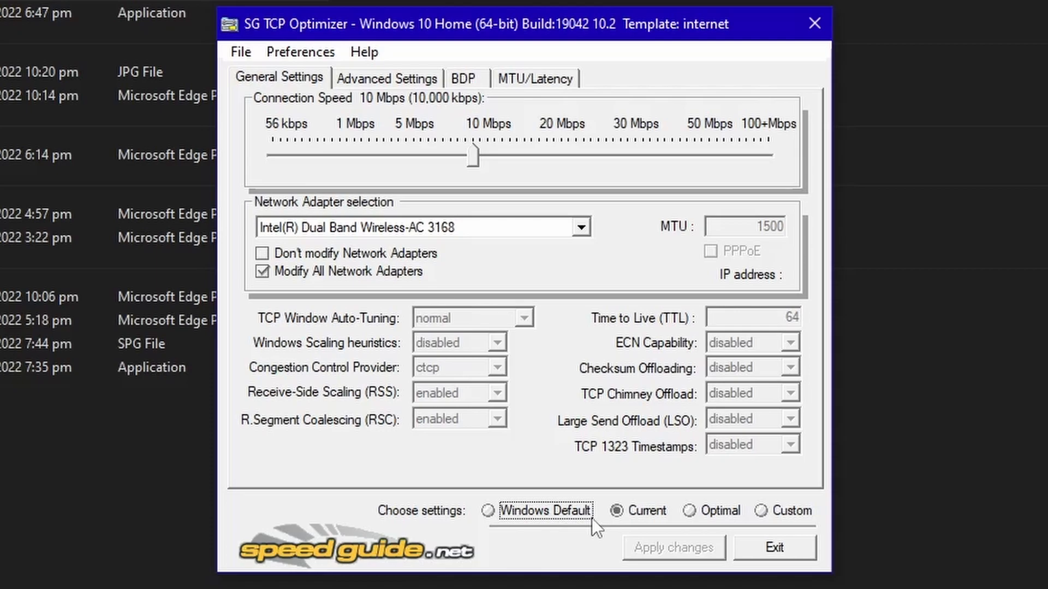
Choose Custom, set connection speed to 100 Mbps, apply, and decline the reboot
{"action": "left_click", "coordinate": [760, 511]}
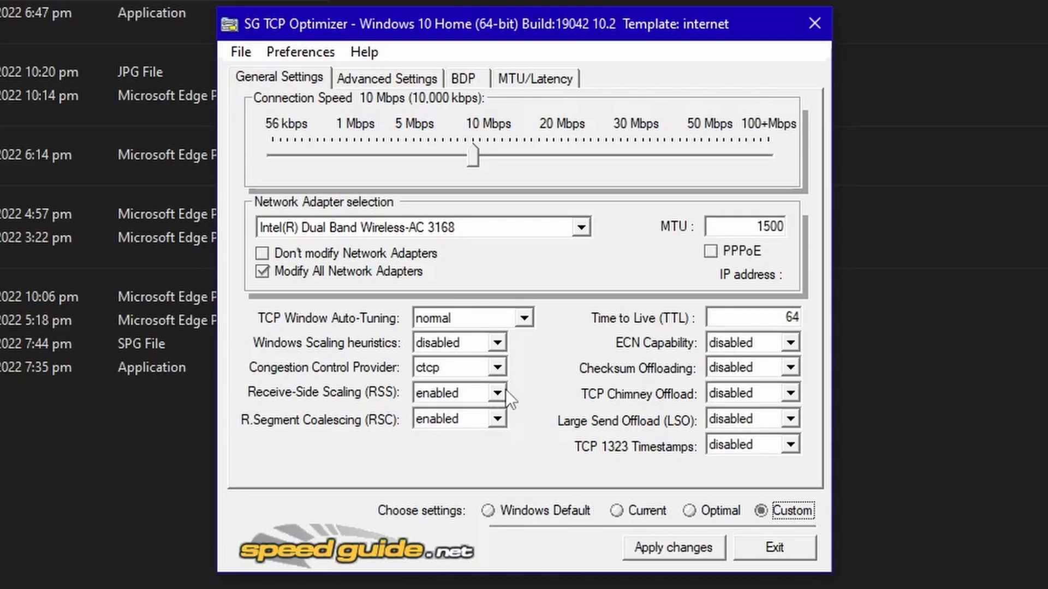
{"action": "mouse_move", "coordinate": [474, 164]}
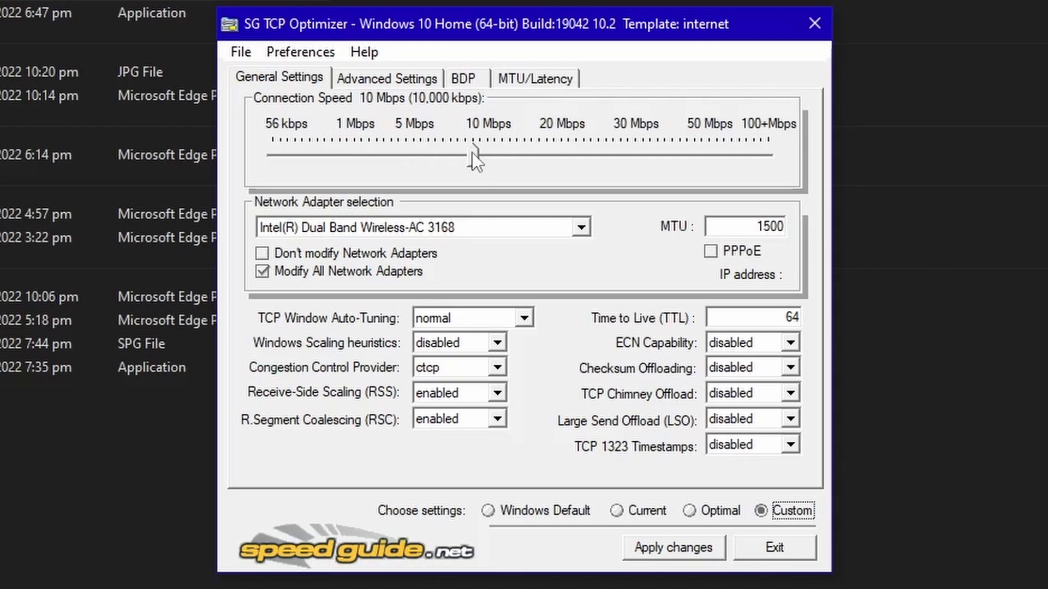
{"action": "left_click_drag", "start_coordinate": [471, 155], "coordinate": [765, 155]}
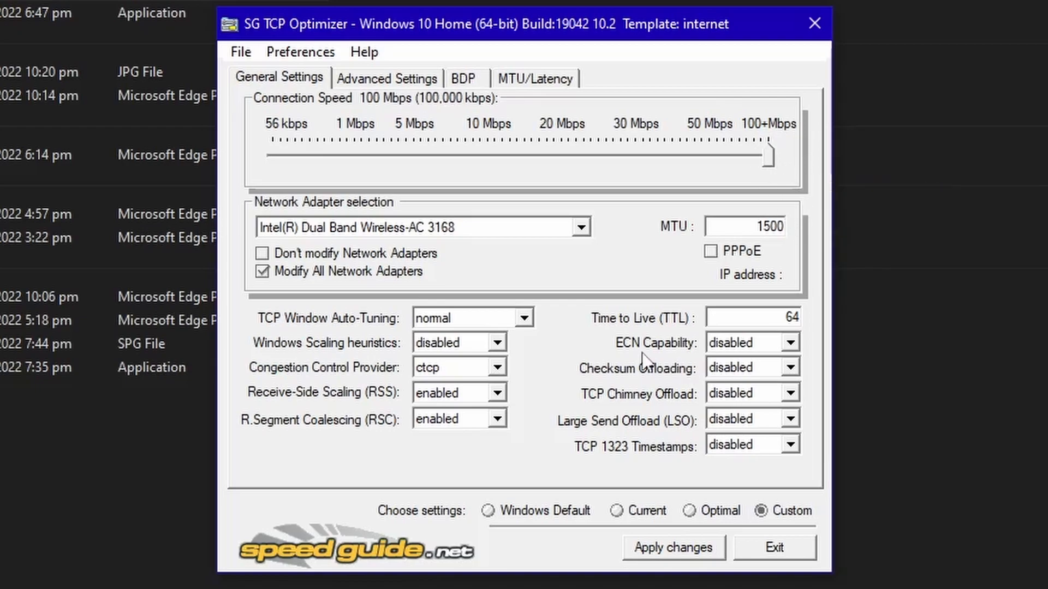
{"action": "mouse_move", "coordinate": [474, 330]}
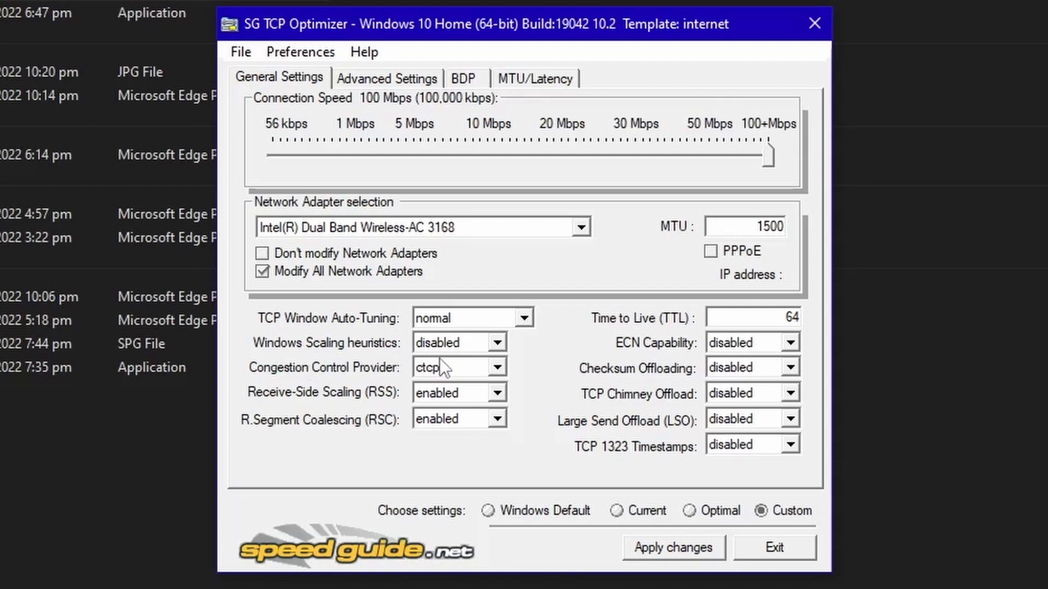
{"action": "mouse_move", "coordinate": [277, 380]}
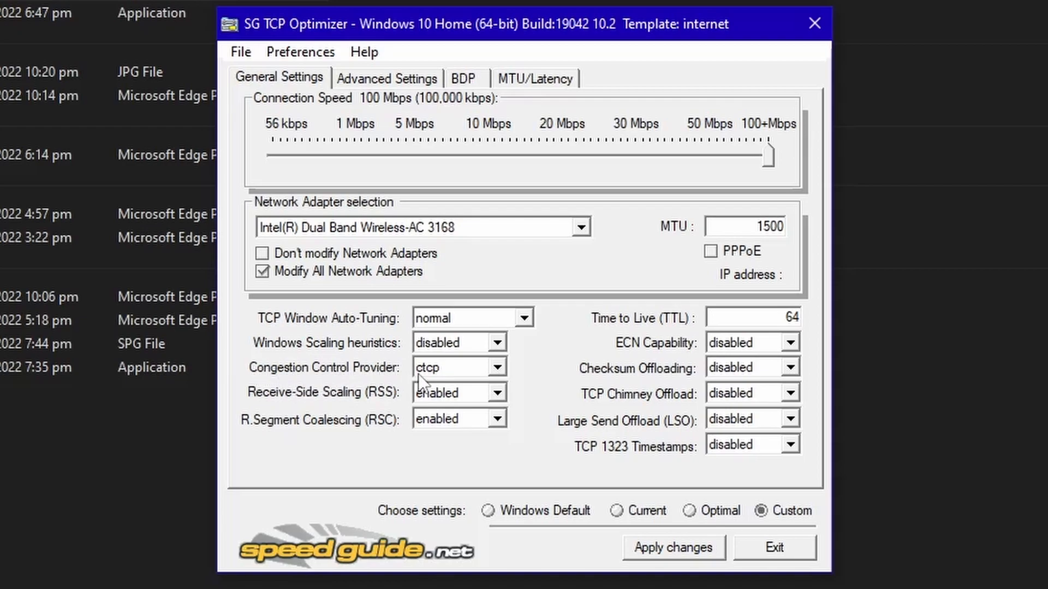
{"action": "mouse_move", "coordinate": [482, 374]}
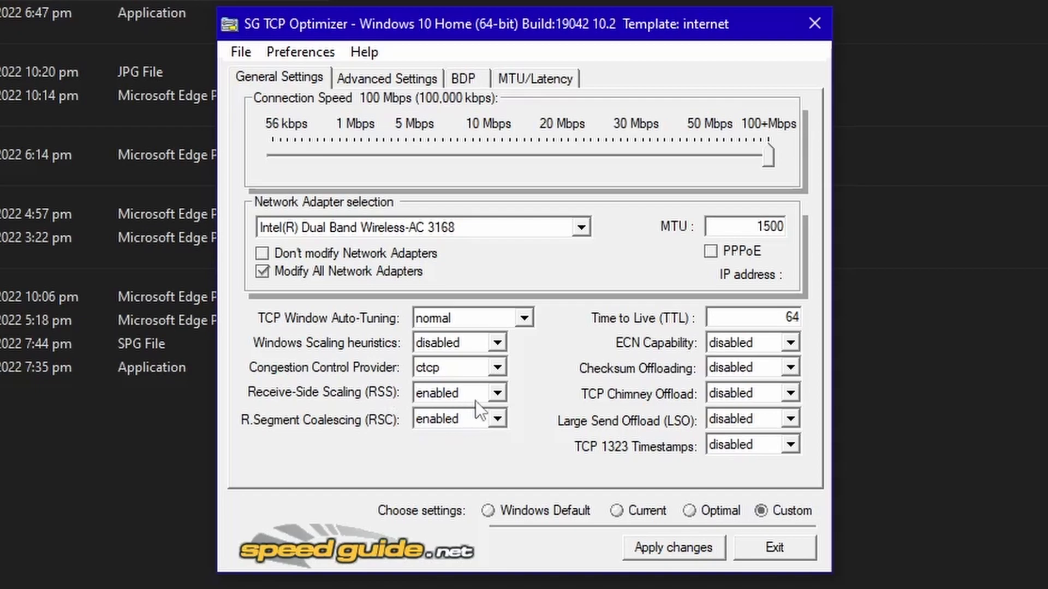
{"action": "mouse_move", "coordinate": [782, 337]}
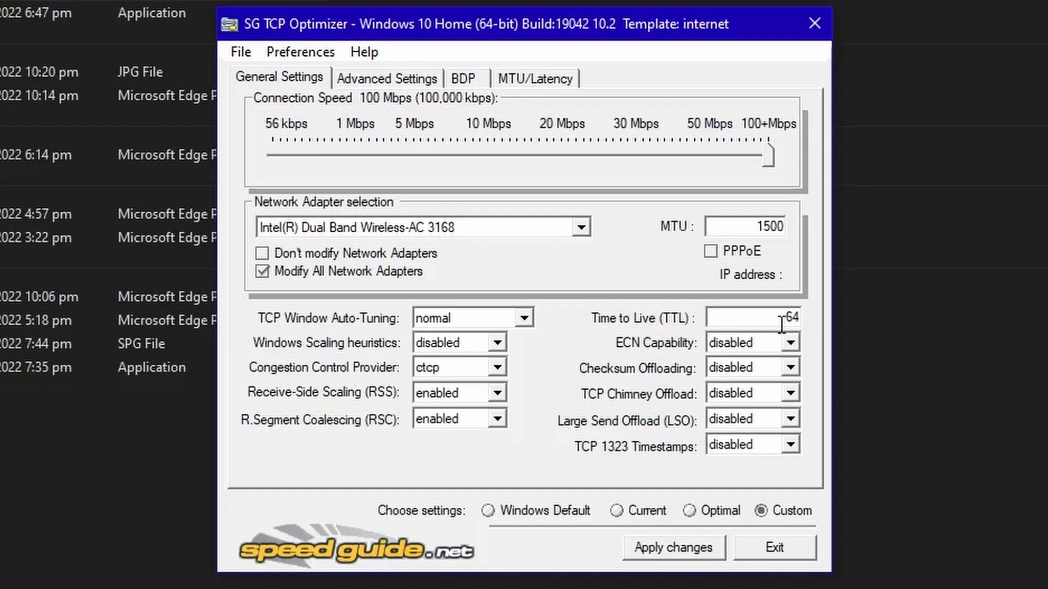
{"action": "mouse_move", "coordinate": [767, 352]}
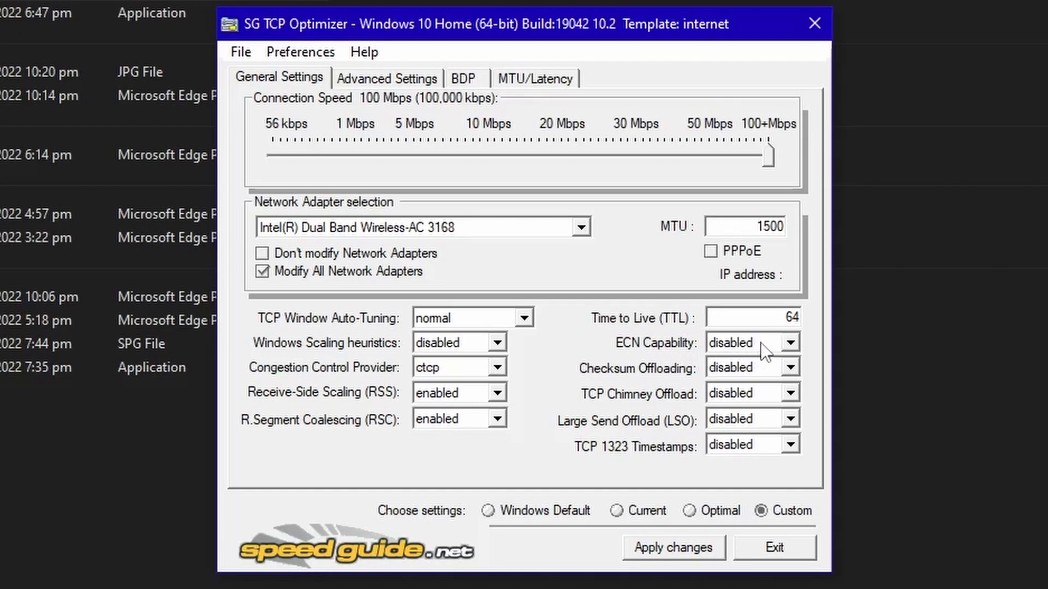
{"action": "mouse_move", "coordinate": [728, 431]}
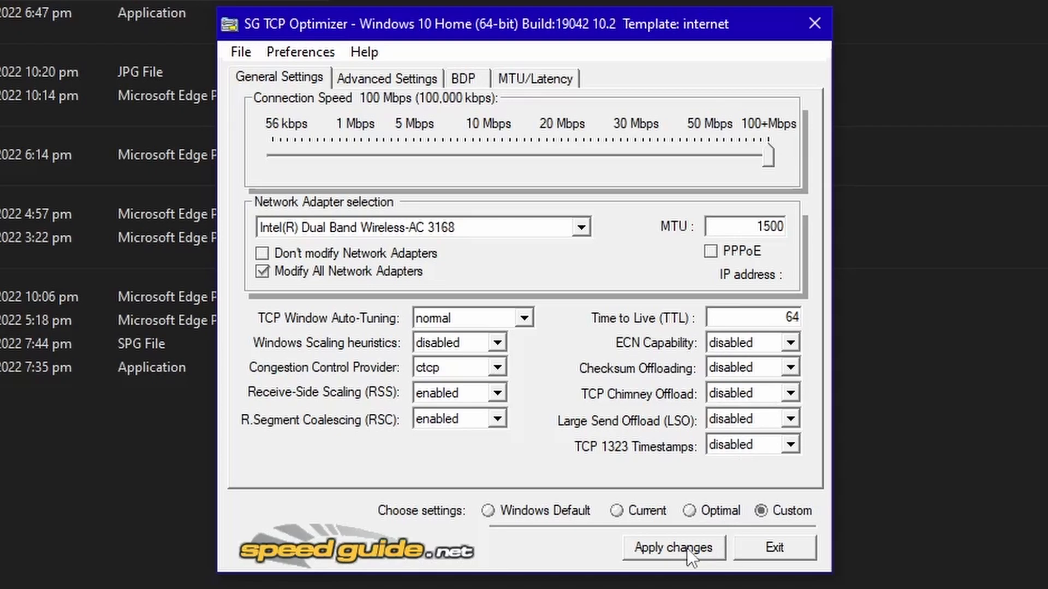
{"action": "left_click", "coordinate": [672, 548]}
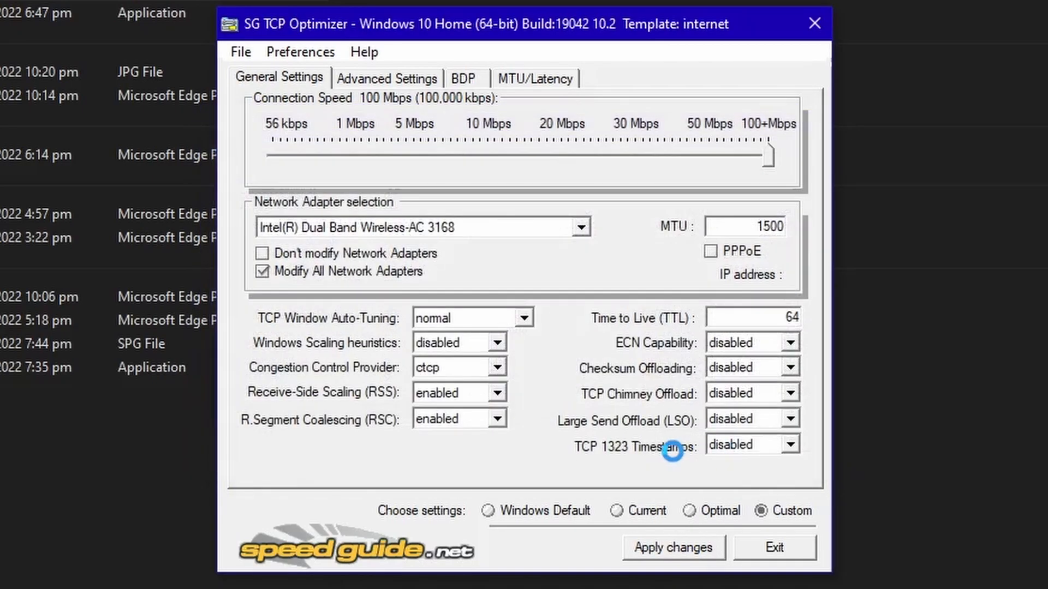
{"action": "mouse_move", "coordinate": [379, 259]}
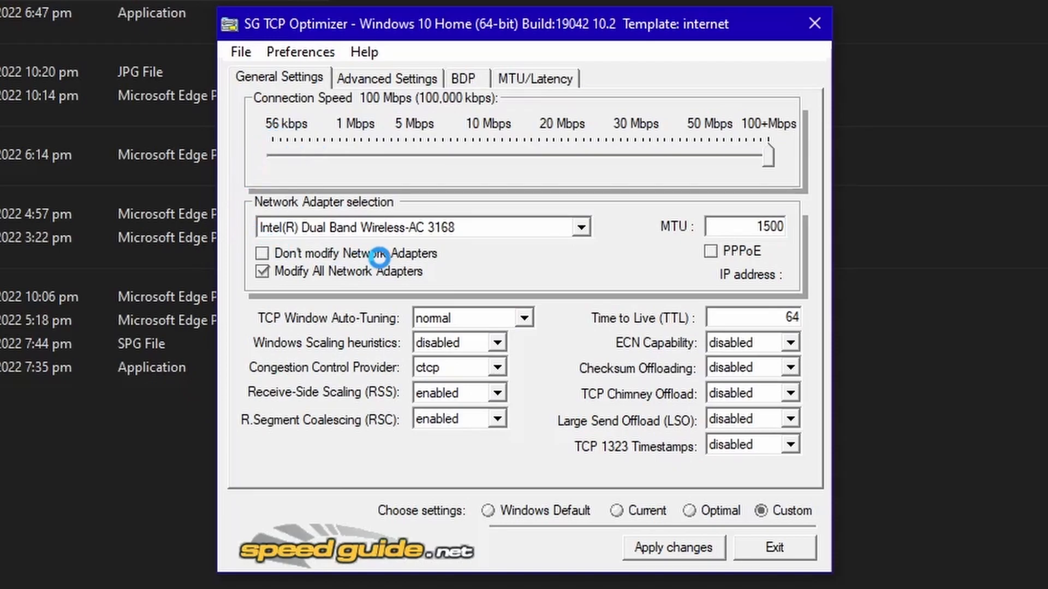
{"action": "left_click", "coordinate": [673, 547]}
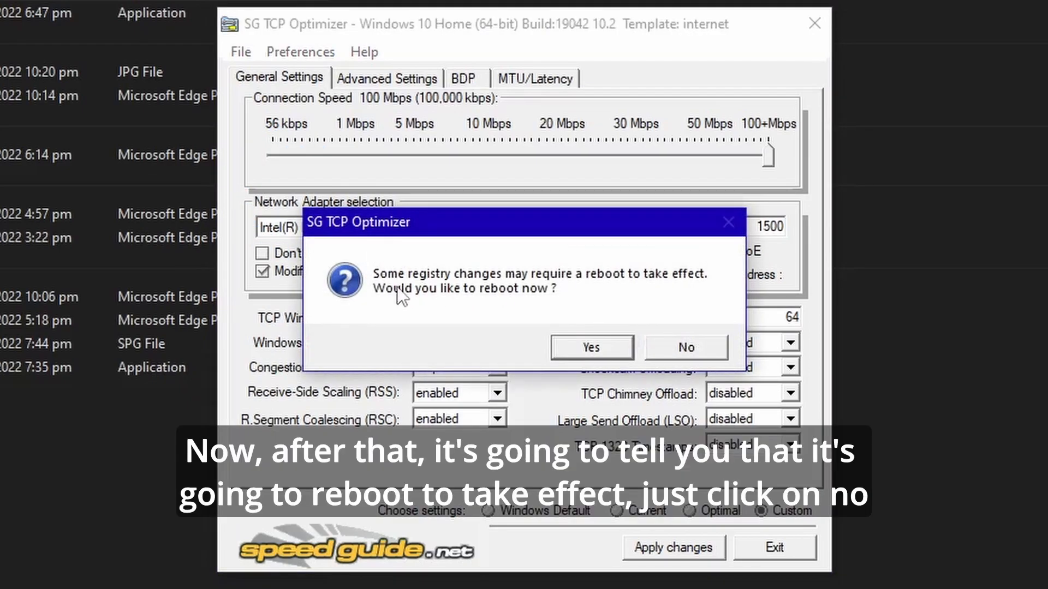
{"action": "mouse_move", "coordinate": [411, 291]}
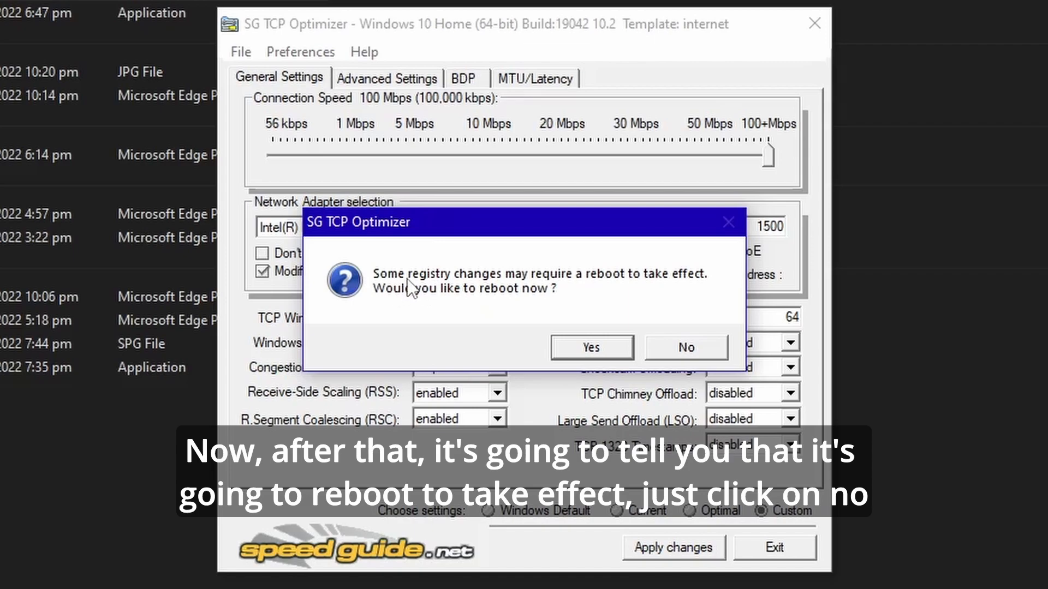
{"action": "mouse_move", "coordinate": [675, 316]}
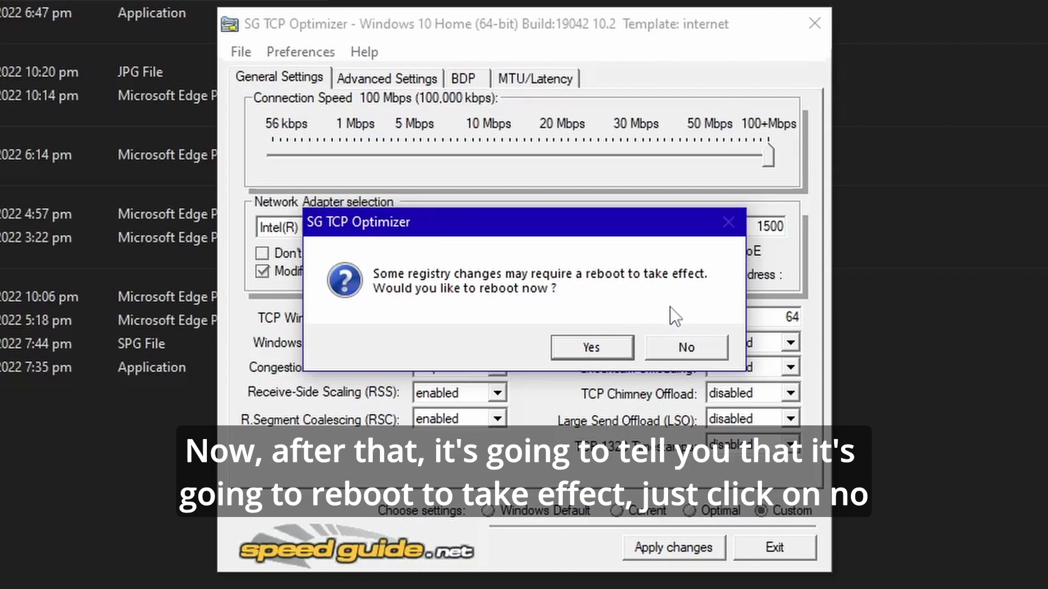
{"action": "mouse_move", "coordinate": [623, 295]}
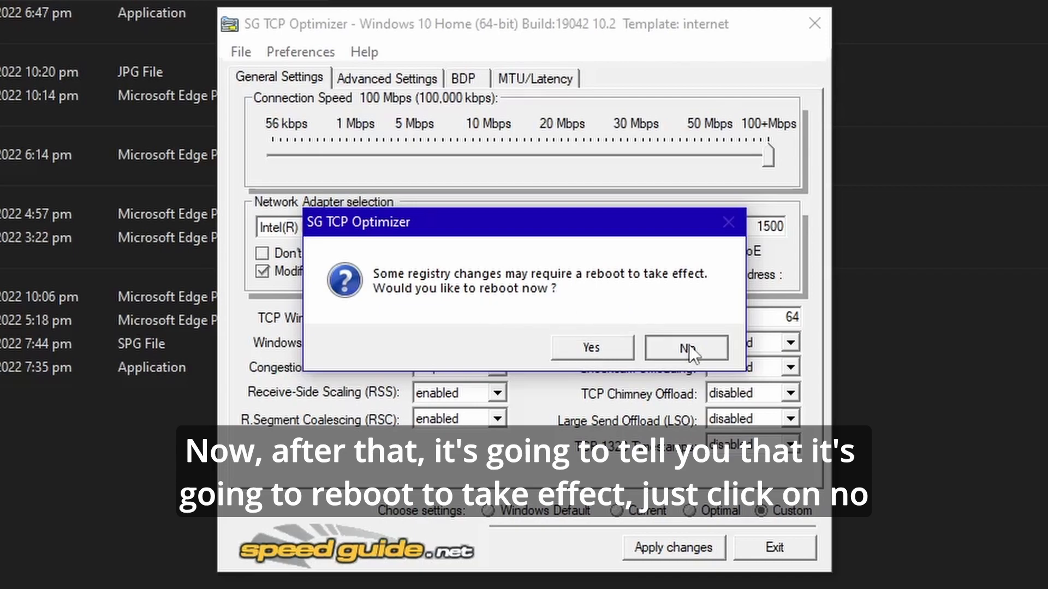
{"action": "left_click", "coordinate": [684, 347]}
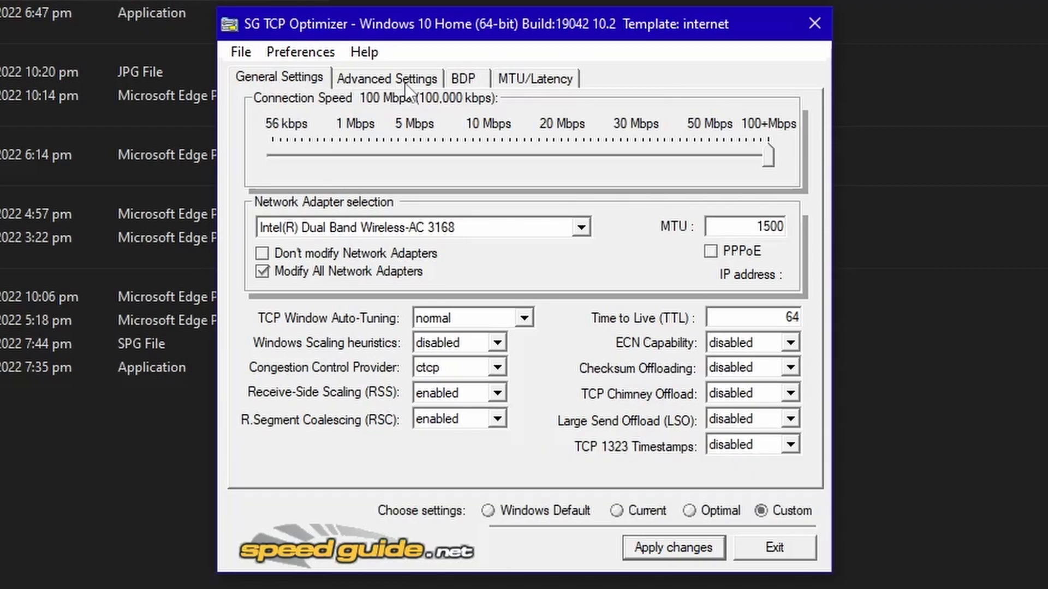
Set QoS NLA, NetworkThrottlingIndex, gaming responsiveness and TcpTimedWaitDelay 30 on Advanced Settings
{"action": "left_click", "coordinate": [387, 77]}
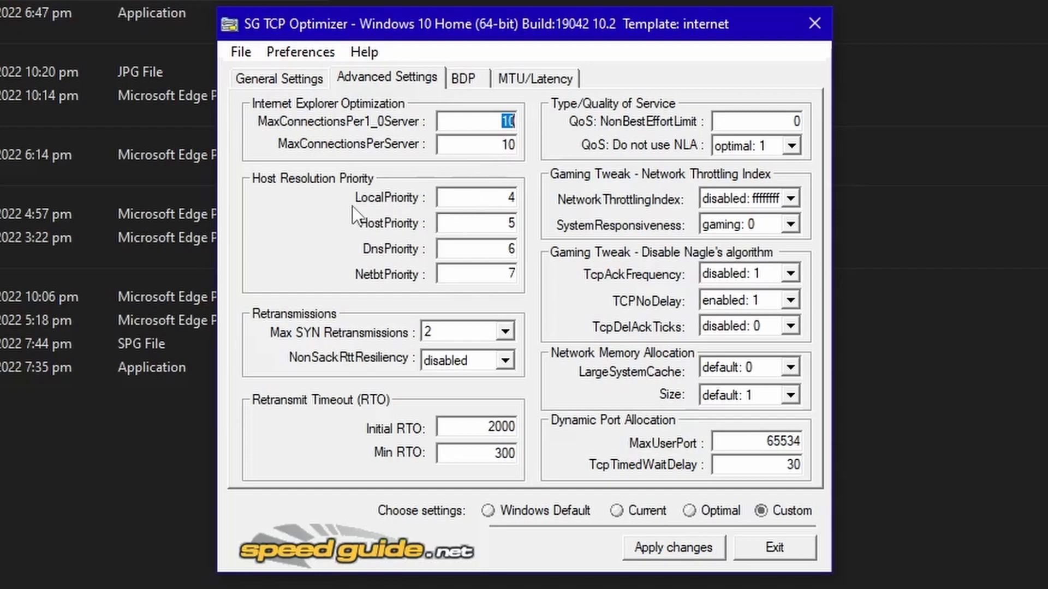
{"action": "mouse_move", "coordinate": [484, 217]}
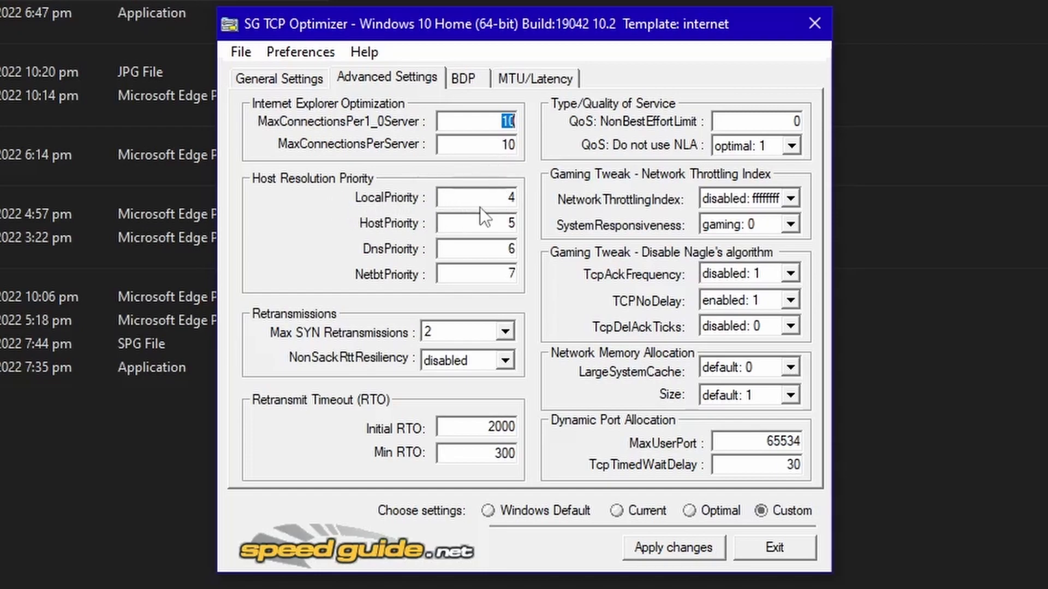
{"action": "mouse_move", "coordinate": [461, 242]}
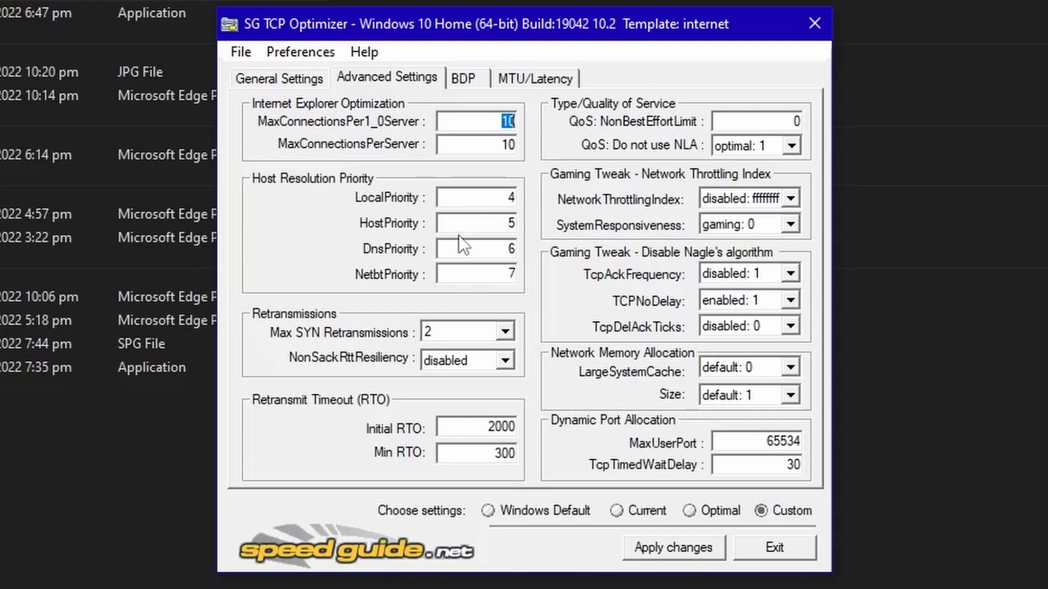
{"action": "mouse_move", "coordinate": [497, 258]}
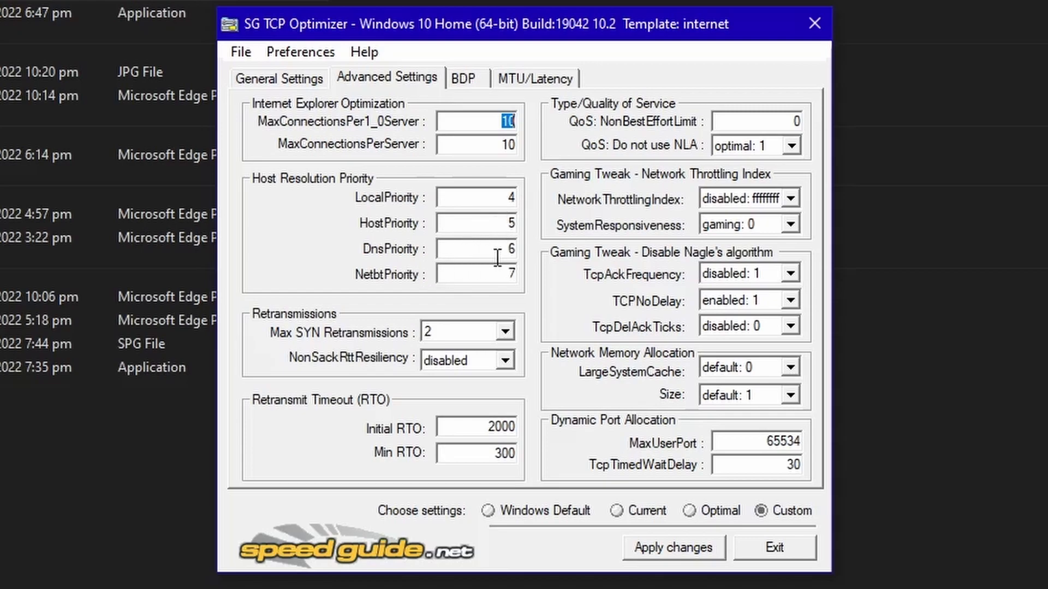
{"action": "mouse_move", "coordinate": [502, 283]}
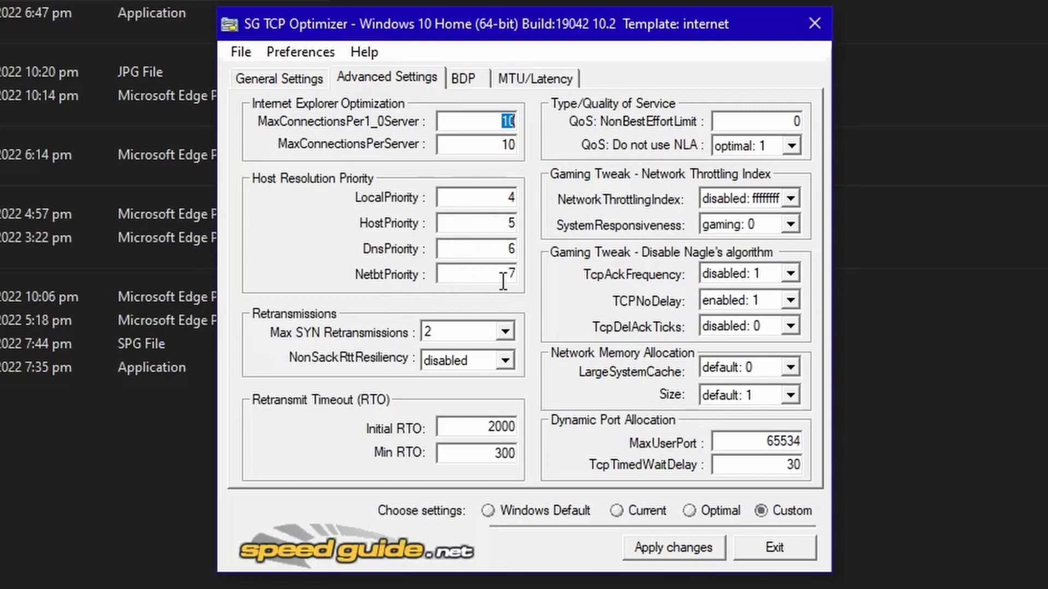
{"action": "mouse_move", "coordinate": [294, 354]}
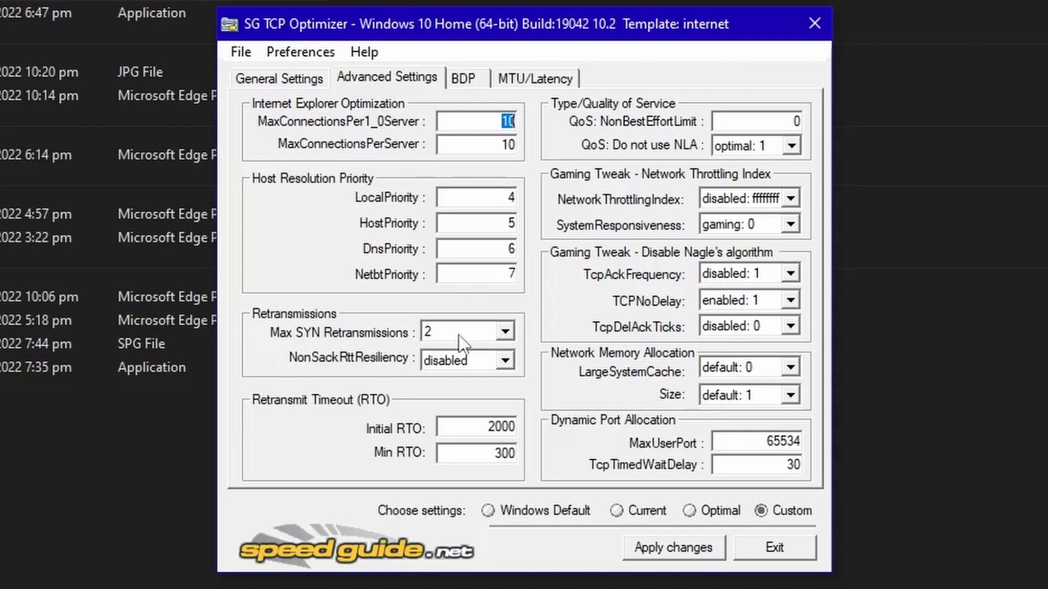
{"action": "mouse_move", "coordinate": [499, 376]}
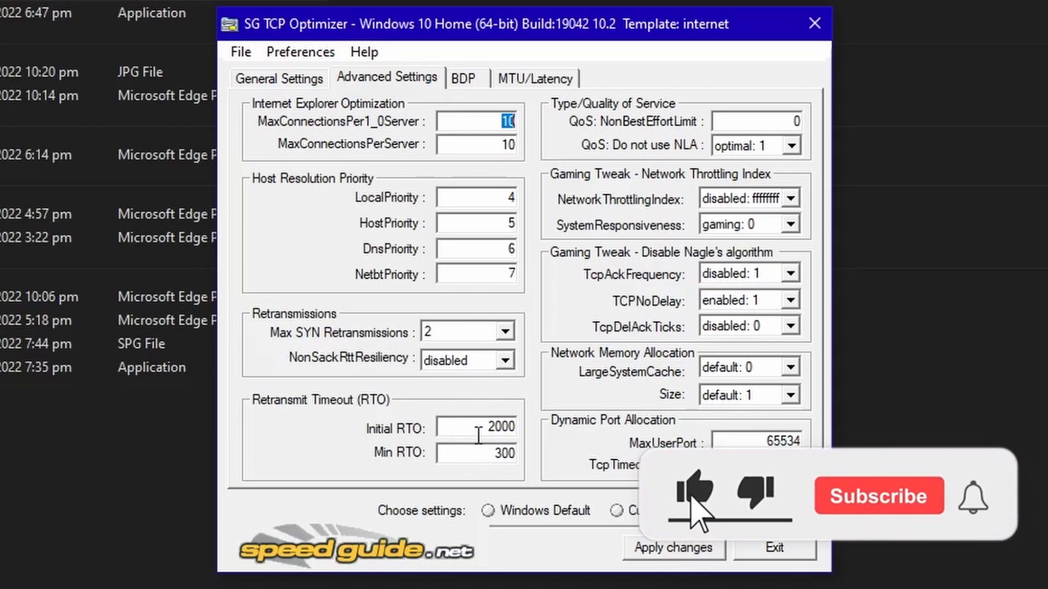
{"action": "left_click", "coordinate": [693, 495]}
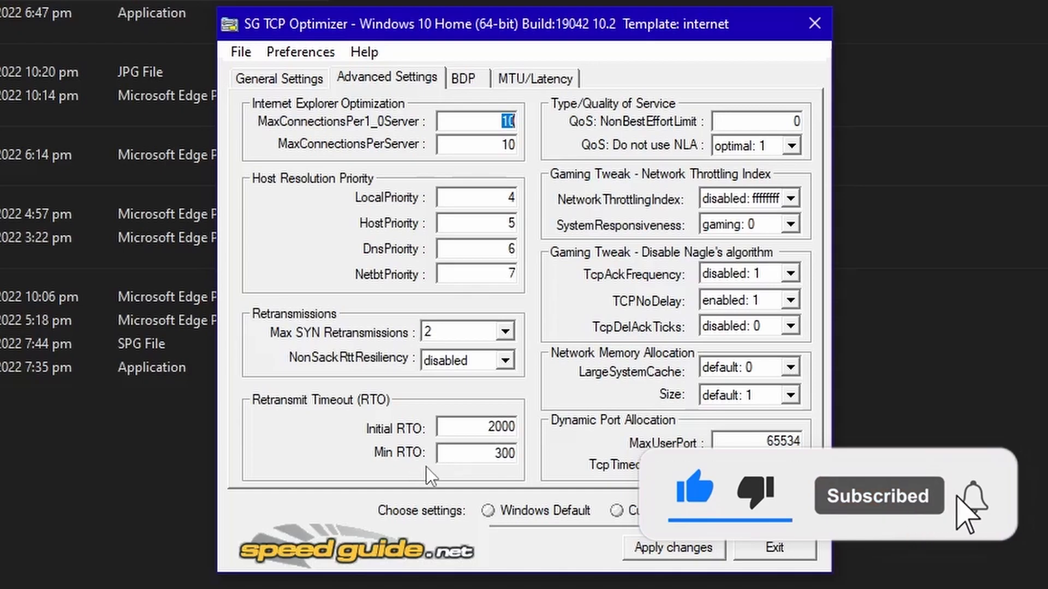
{"action": "mouse_move", "coordinate": [591, 205]}
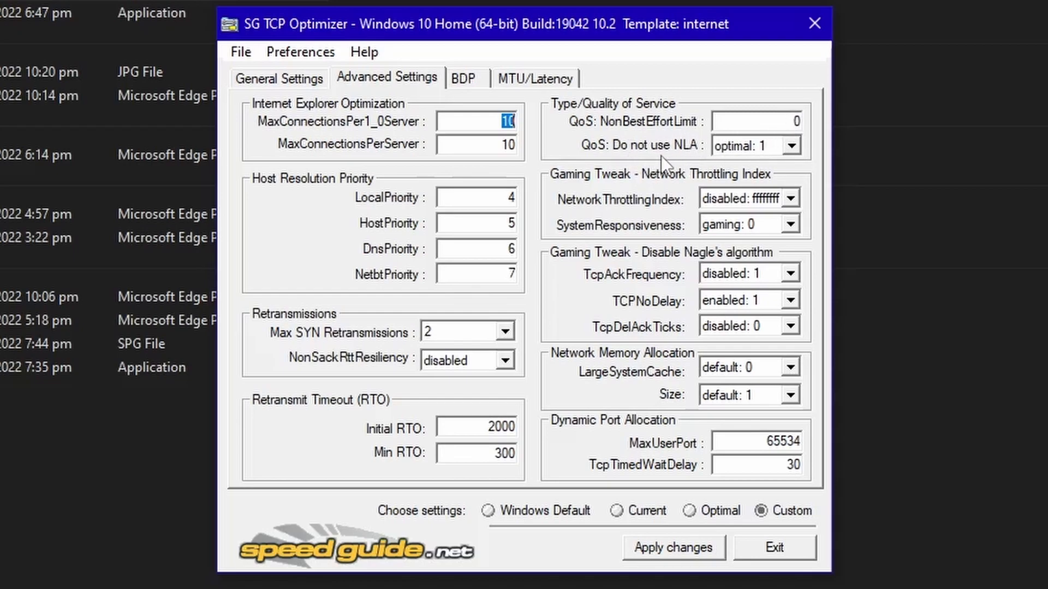
{"action": "left_click", "coordinate": [748, 145]}
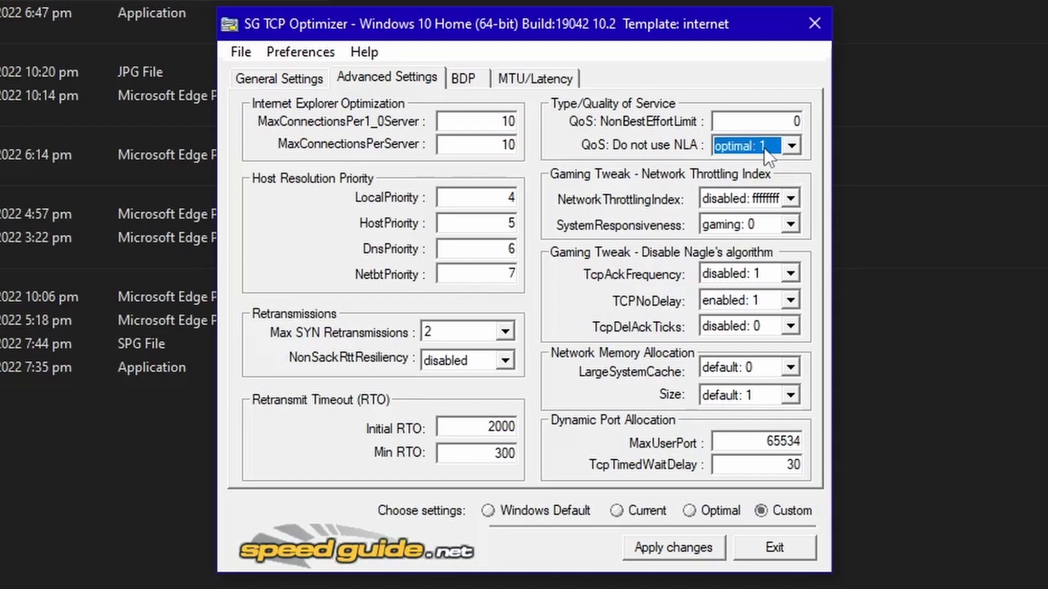
{"action": "mouse_move", "coordinate": [633, 187]}
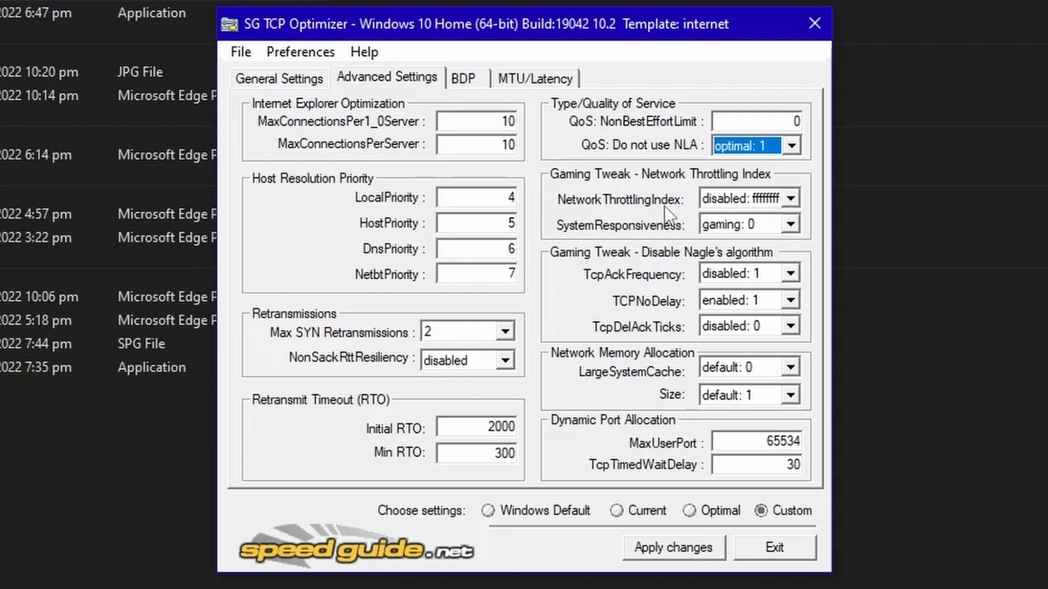
{"action": "left_click", "coordinate": [791, 197]}
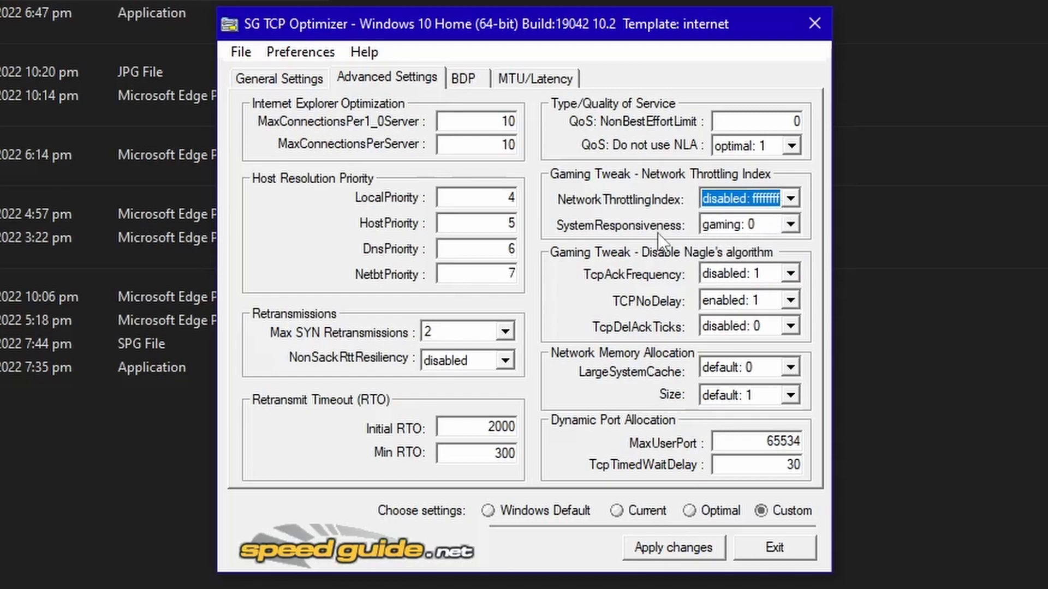
{"action": "mouse_move", "coordinate": [679, 242]}
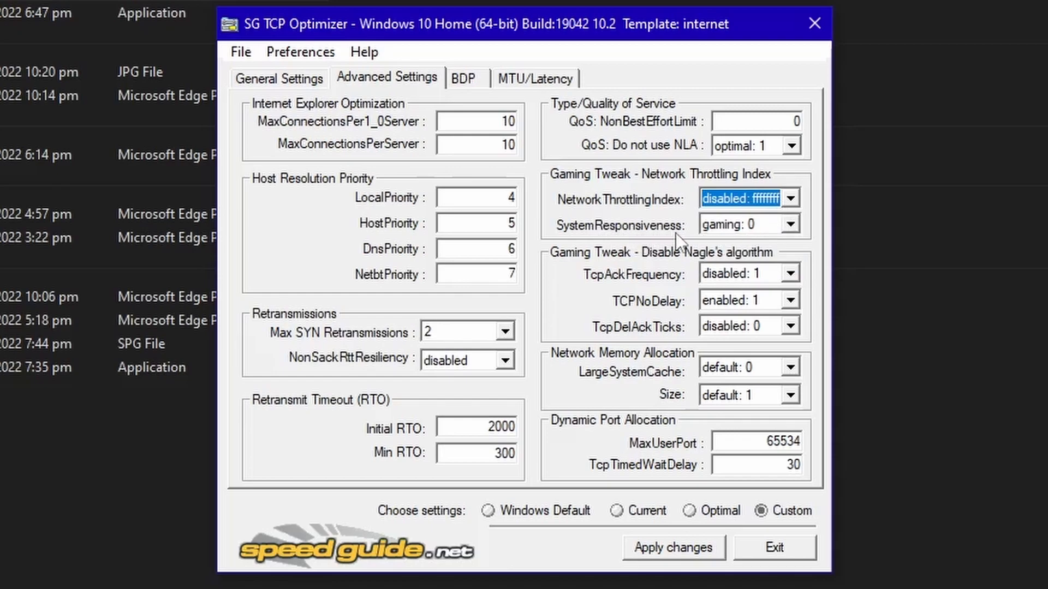
{"action": "mouse_move", "coordinate": [786, 238]}
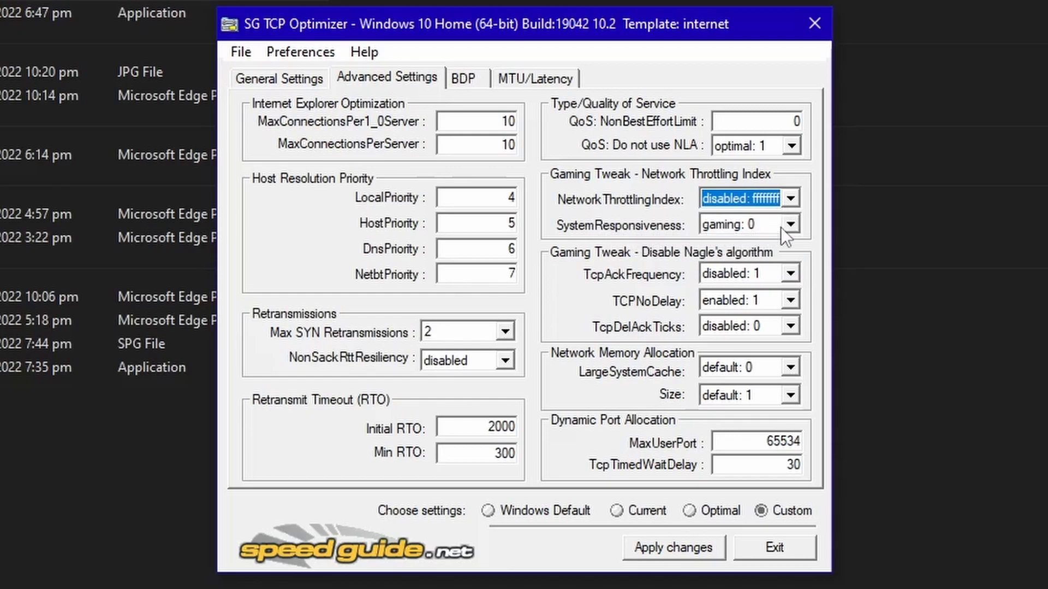
{"action": "left_click", "coordinate": [742, 224]}
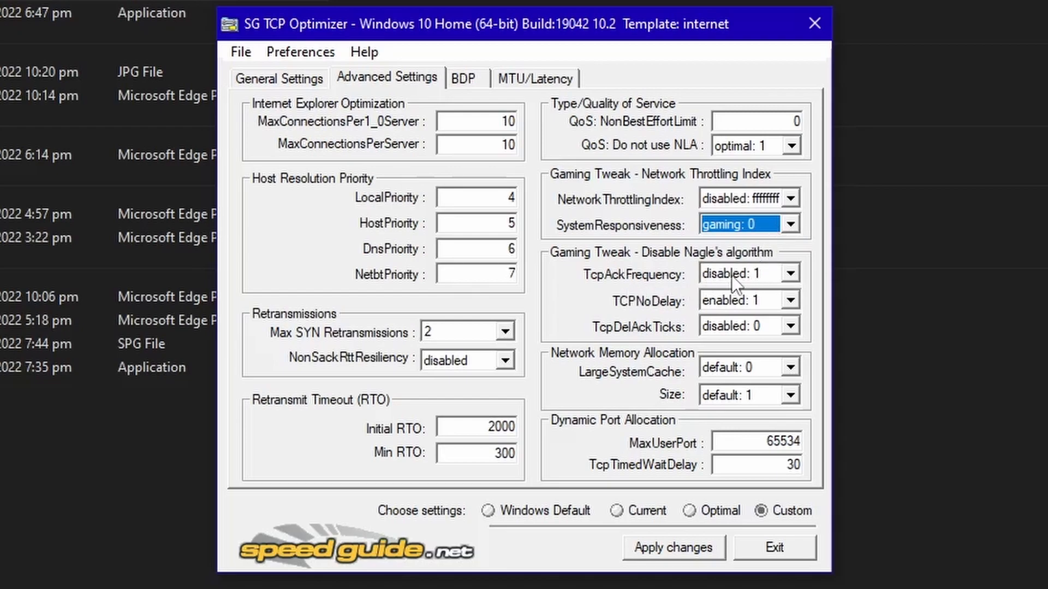
{"action": "mouse_move", "coordinate": [725, 284]}
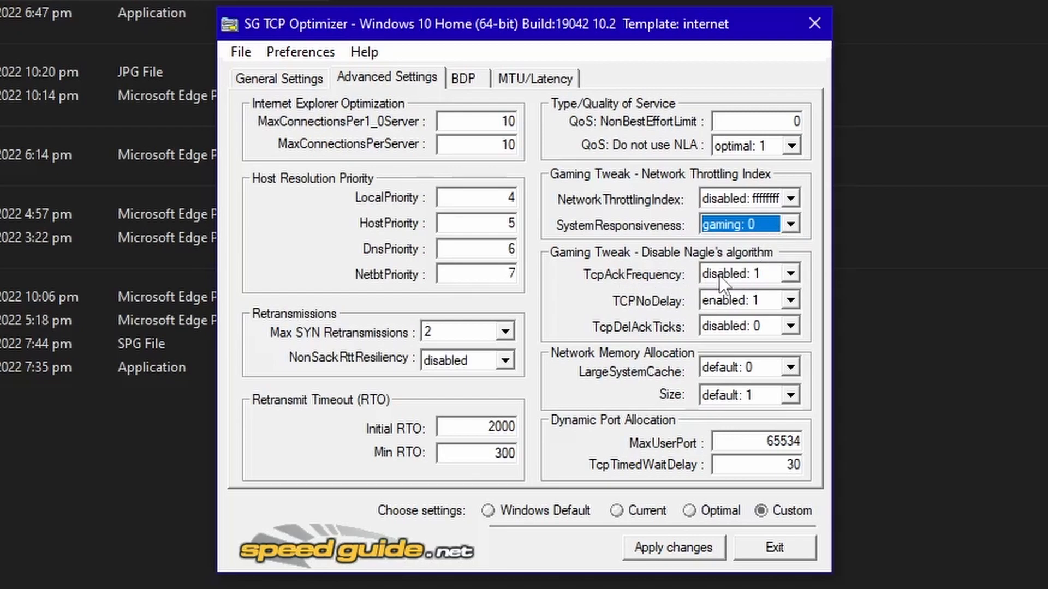
{"action": "mouse_move", "coordinate": [765, 285]}
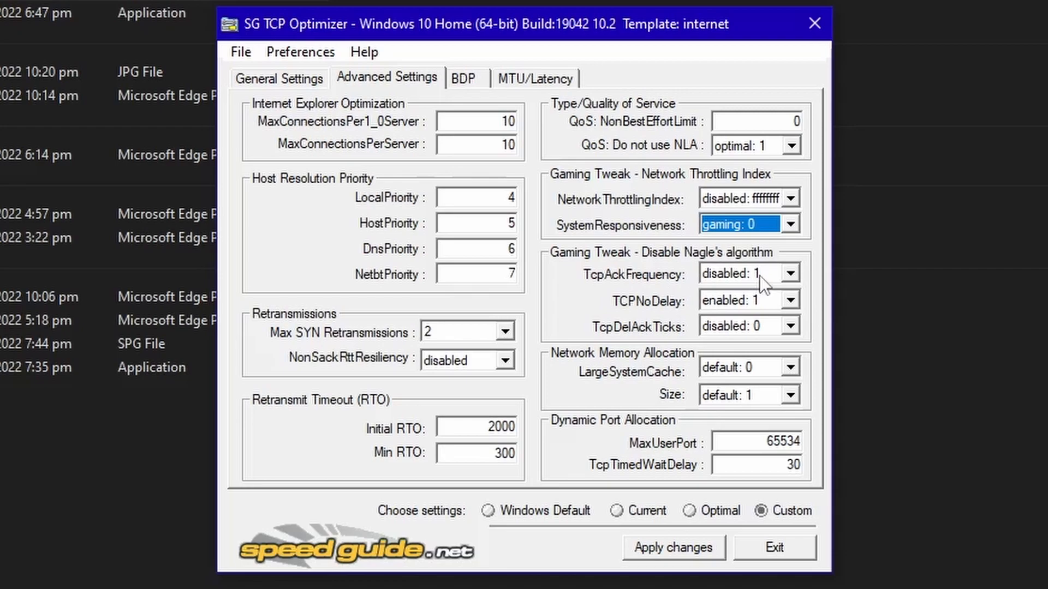
{"action": "mouse_move", "coordinate": [755, 318]}
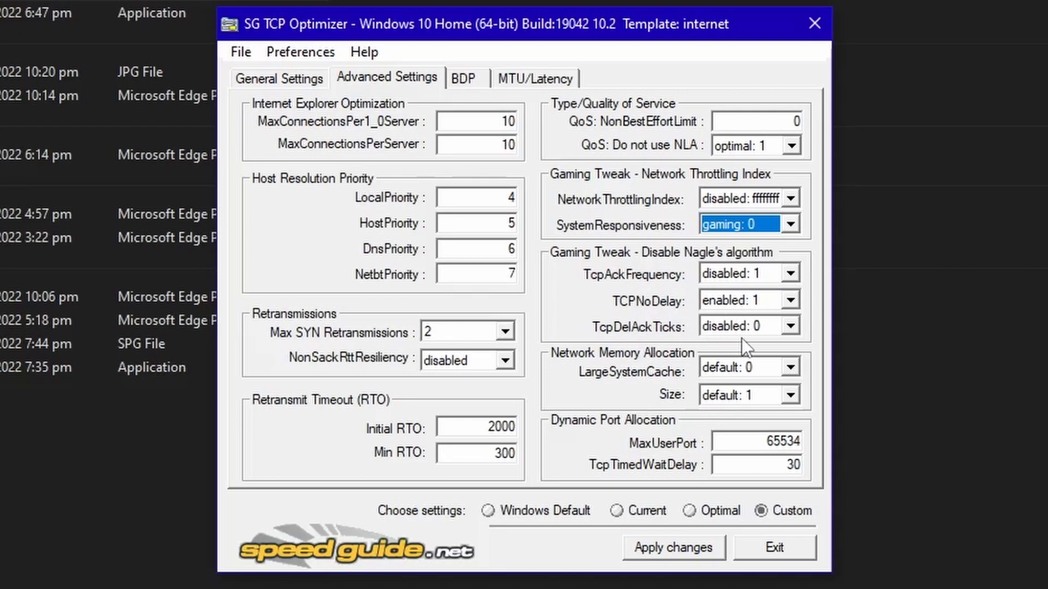
{"action": "mouse_move", "coordinate": [771, 379]}
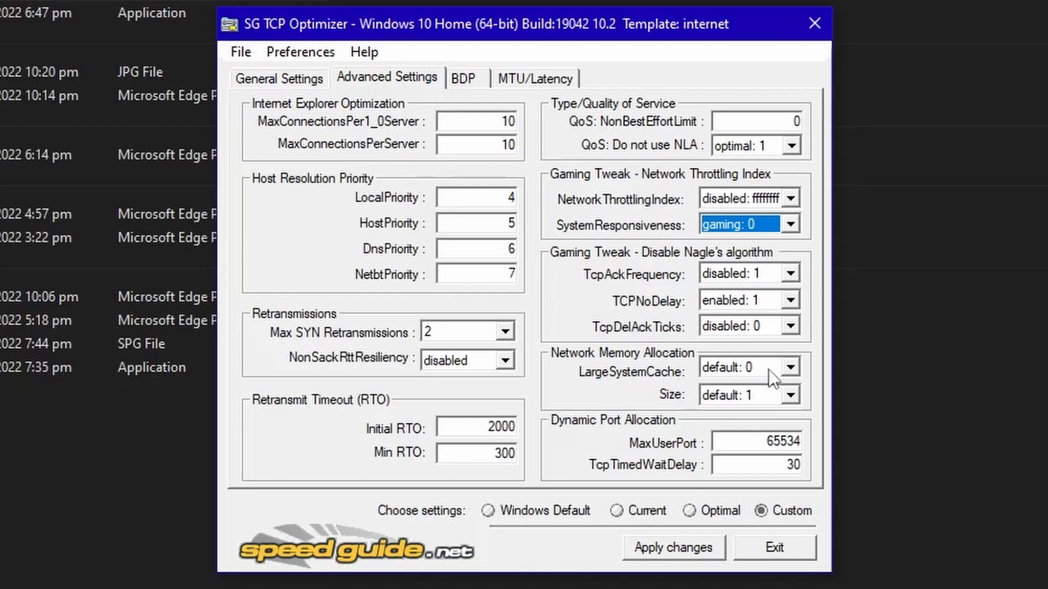
{"action": "mouse_move", "coordinate": [750, 410]}
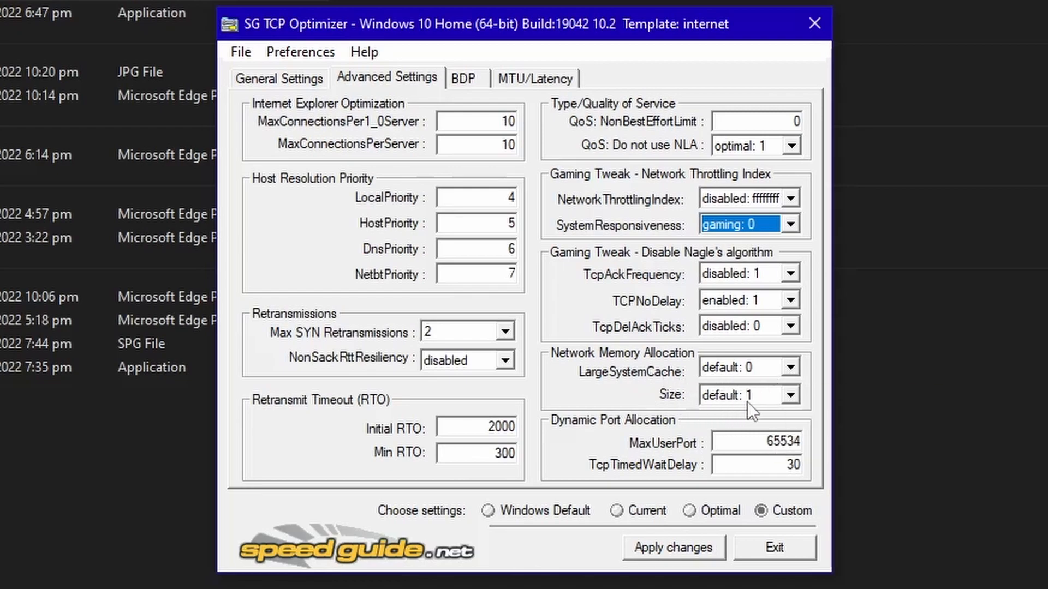
{"action": "mouse_move", "coordinate": [668, 456]}
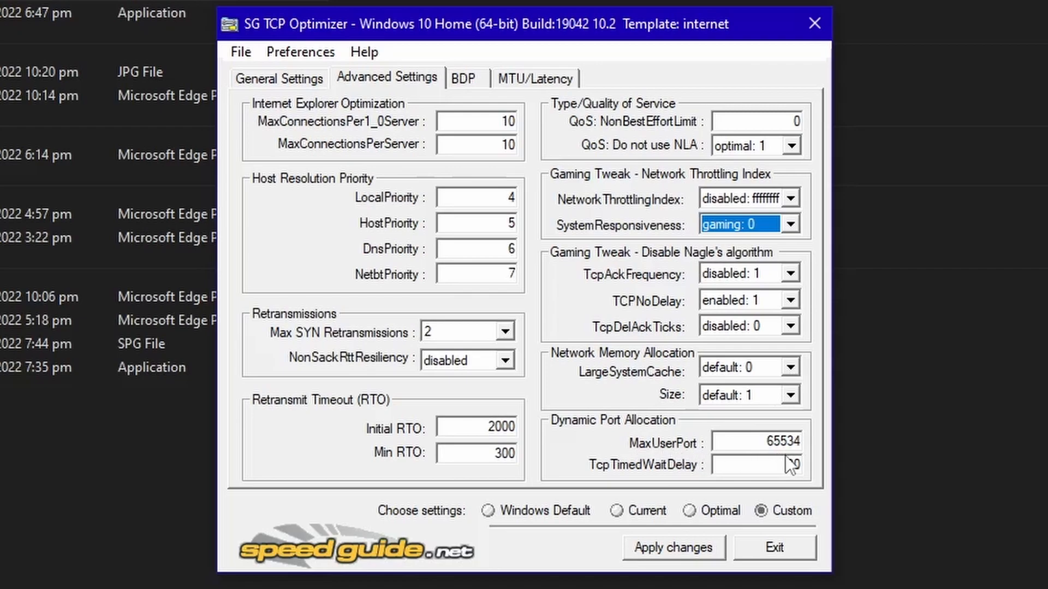
{"action": "type", "text": "30"}
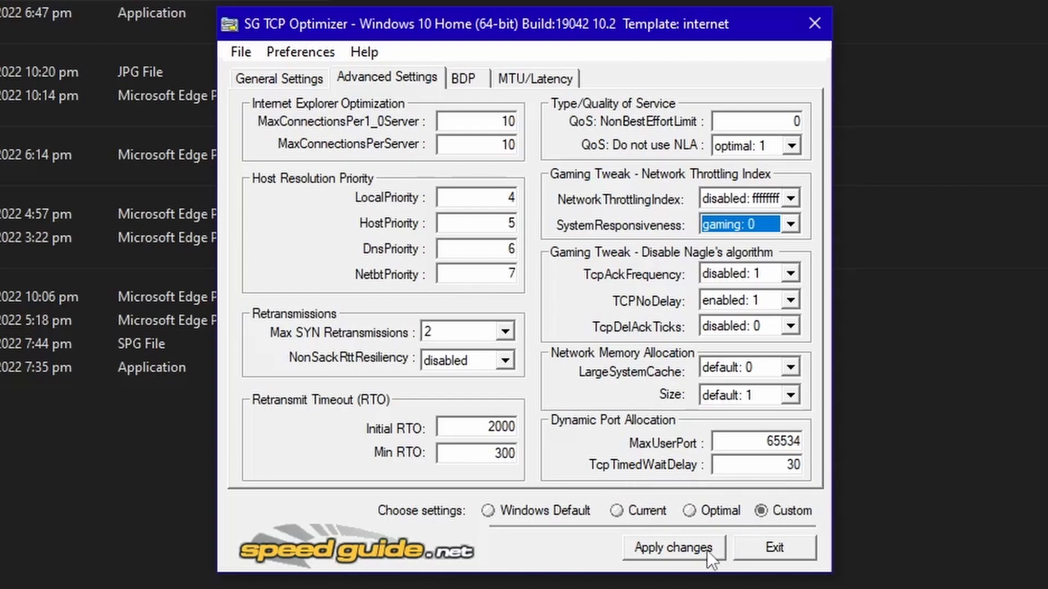
Apply the advanced custom settings, confirm the change list, and decline rebooting
{"action": "left_click", "coordinate": [673, 548]}
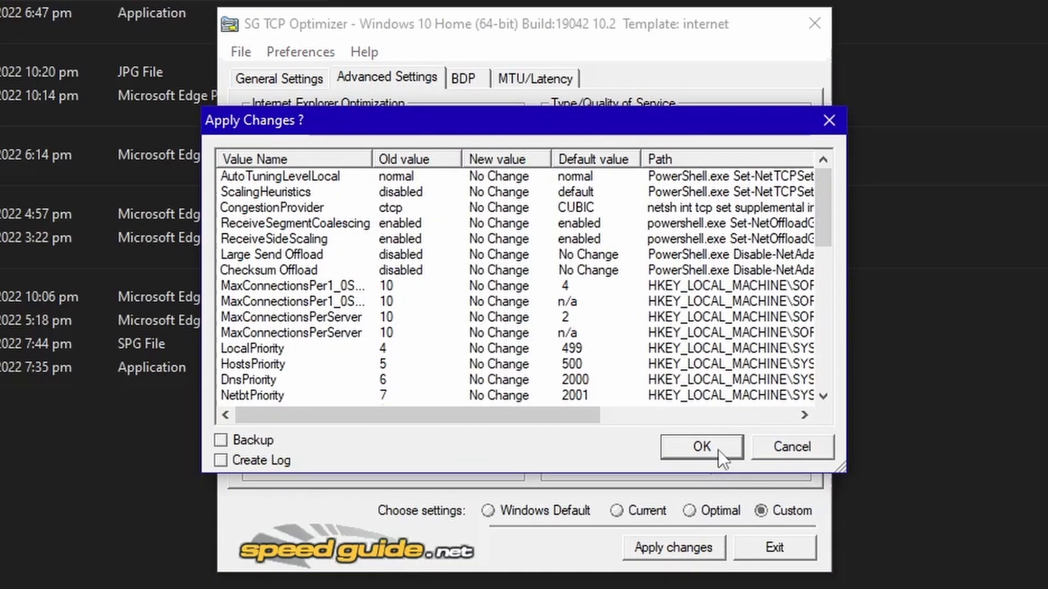
{"action": "left_click", "coordinate": [697, 447]}
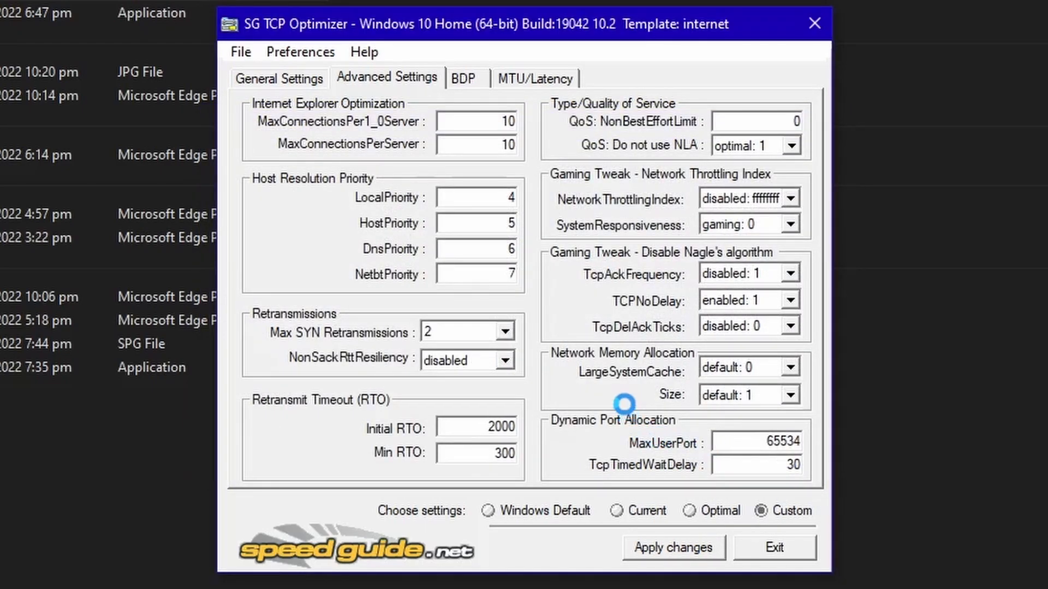
{"action": "left_click", "coordinate": [672, 547]}
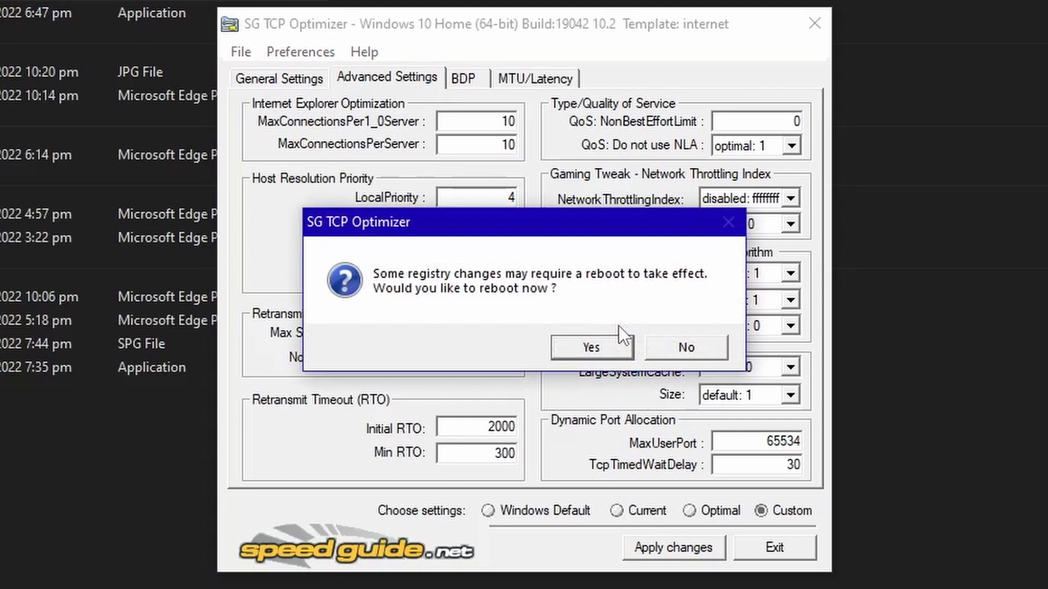
{"action": "mouse_move", "coordinate": [578, 306]}
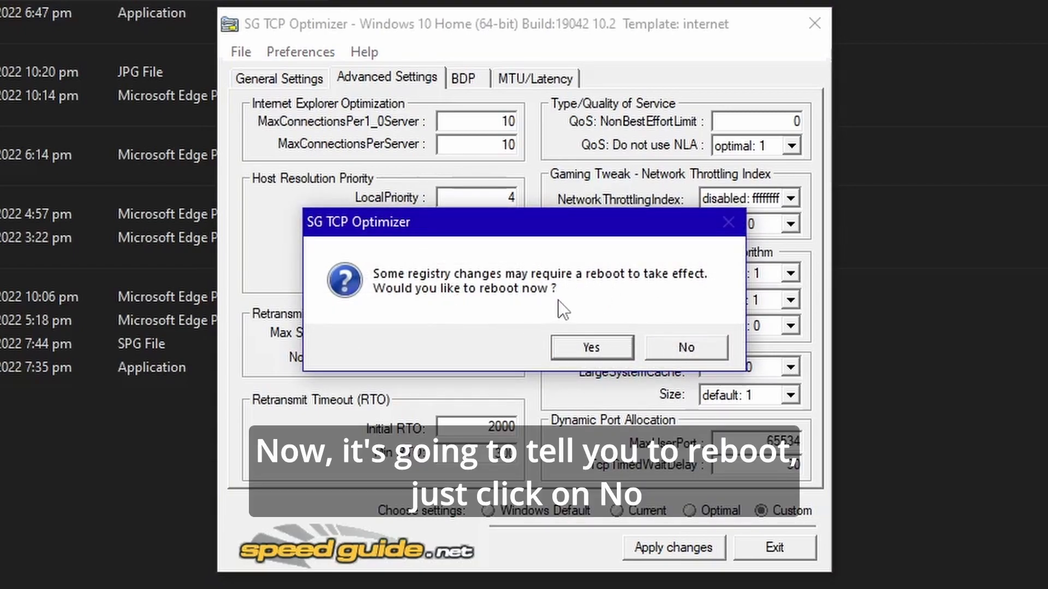
{"action": "left_click", "coordinate": [684, 347]}
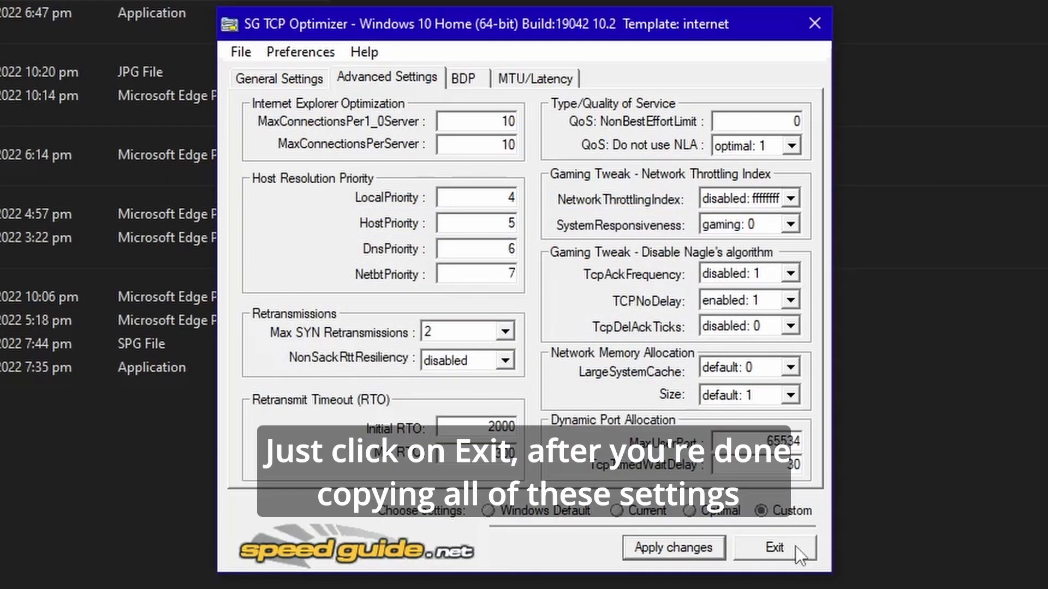
{"action": "mouse_move", "coordinate": [767, 562]}
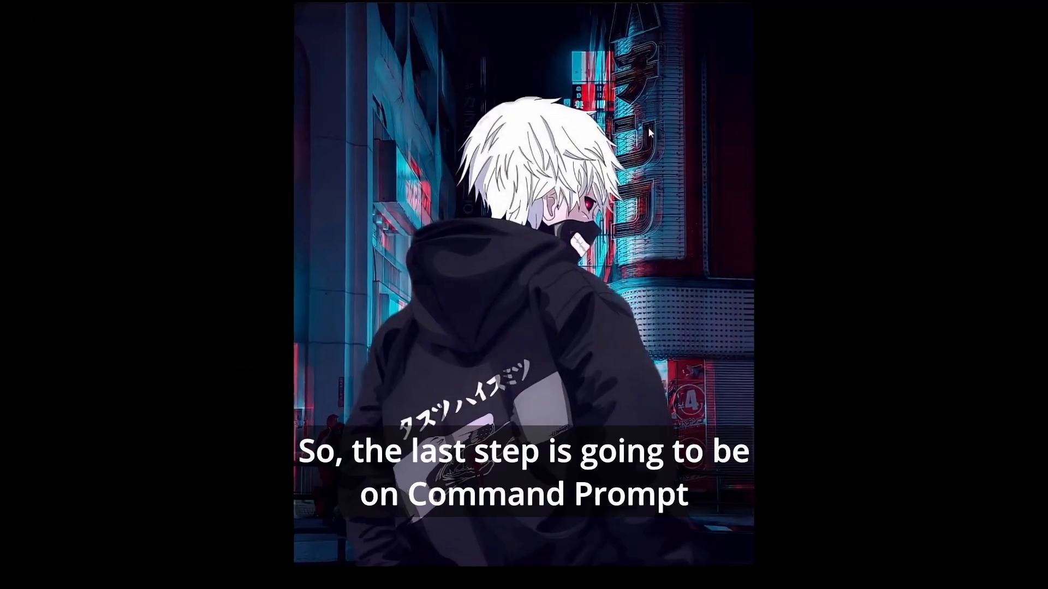
{"action": "mouse_move", "coordinate": [160, 513]}
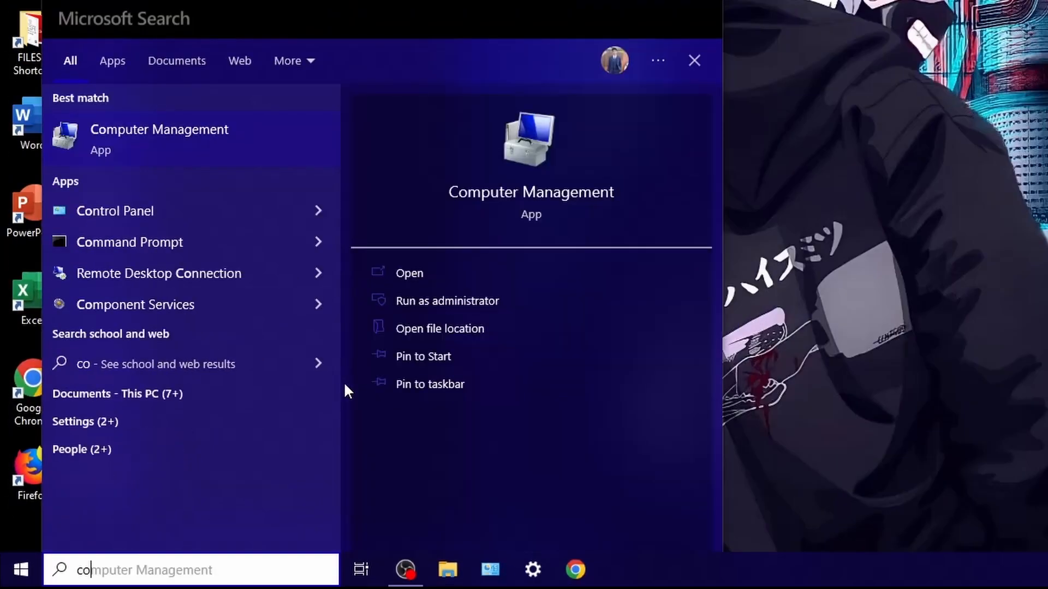
Search 'coma' and run Command Prompt as administrator
{"action": "type", "text": "coma"}
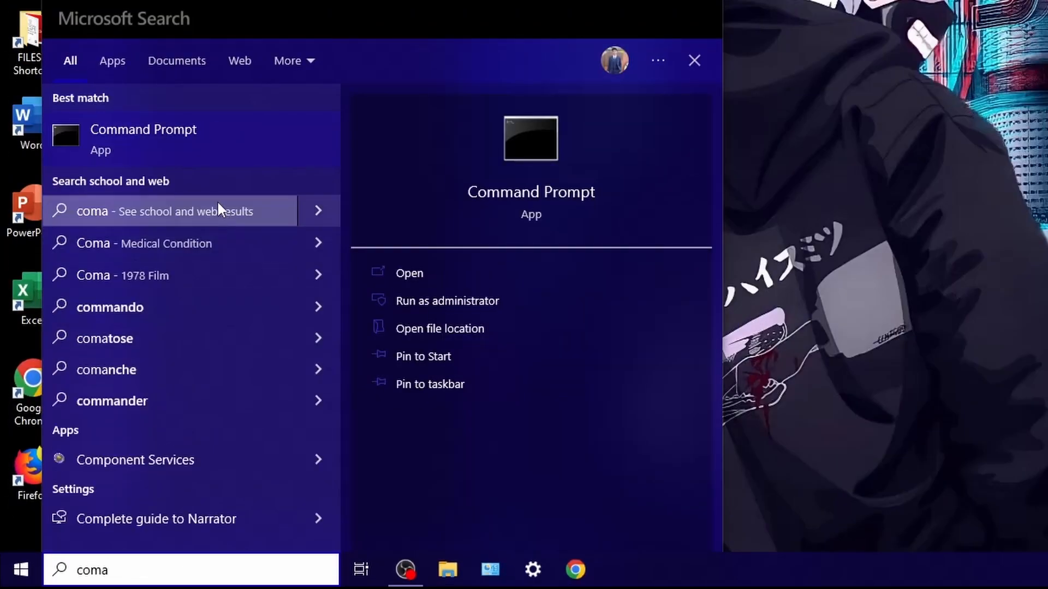
{"action": "right_click", "coordinate": [143, 138]}
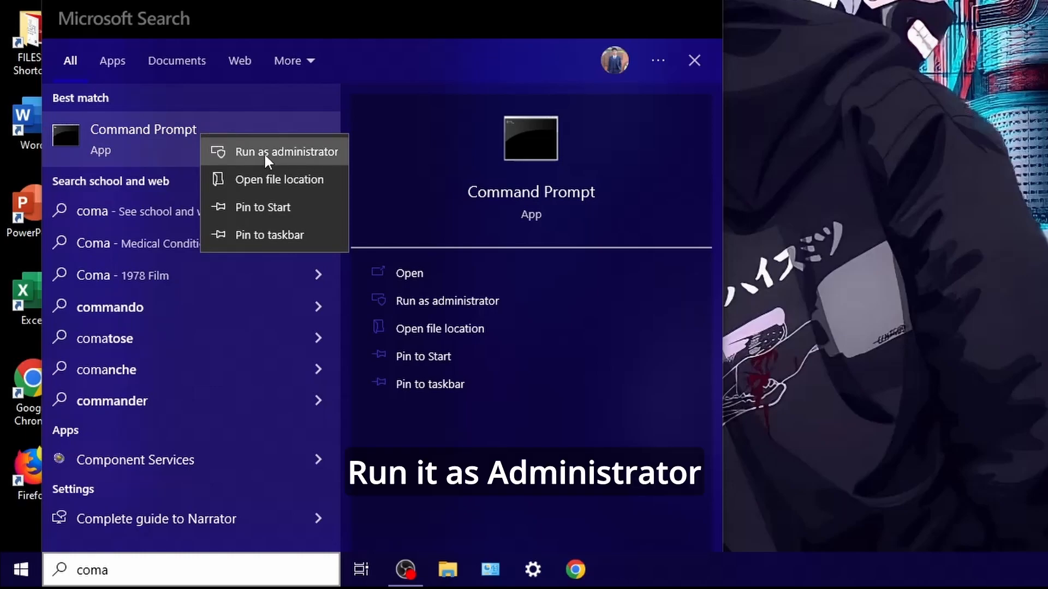
{"action": "left_click", "coordinate": [286, 151]}
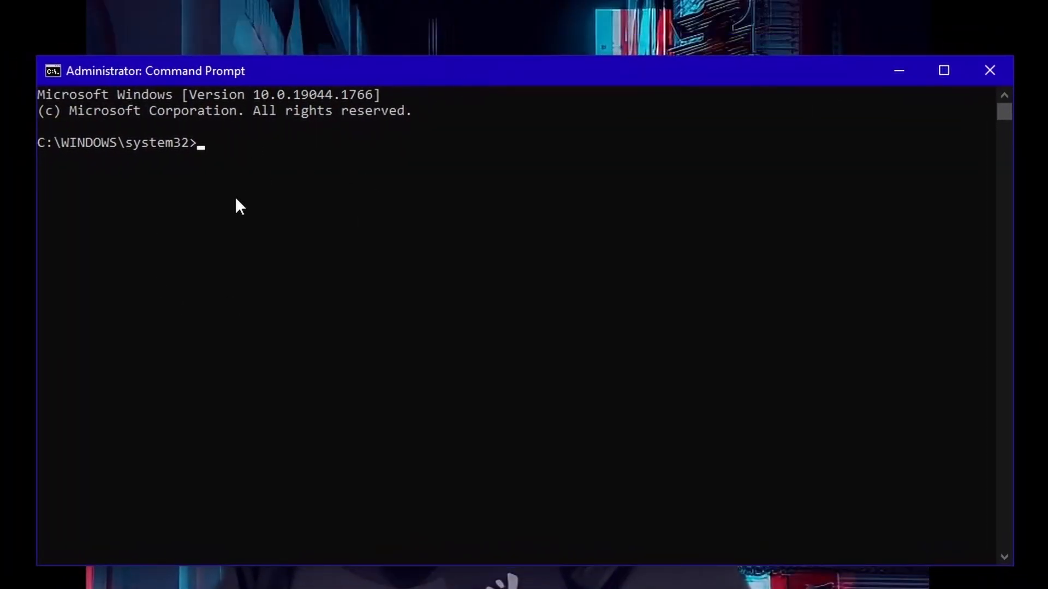
{"action": "mouse_move", "coordinate": [327, 181]}
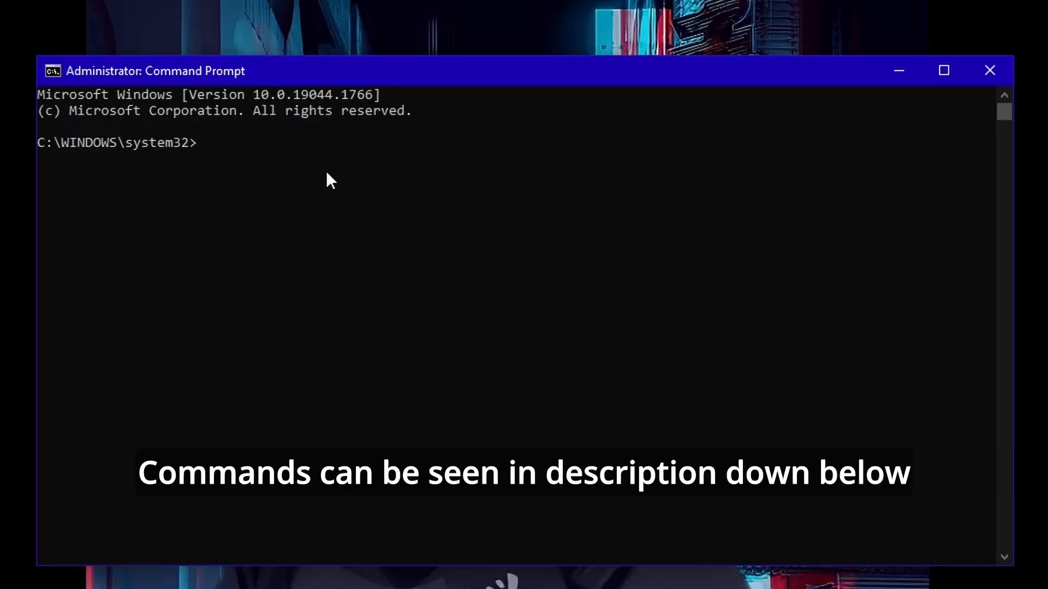
Run ipconfig /release and ipconfig /renew
{"action": "type", "text": "ipconf"}
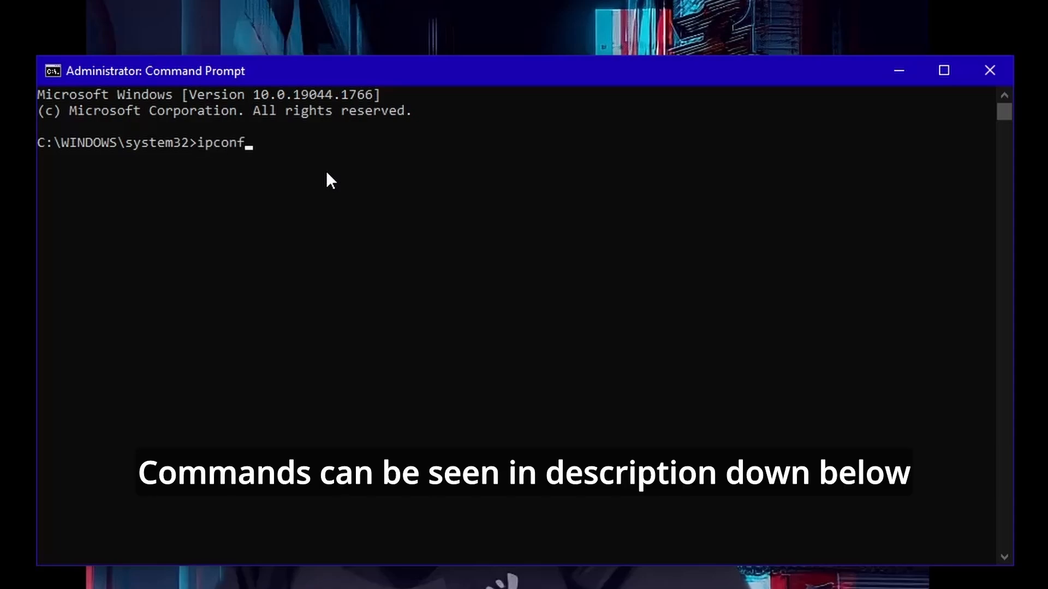
{"action": "type", "text": "ig"}
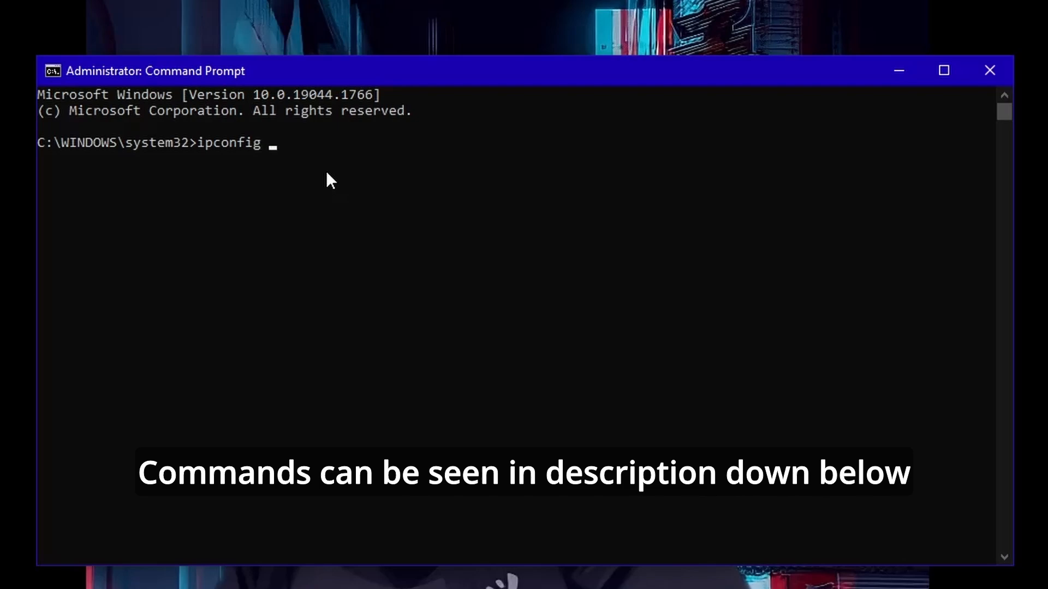
{"action": "type", "text": "/release"}
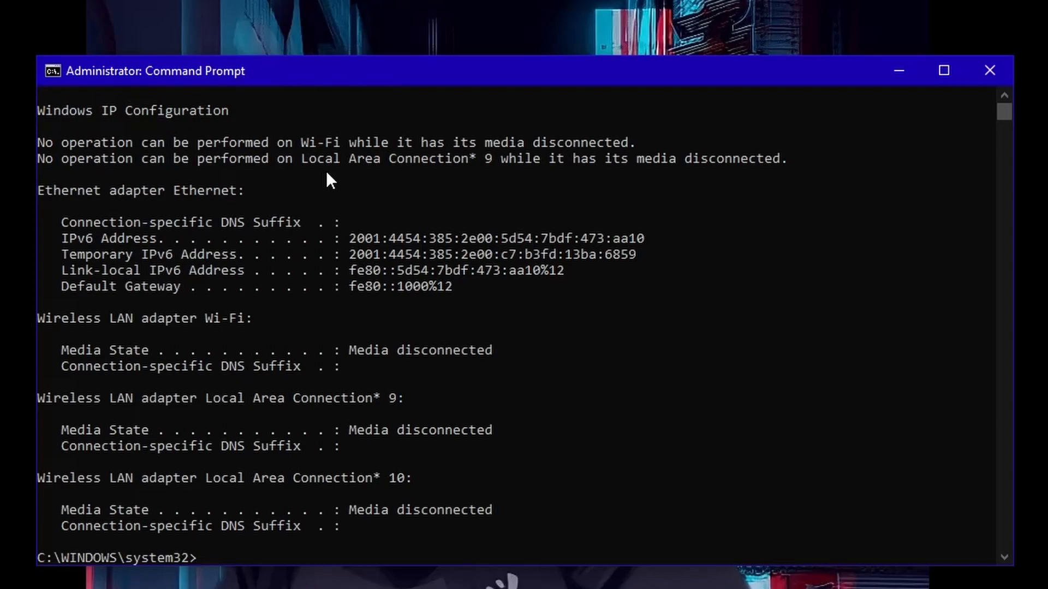
{"action": "type", "text": "ipconfig"}
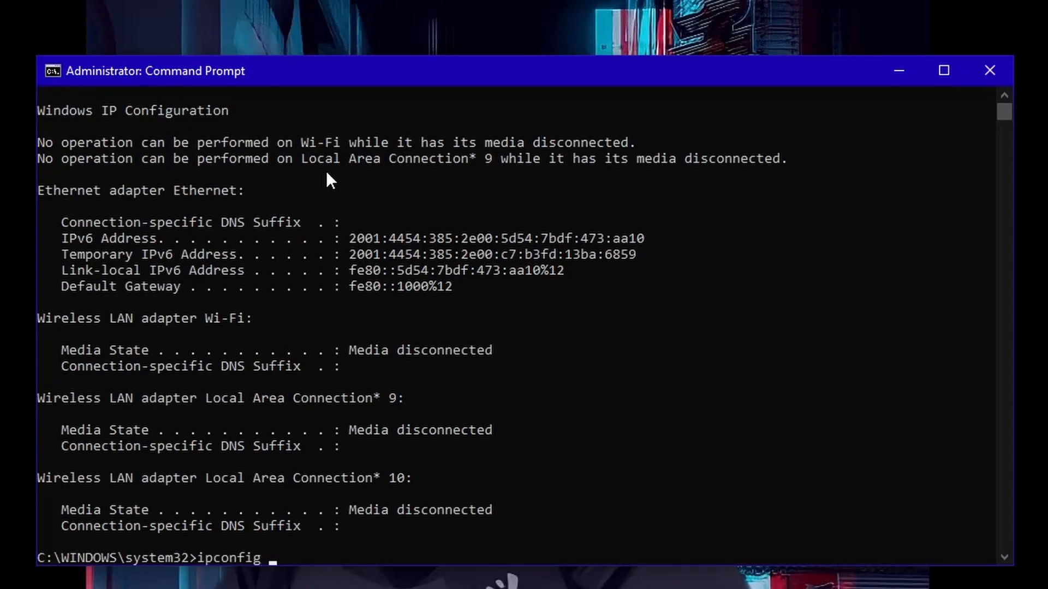
{"action": "type", "text": "/ren"}
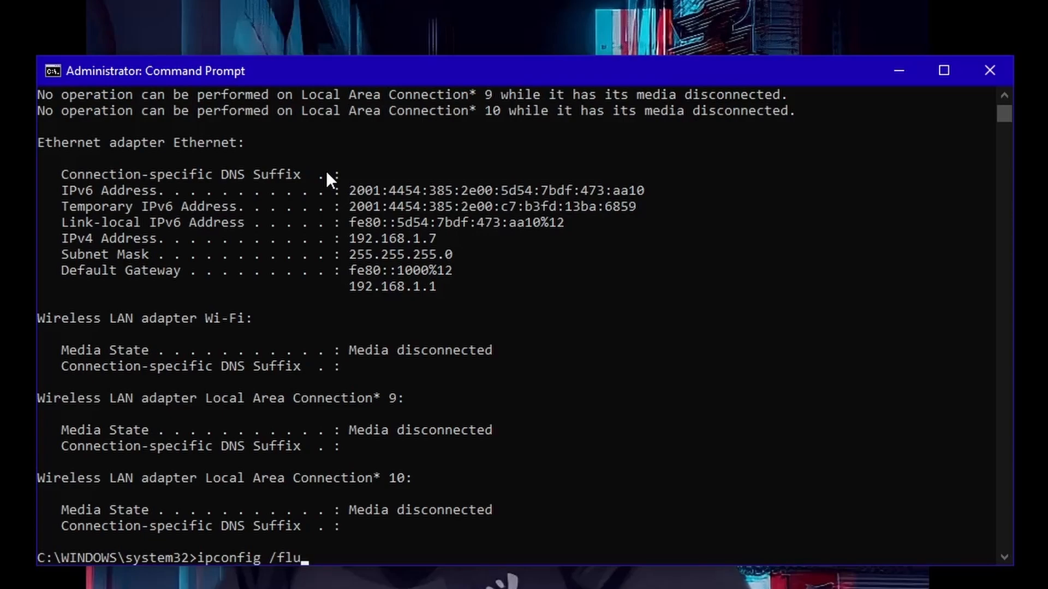
Flush the DNS cache with ipconfig /flushdns and begin typing netsh winsock reset
{"action": "type", "text": "shdns"}
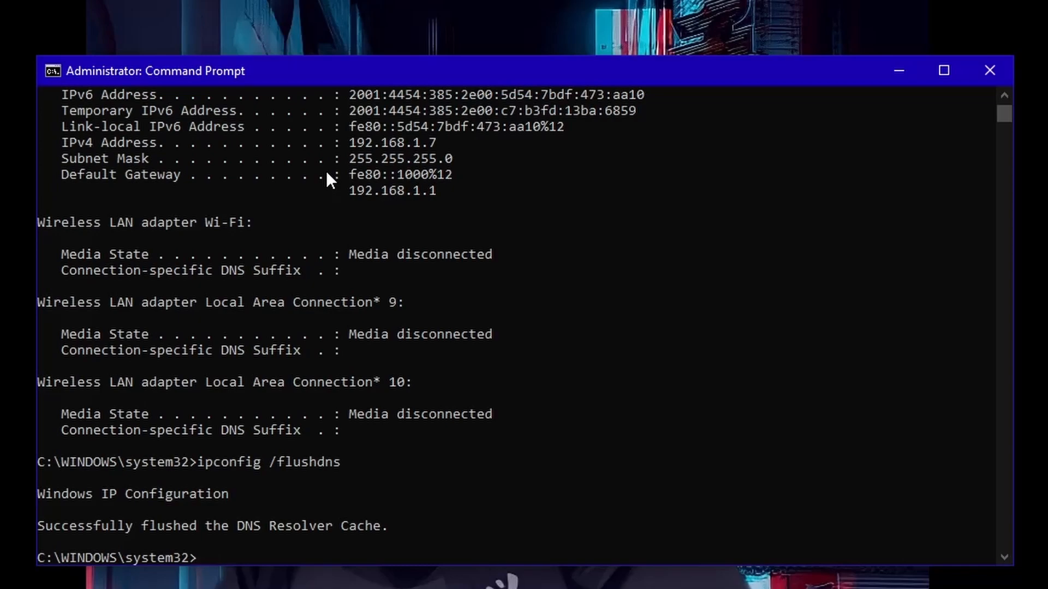
{"action": "type", "text": "netsh"}
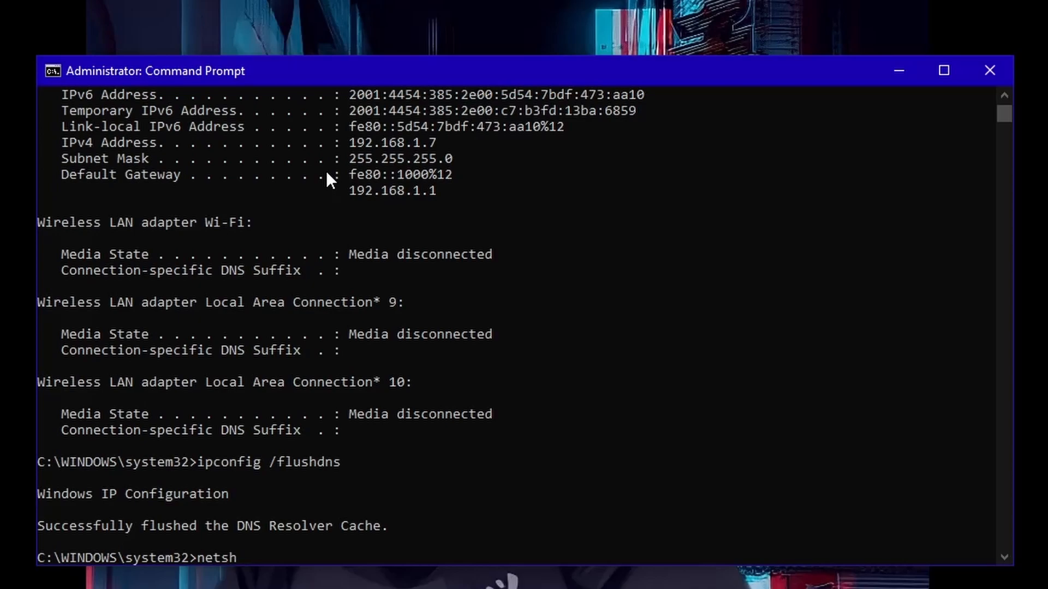
{"action": "type", "text": "winsock"}
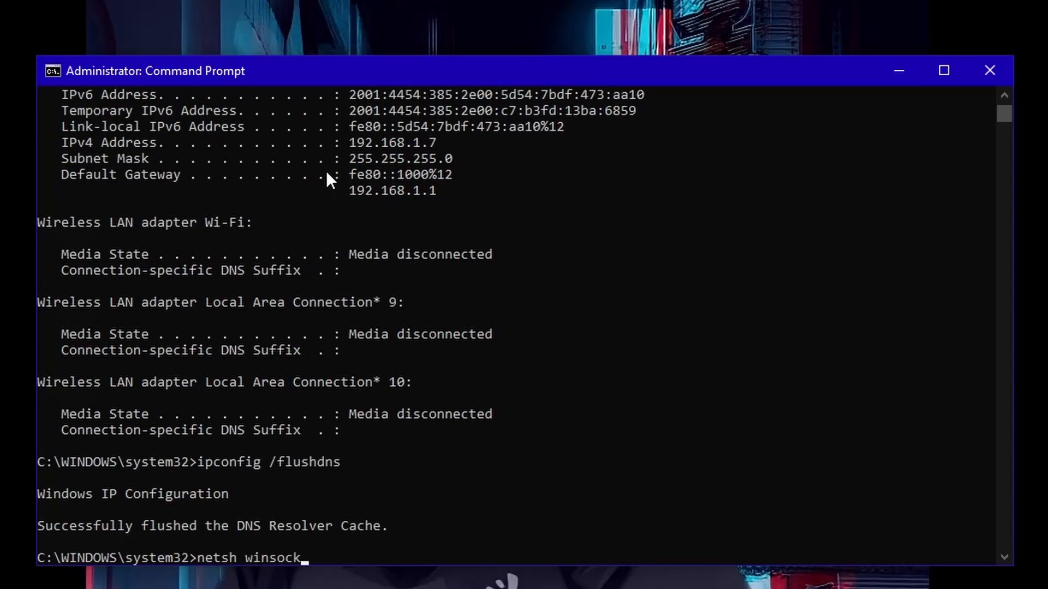